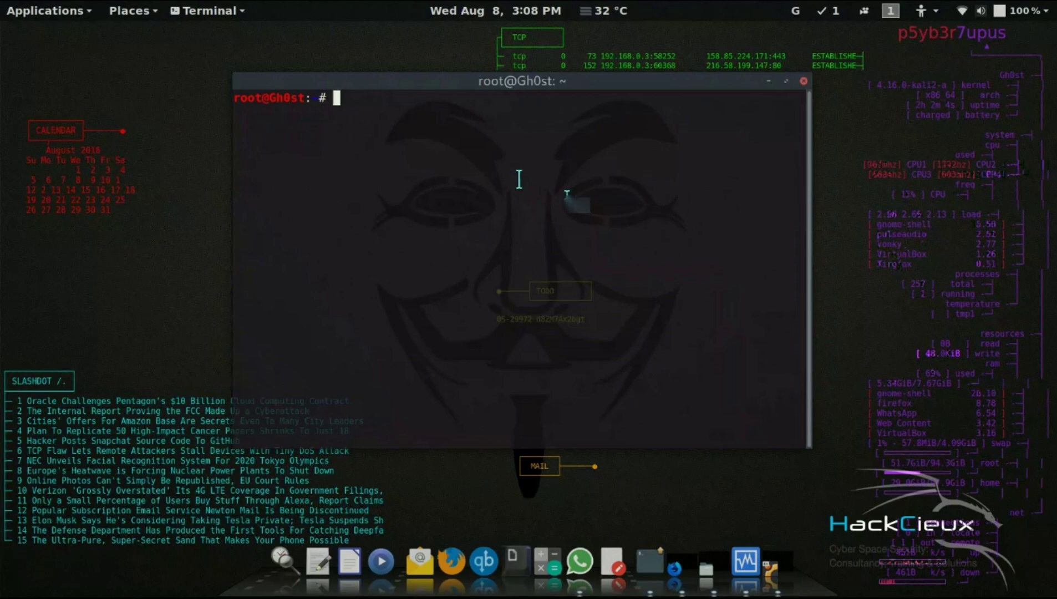
Run 'apt-cache search virtualbox' and review the listed VirtualBox packages.
type("apt-cache")
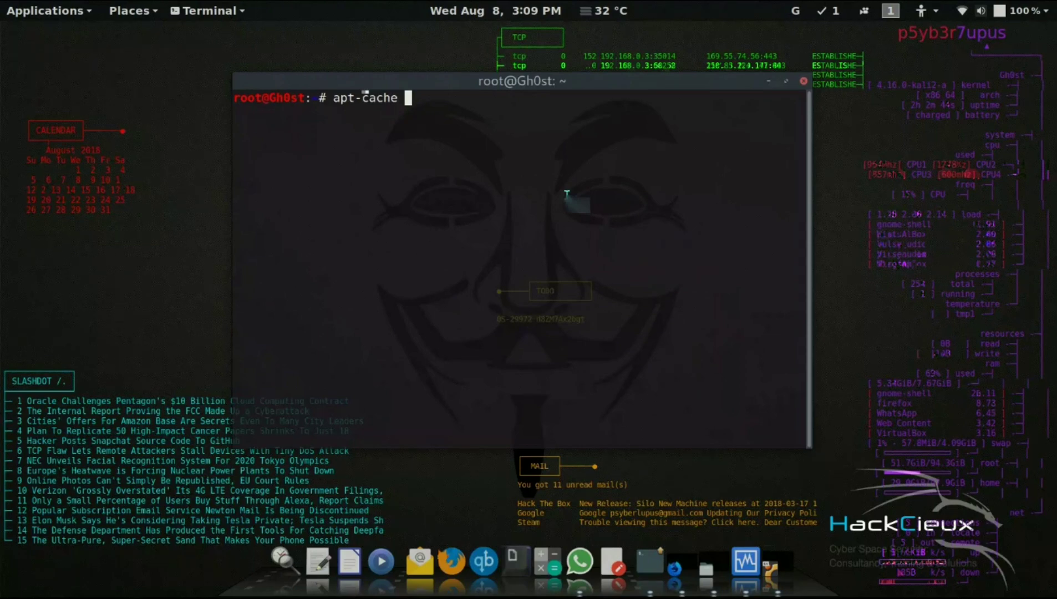
type("search")
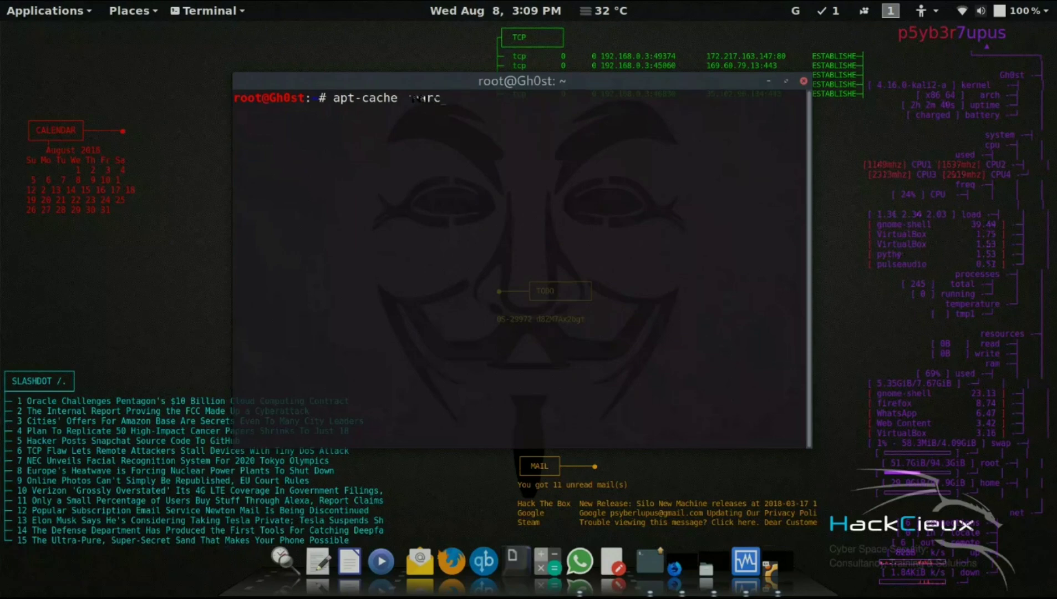
type("virtualbox")
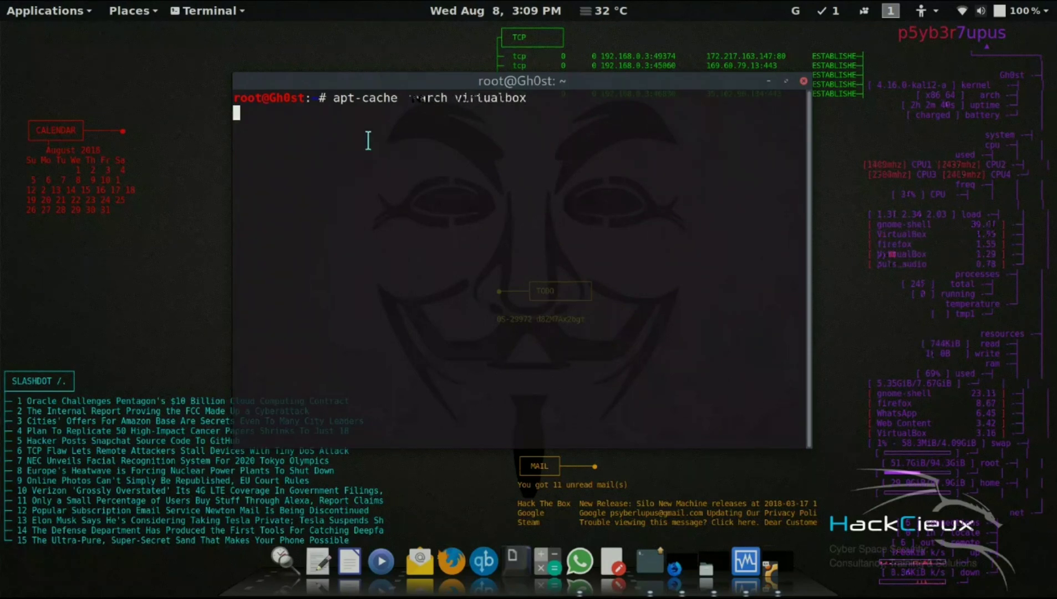
key("Return")
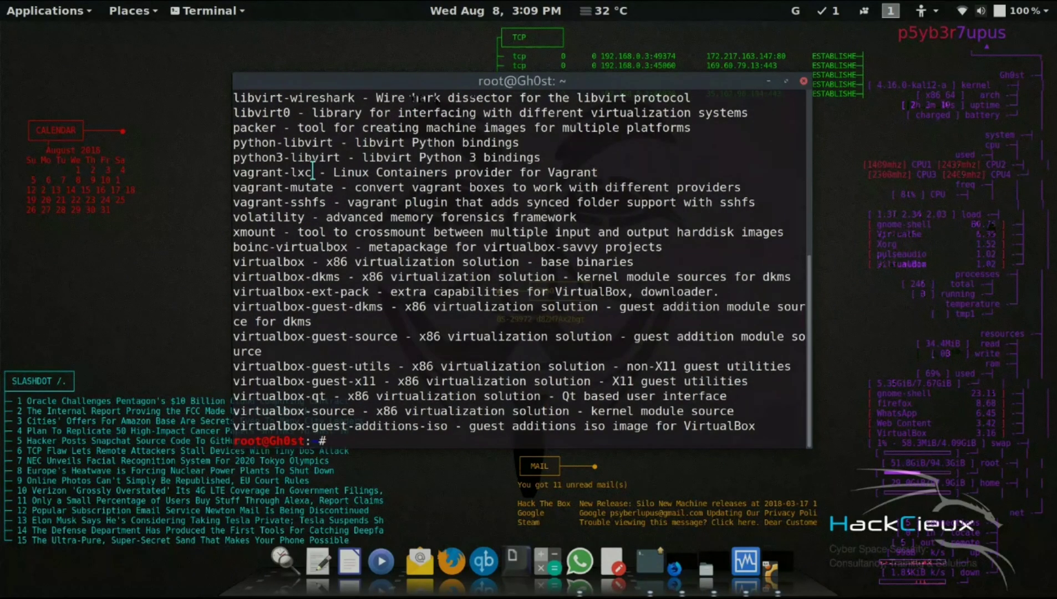
double_click(432, 261)
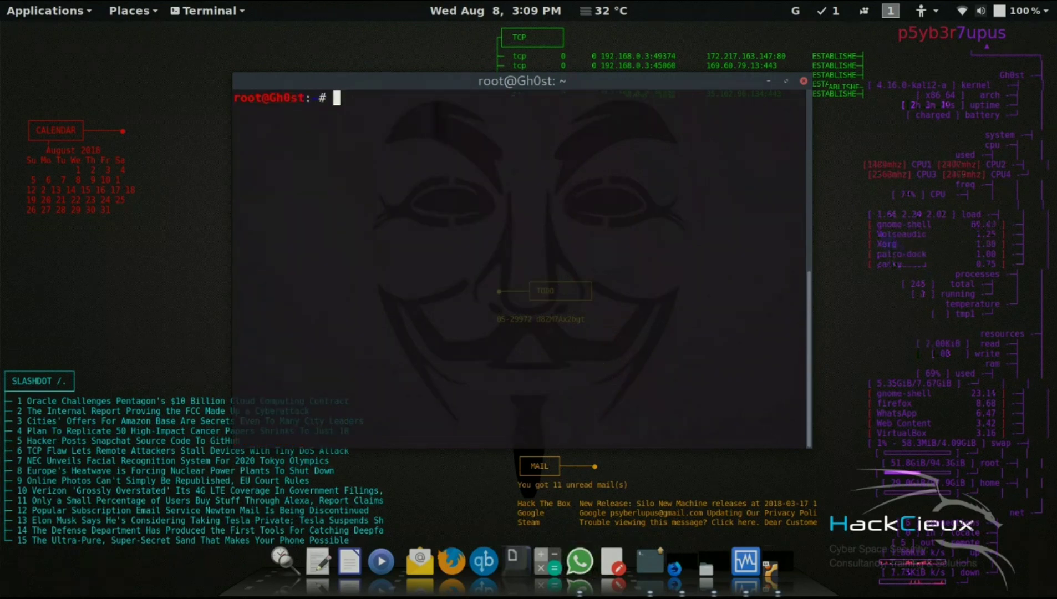
Run 'apt-get install virtualbox' (already installed, nothing new), then clear the terminal.
type("apt-get")
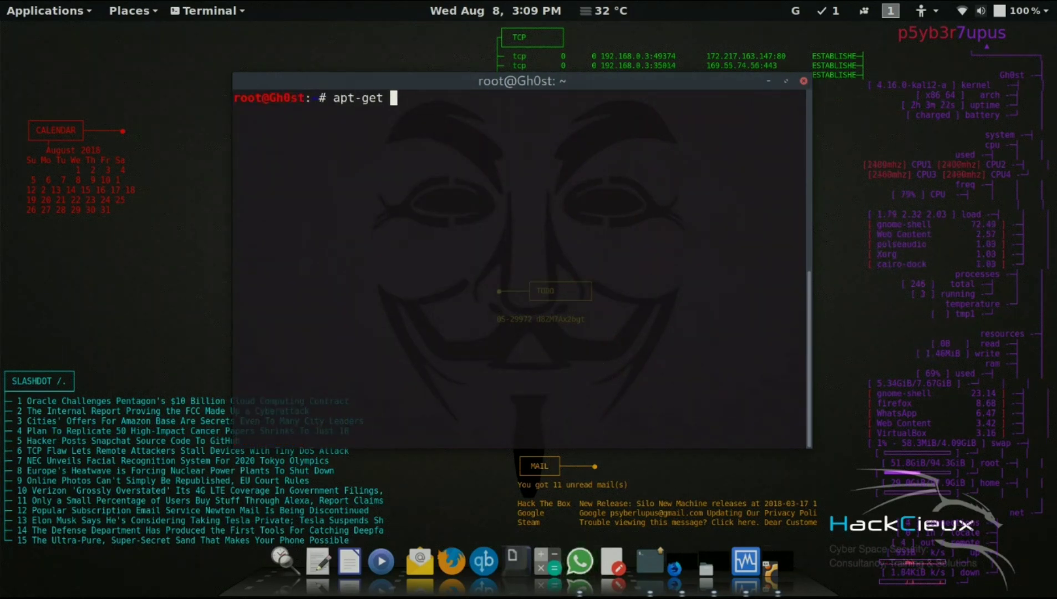
type("instal;l")
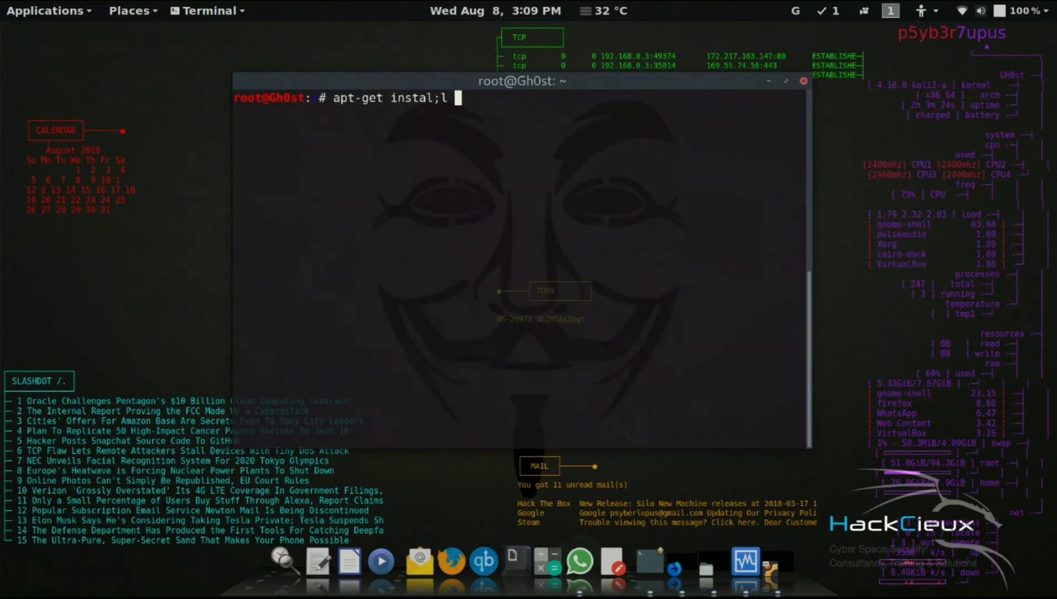
type("install")
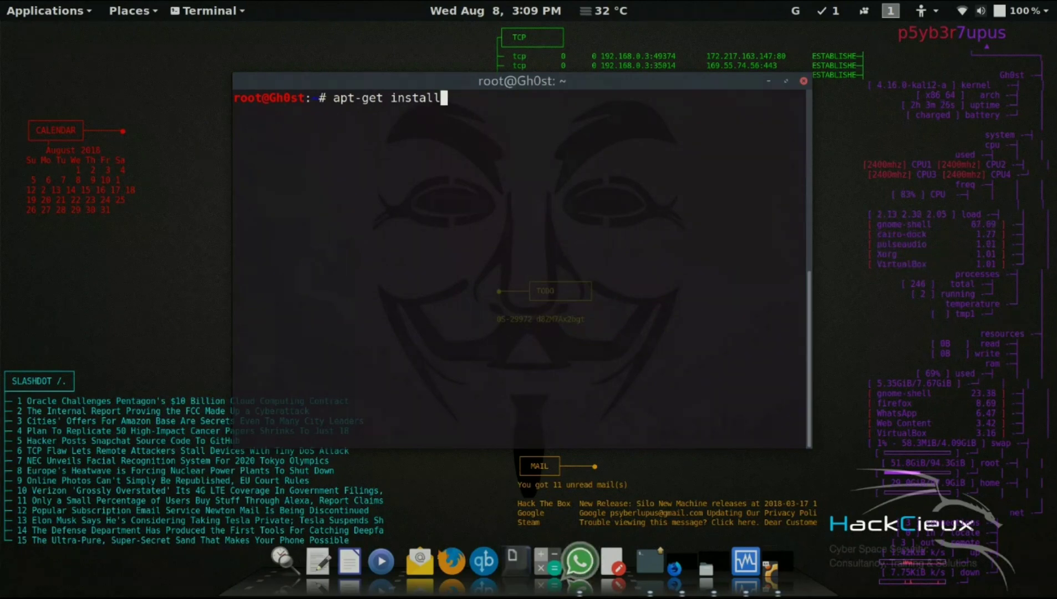
type("virtualbo")
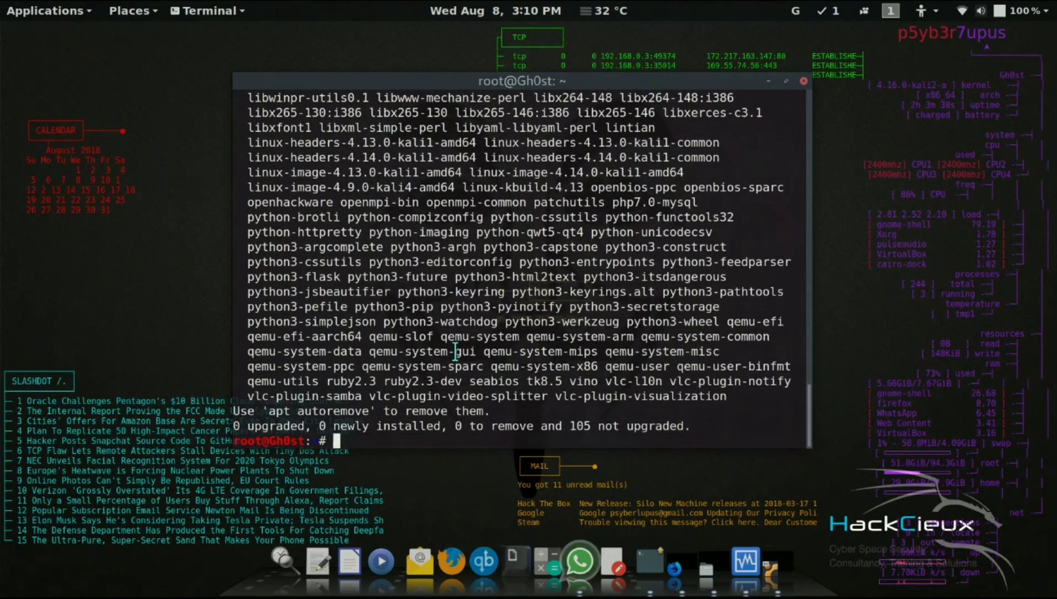
type("clear")
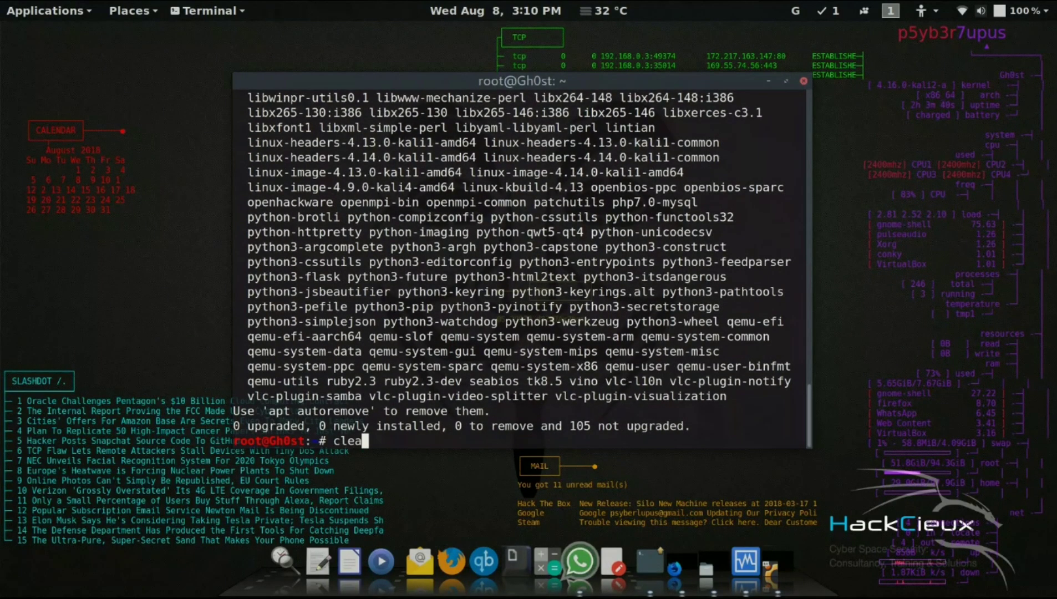
key("Return")
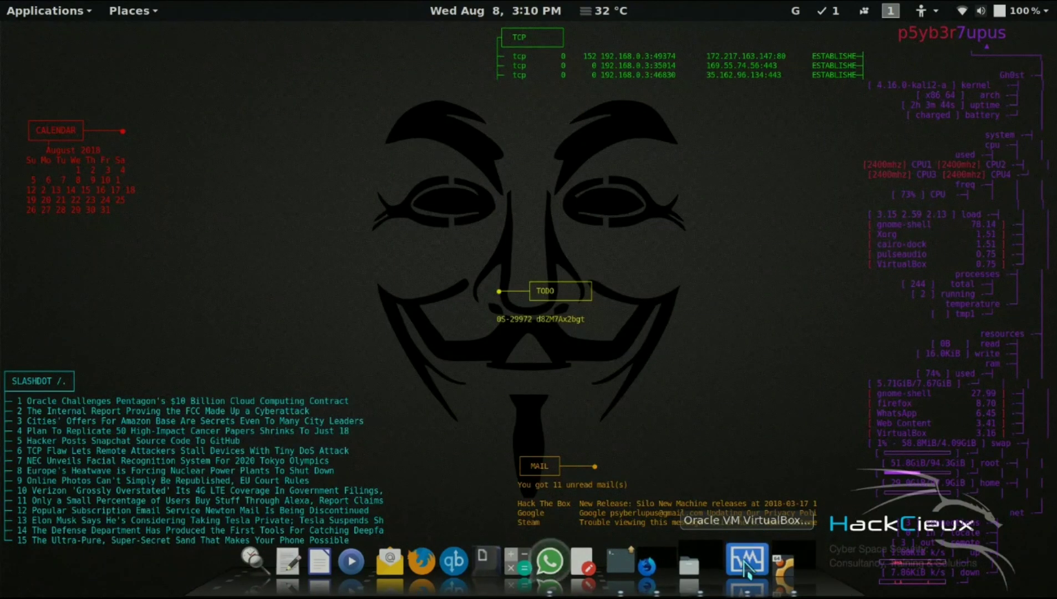
Start a new VirtualBox machine named 'maetasploita' with operating system type Linux.
left_click(745, 560)
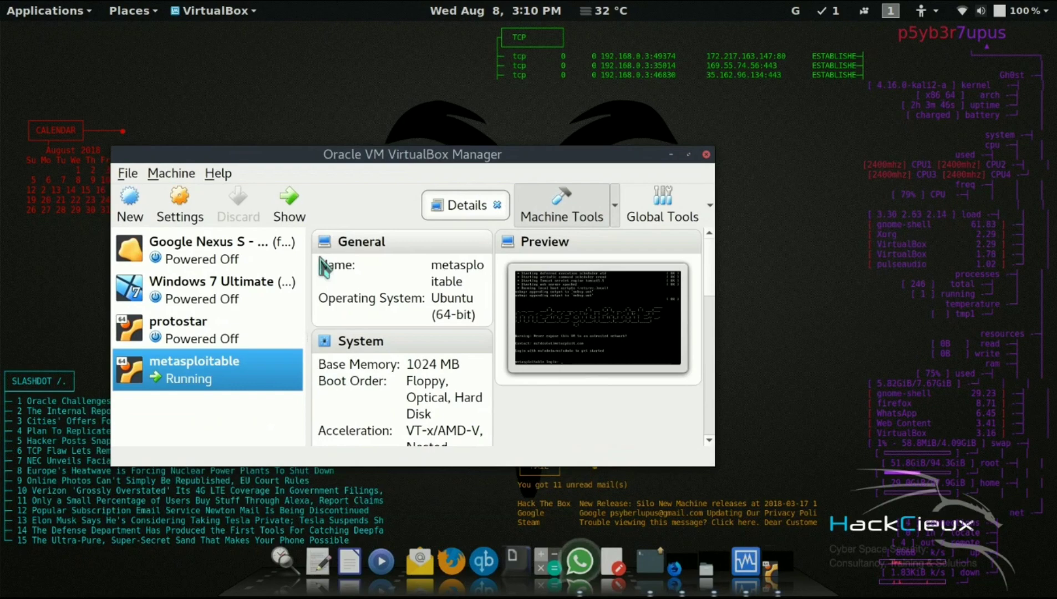
left_click(129, 204)
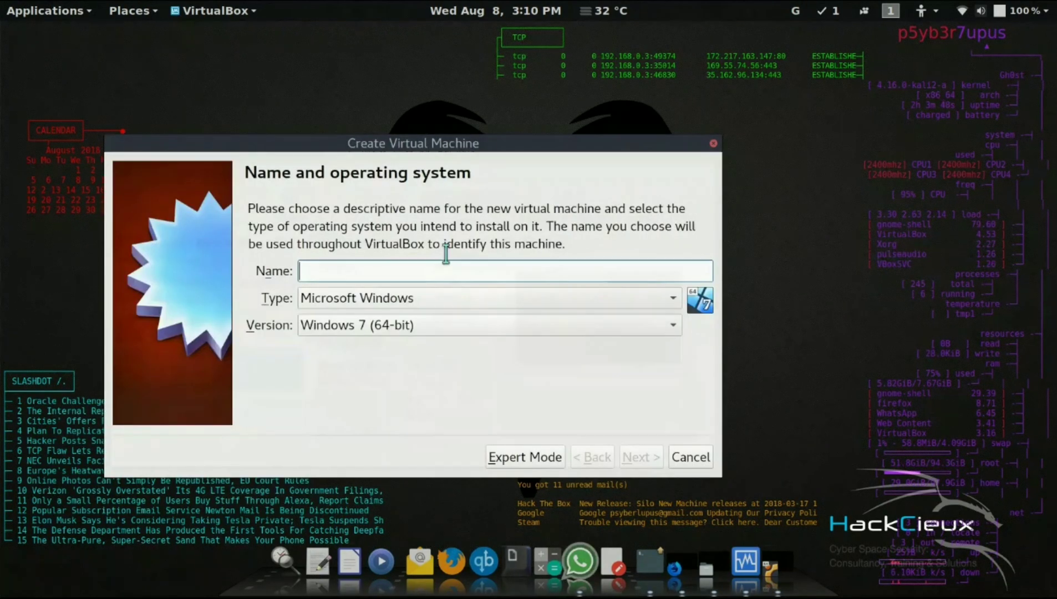
type("maeta")
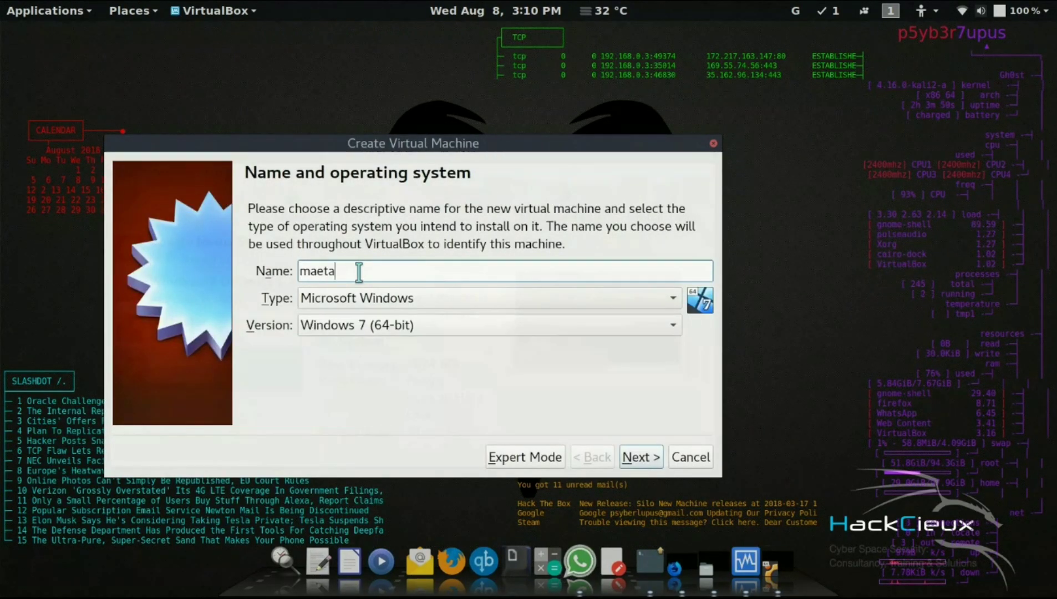
type("sploita")
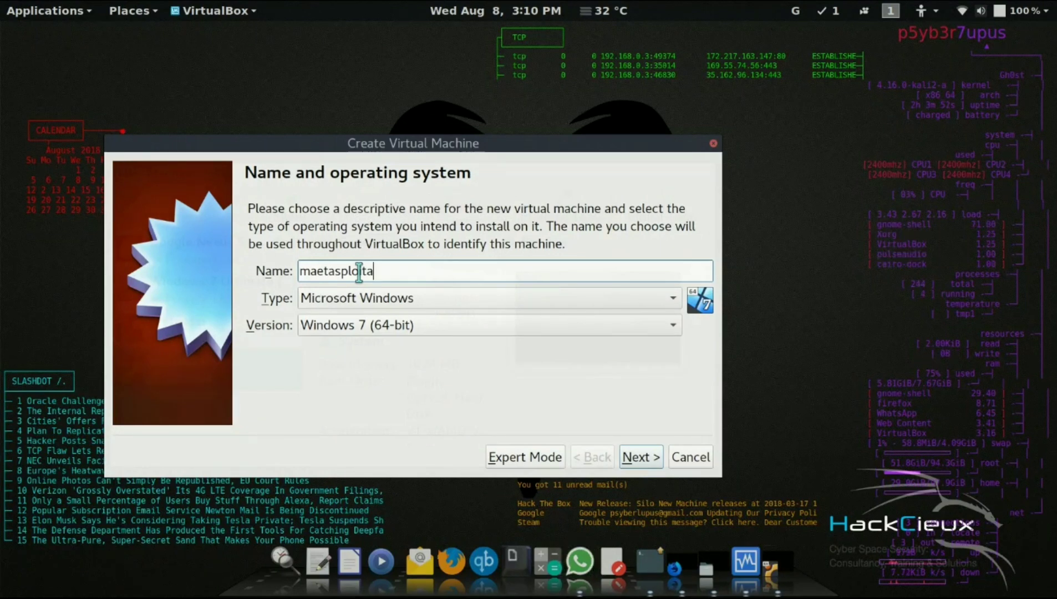
left_click(489, 298)
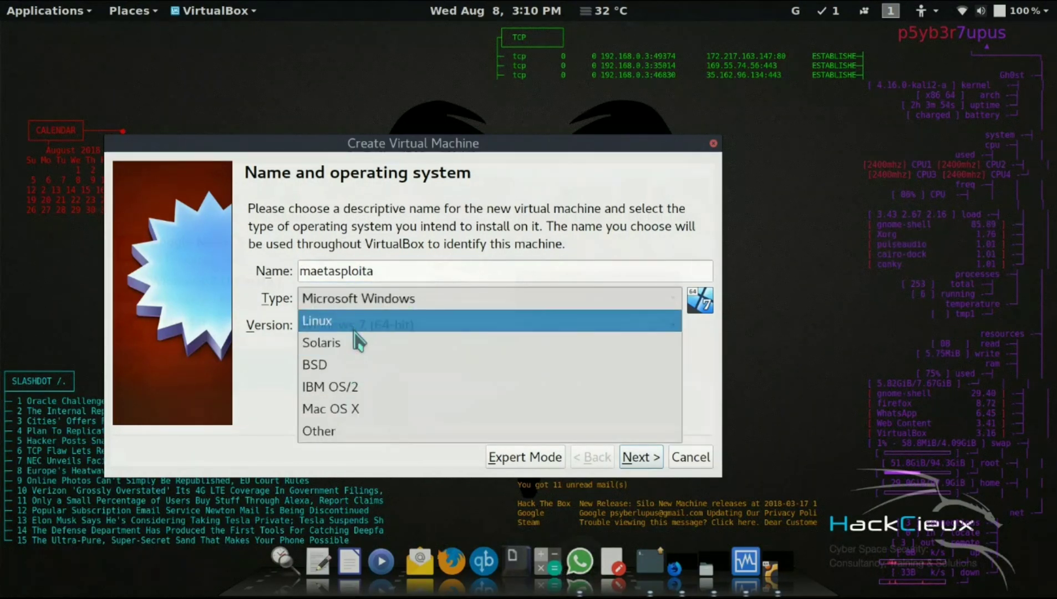
left_click(639, 457)
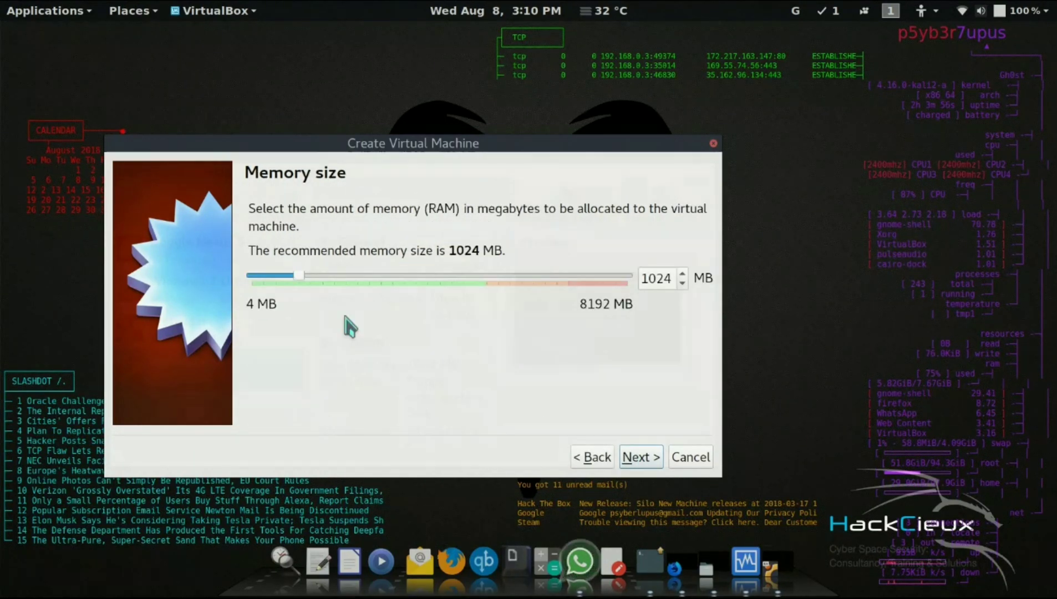
mouse_move(606, 469)
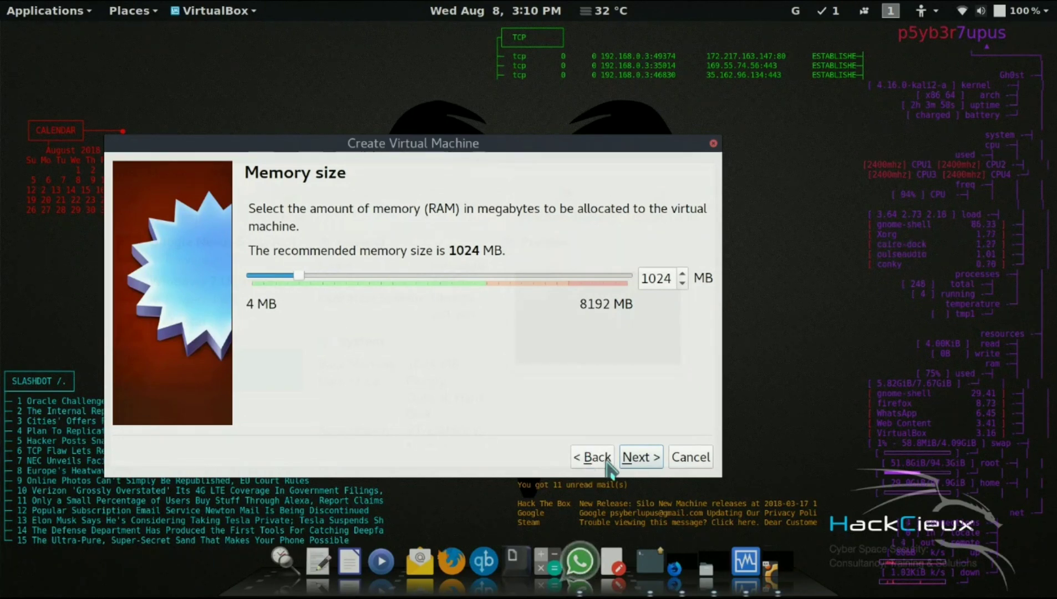
Proceed to the hard disk step and choose to use an existing virtual hard disk file.
left_click(638, 457)
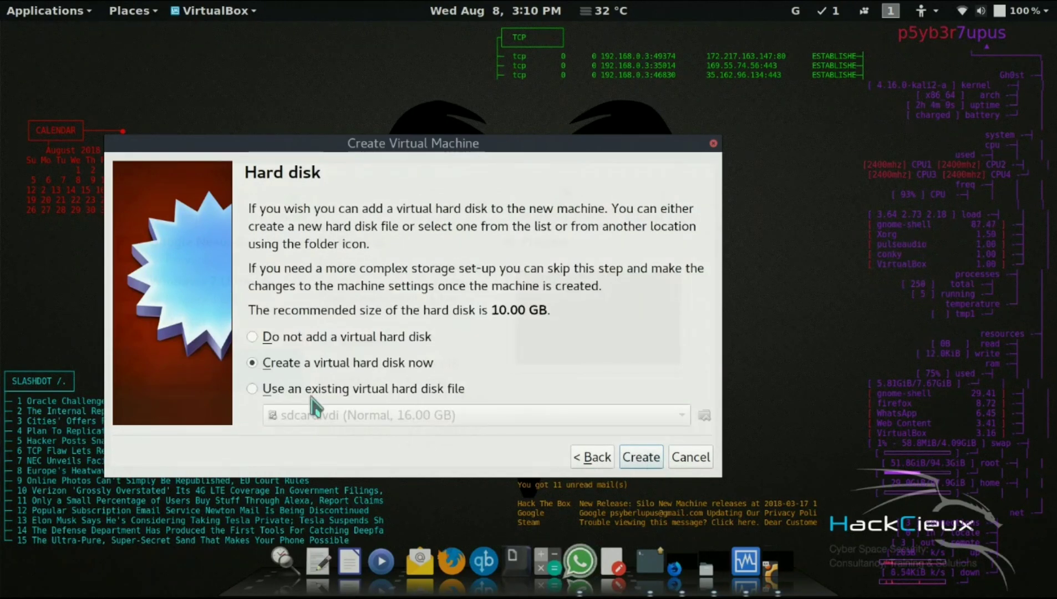
left_click(252, 389)
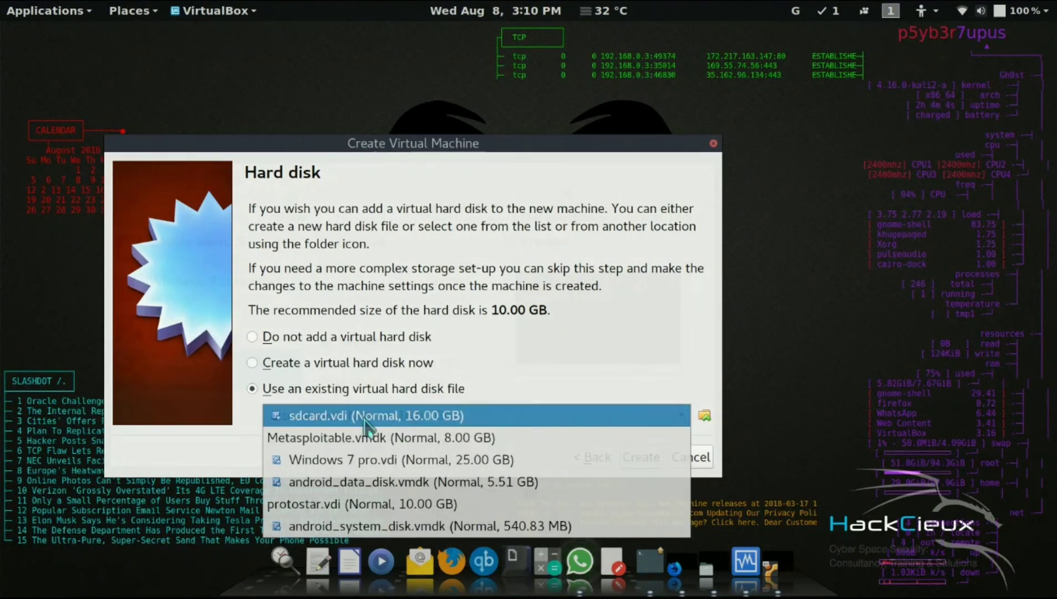
mouse_move(711, 418)
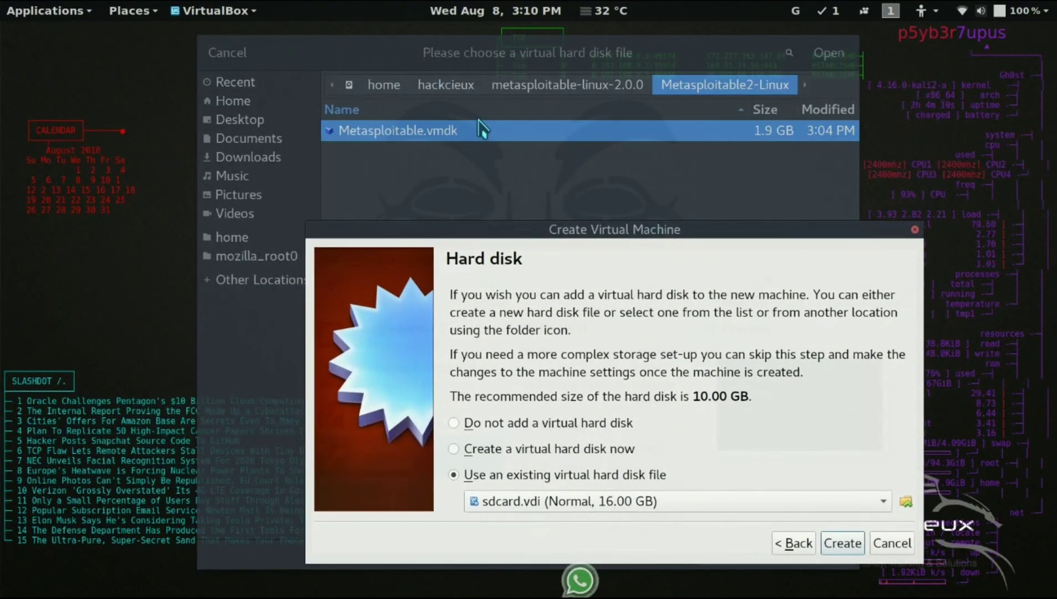
mouse_move(593, 94)
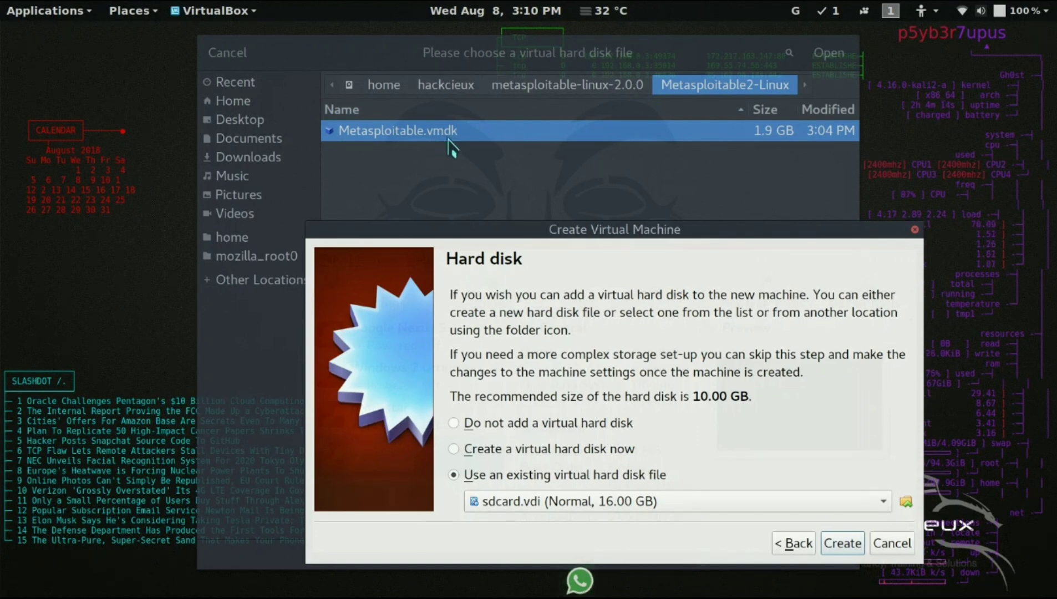
mouse_move(486, 176)
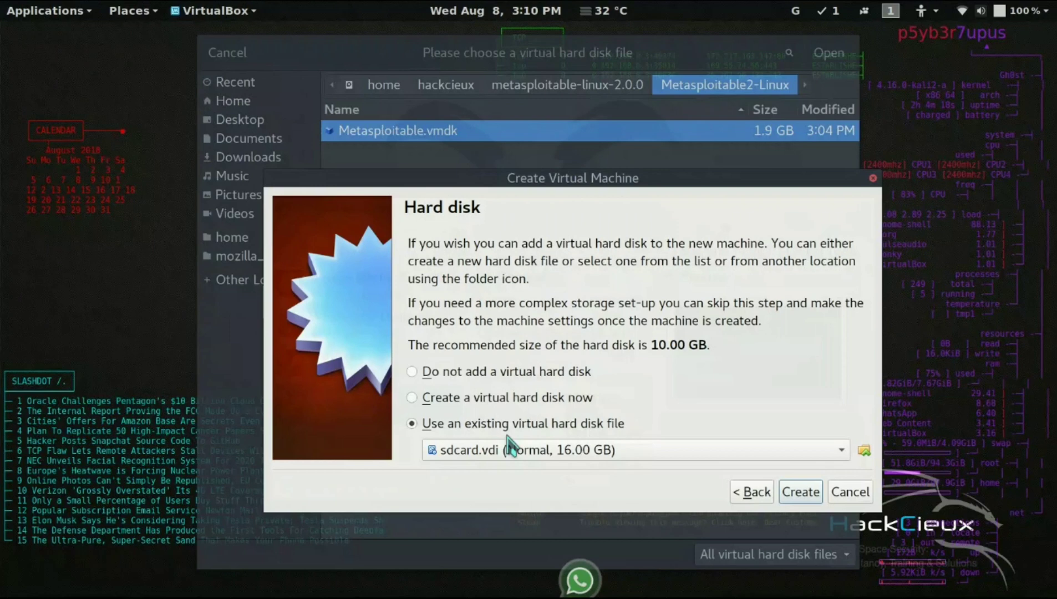
mouse_move(869, 178)
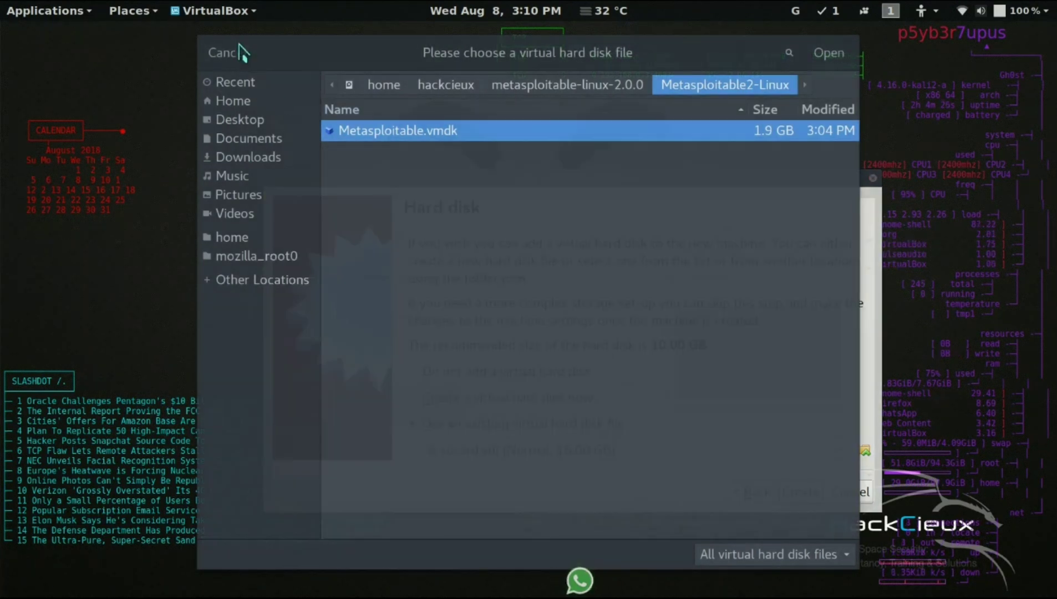
mouse_move(422, 479)
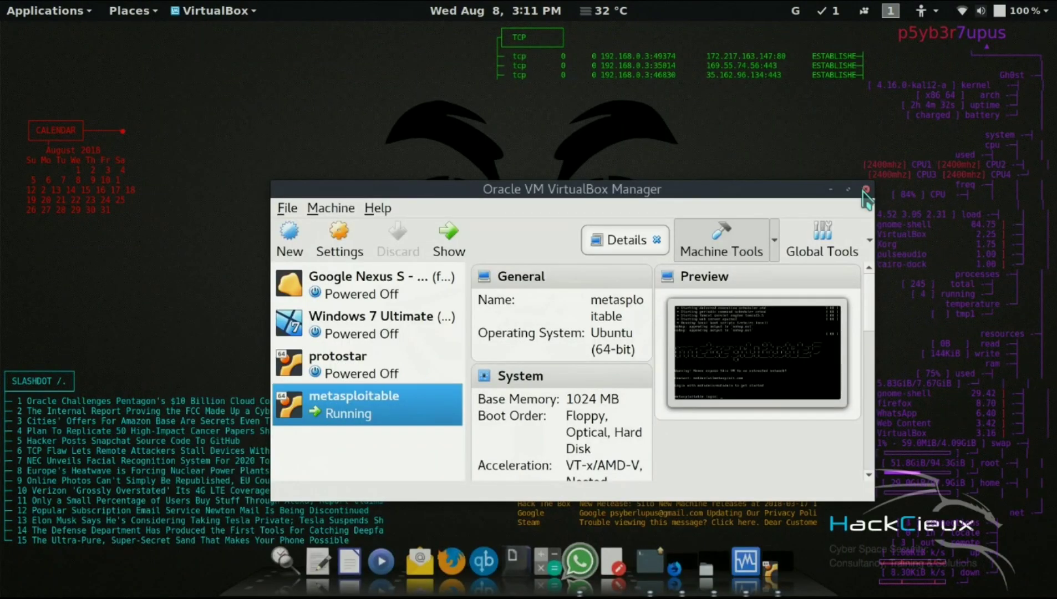
left_click(865, 189)
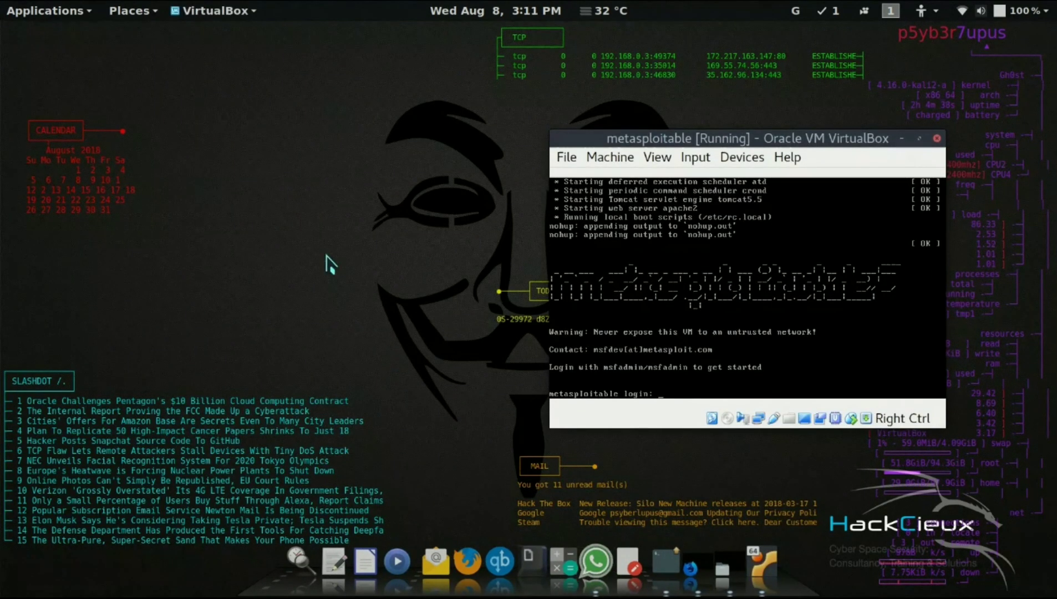
mouse_move(182, 243)
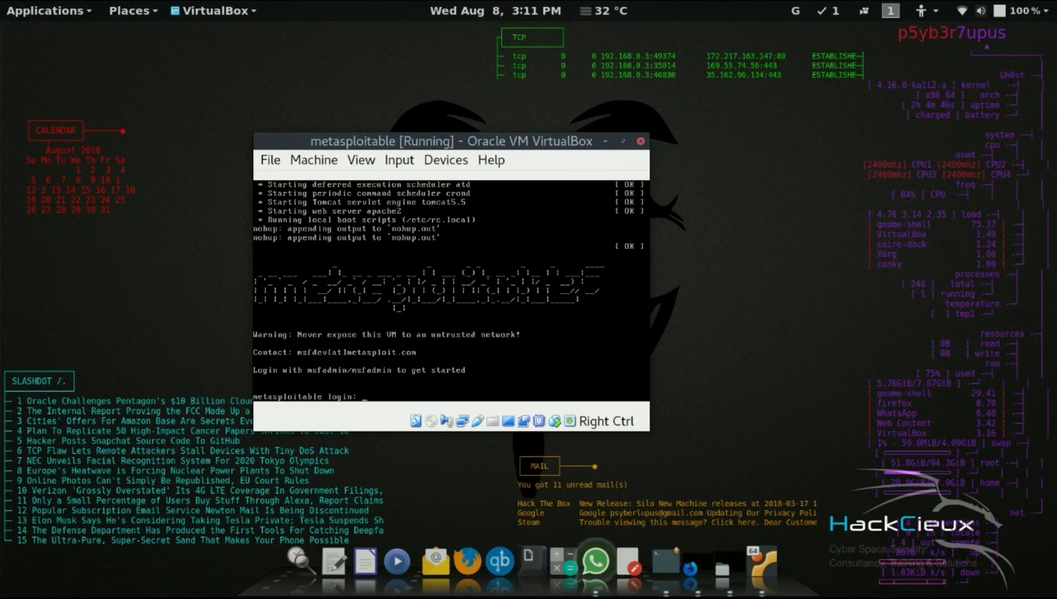
mouse_move(474, 167)
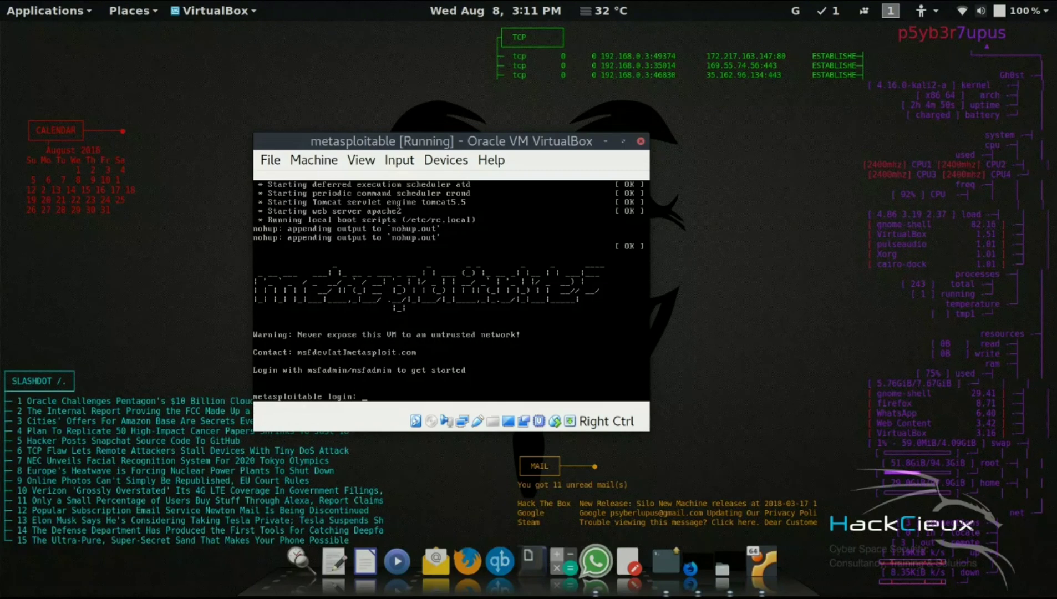
type("msfadmin")
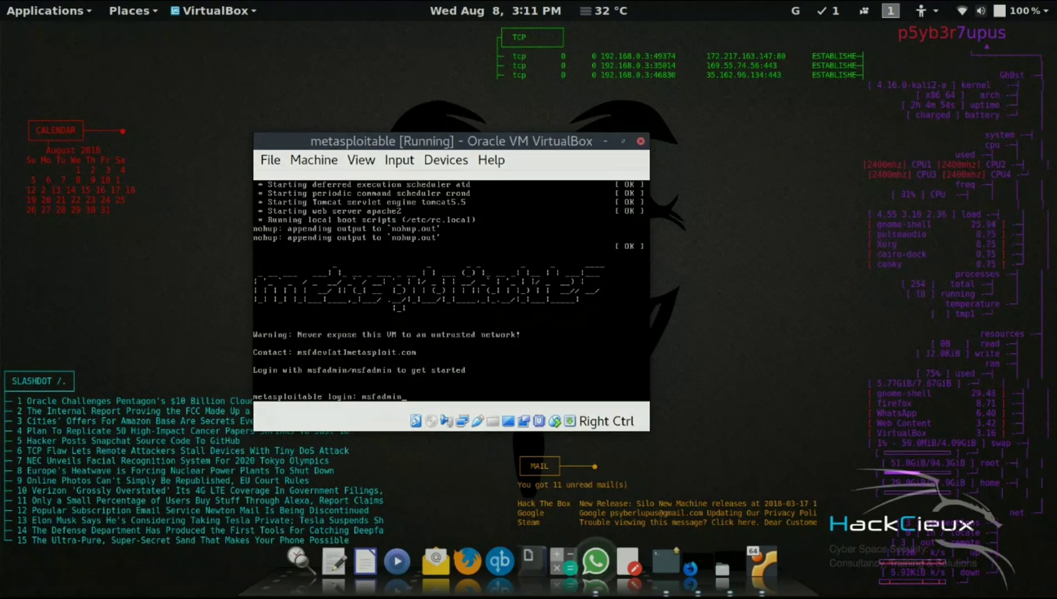
key("Return")
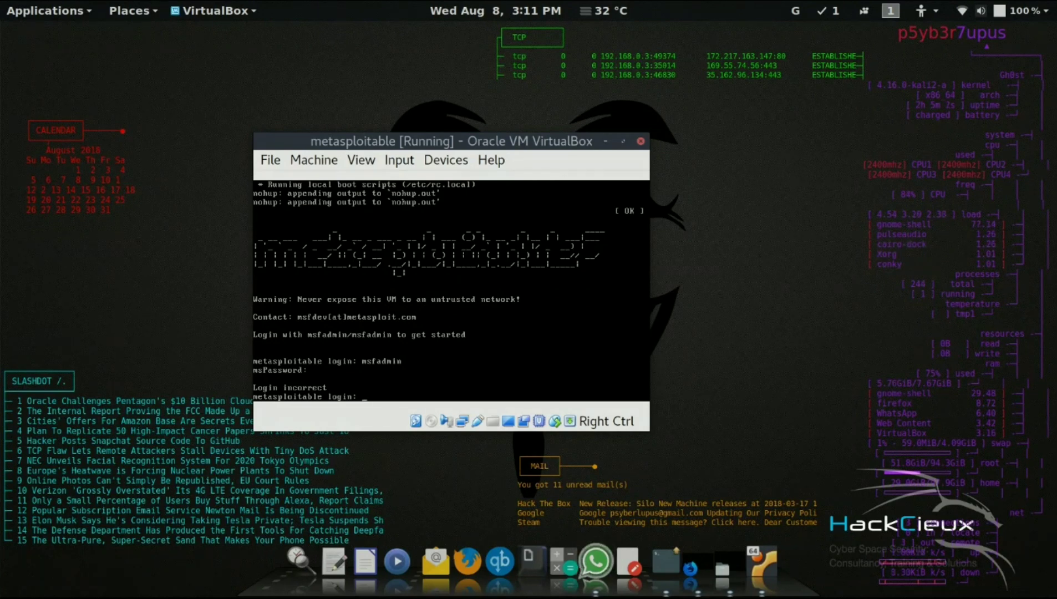
type("msfad")
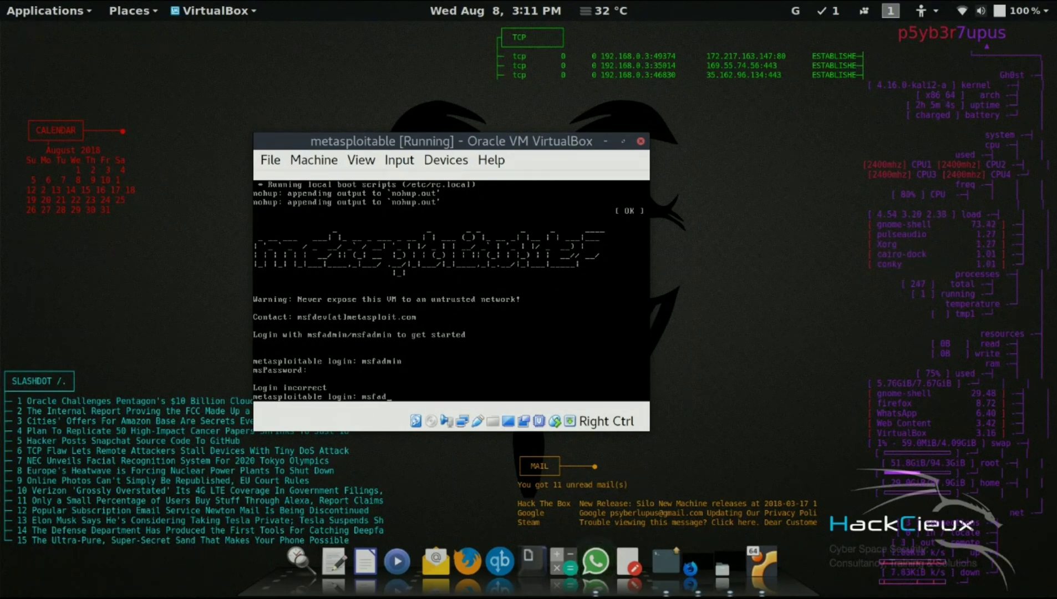
type("msfadmin")
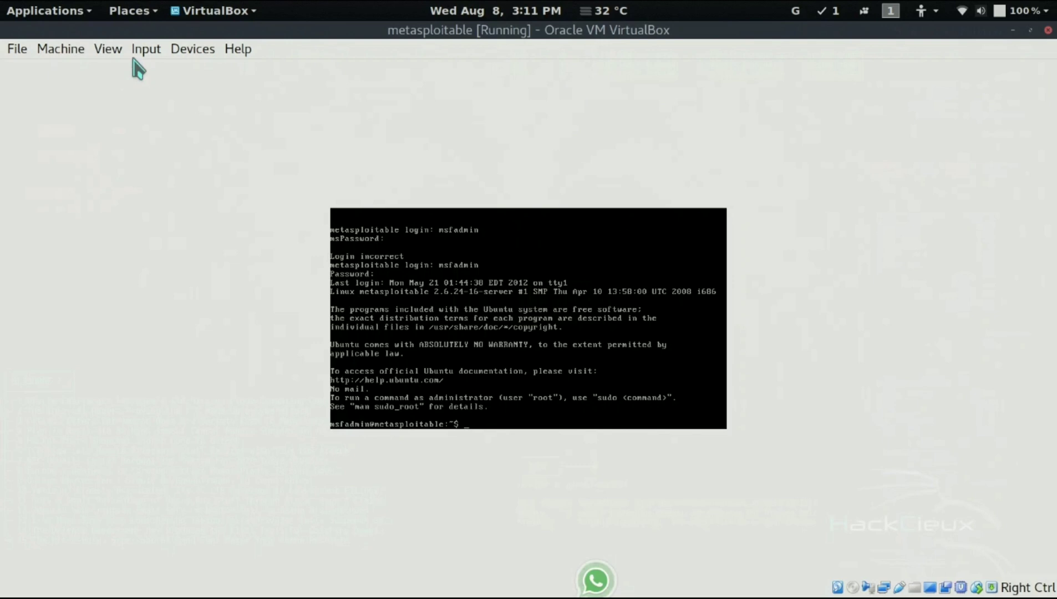
Leave full-screen mode for a normal window and run ifconfig in the guest shell.
left_click(108, 48)
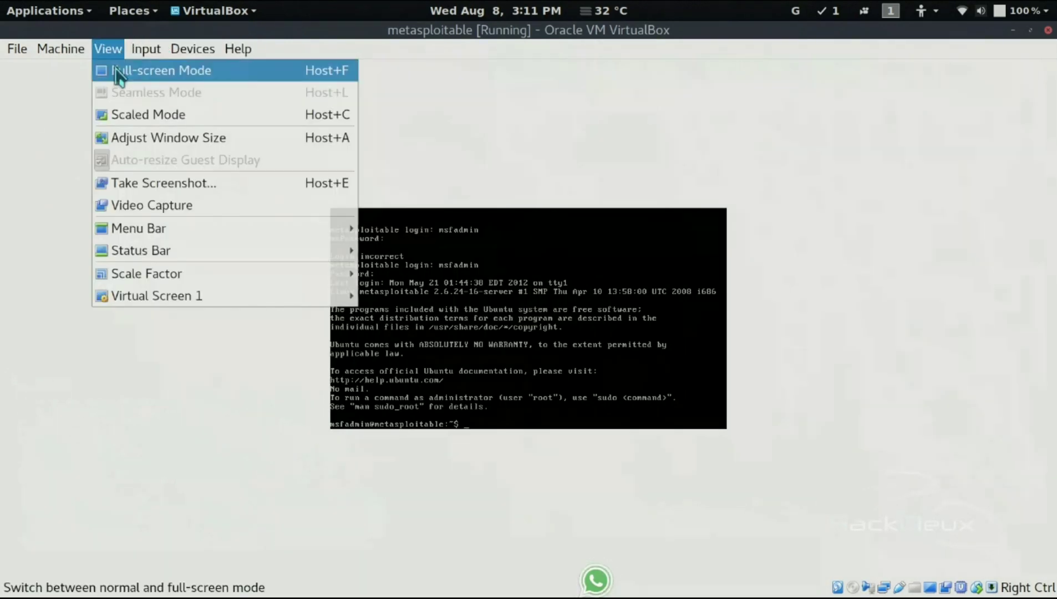
left_click(163, 69)
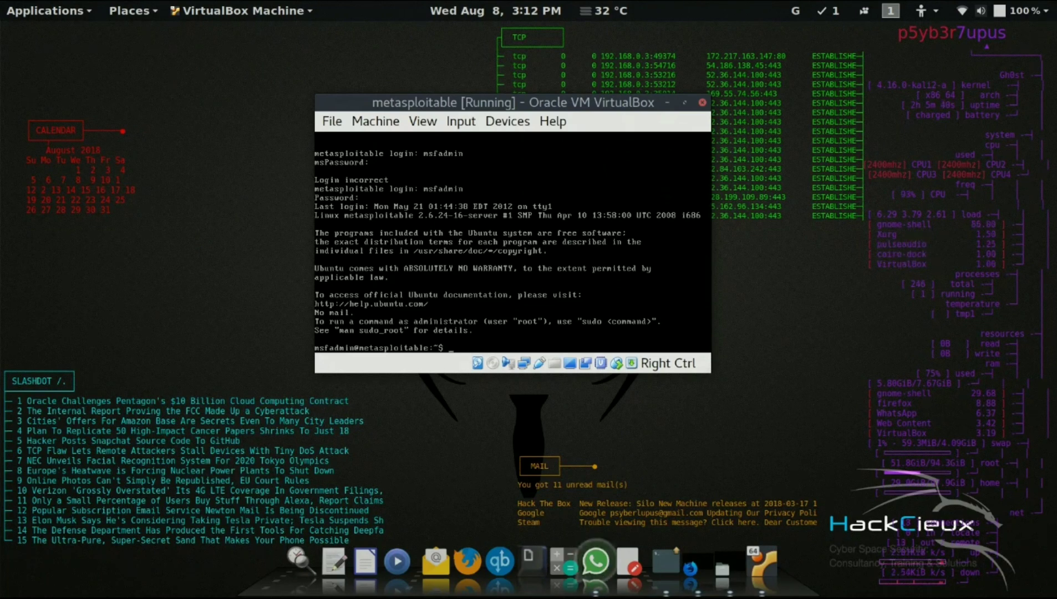
type("ifconfig")
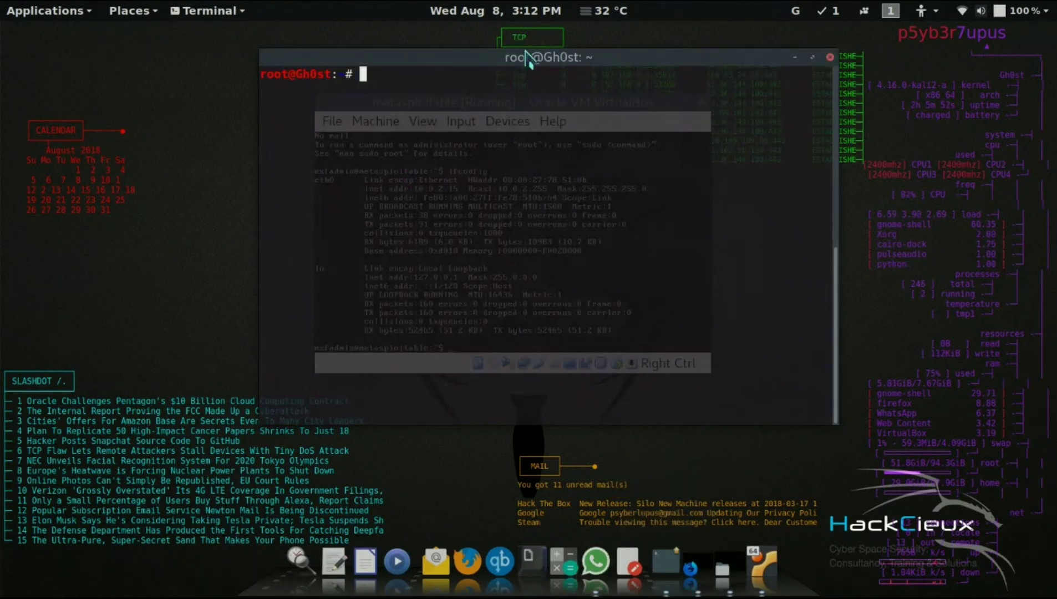
Run ifconfig on the Kali host and select the wlan0 address 192.168.0.3.
type("ifconfig")
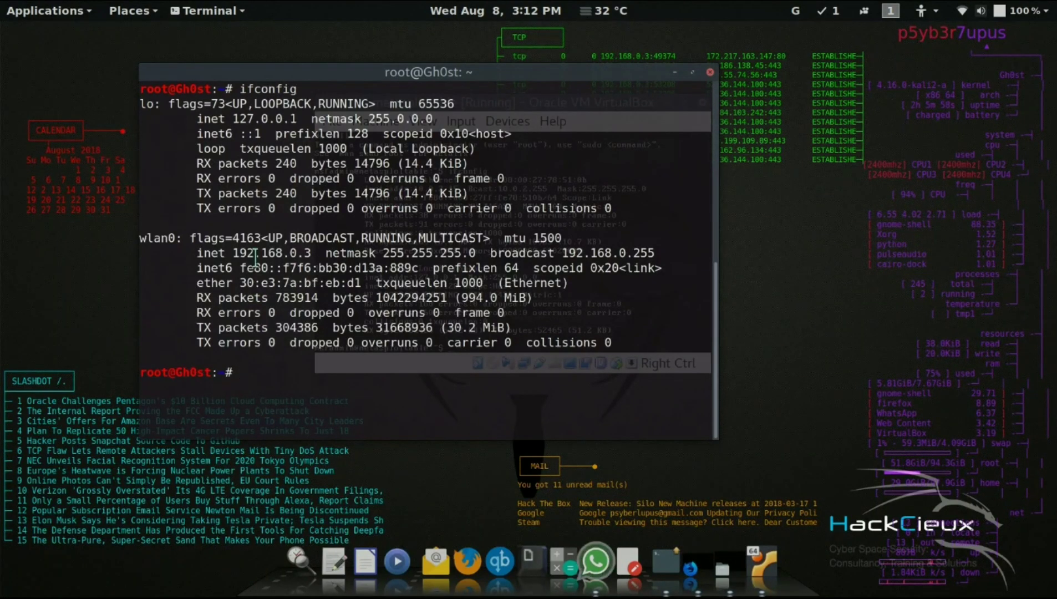
double_click(270, 253)
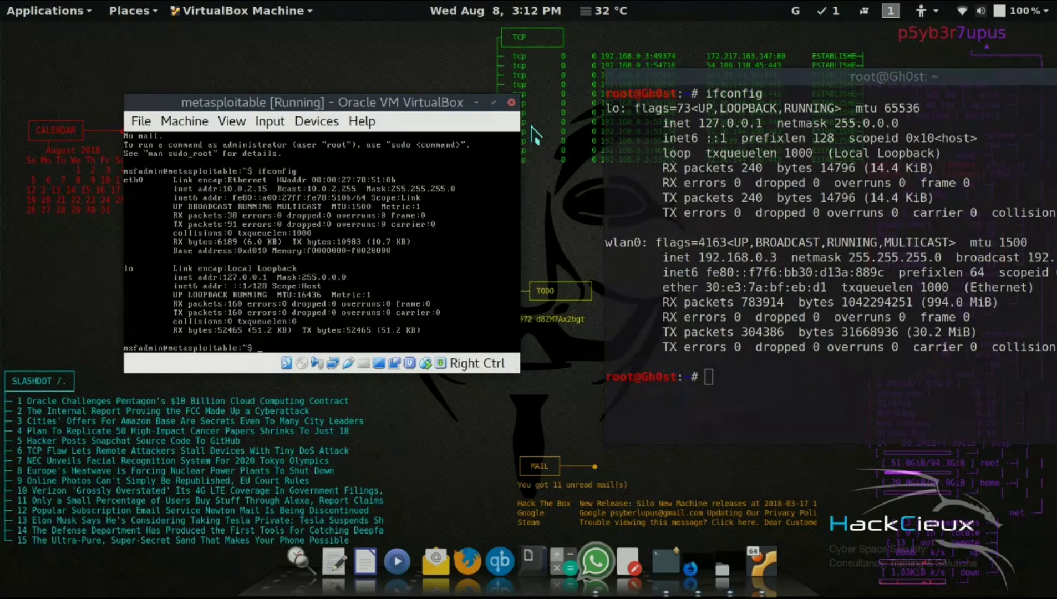
mouse_move(516, 117)
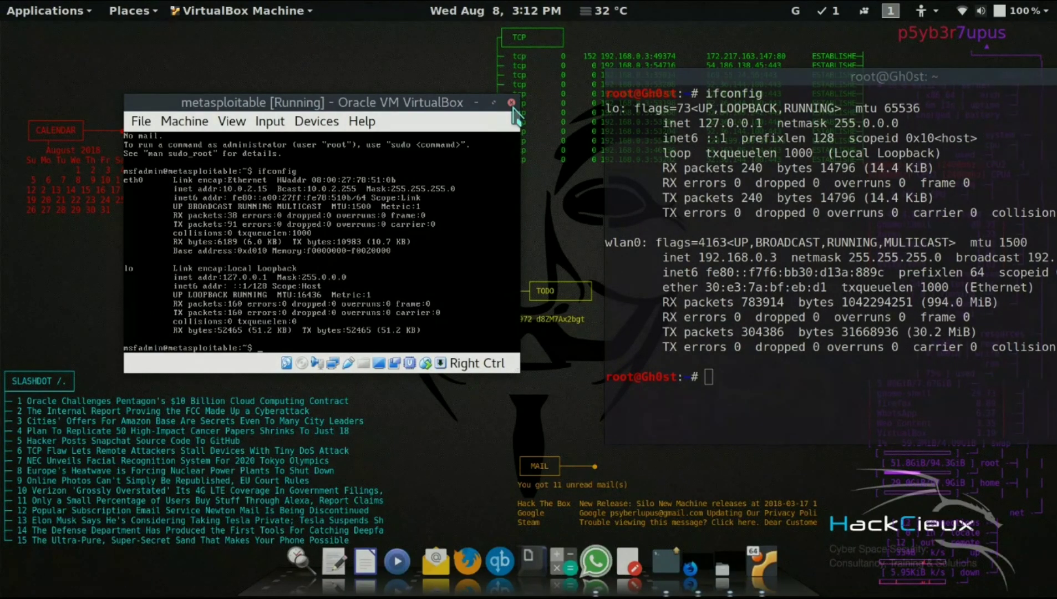
Close the Metasploitable window choosing 'Power off the machine' and confirm.
left_click(511, 102)
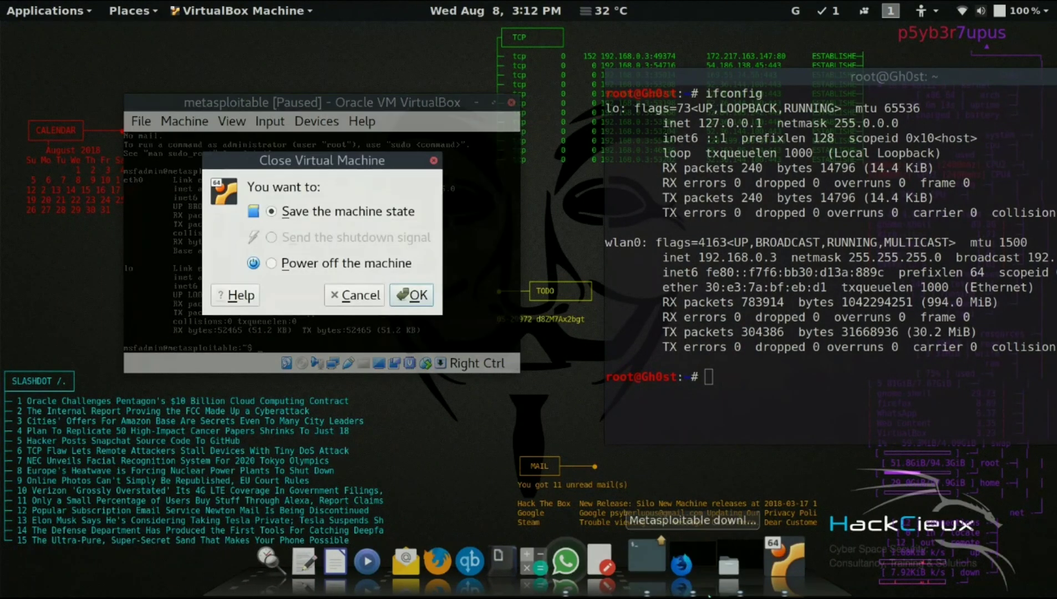
left_click(271, 263)
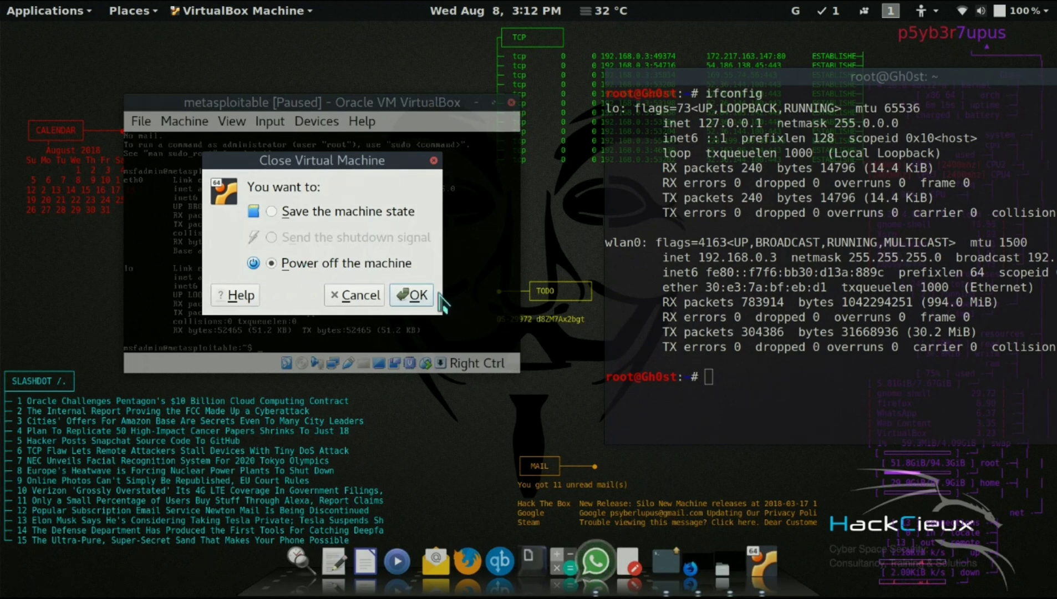
left_click(412, 295)
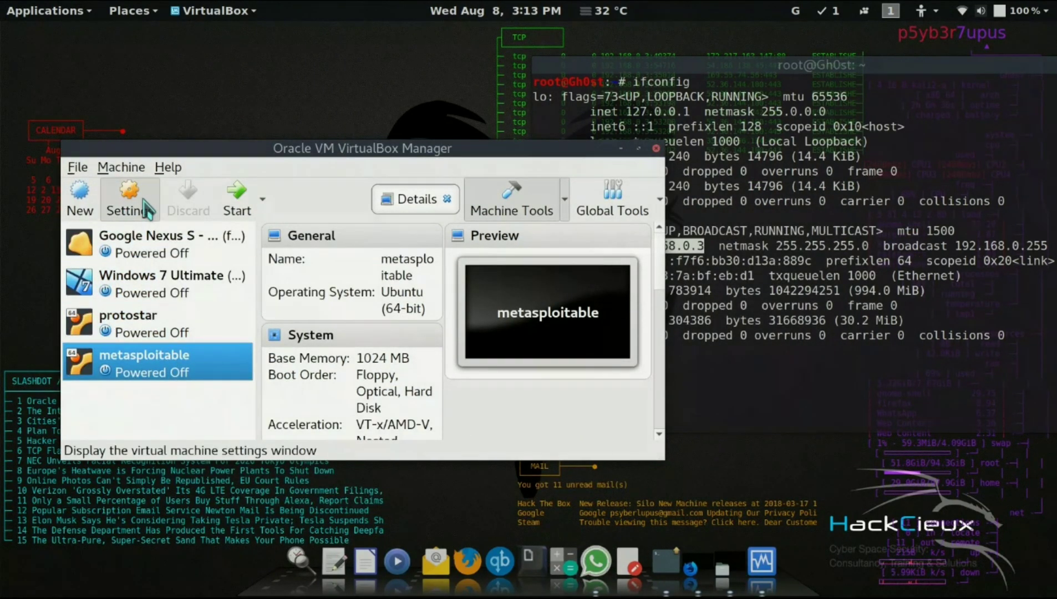
Set metasploitable's first network adapter to Host-only Adapter on vboxnet0 and save the settings.
left_click(129, 192)
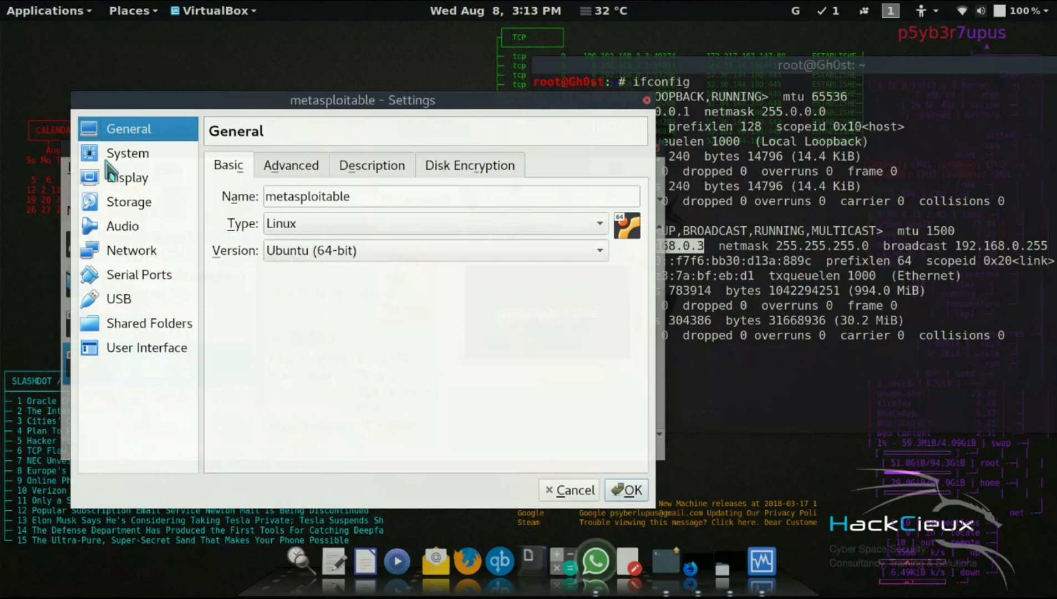
left_click(132, 251)
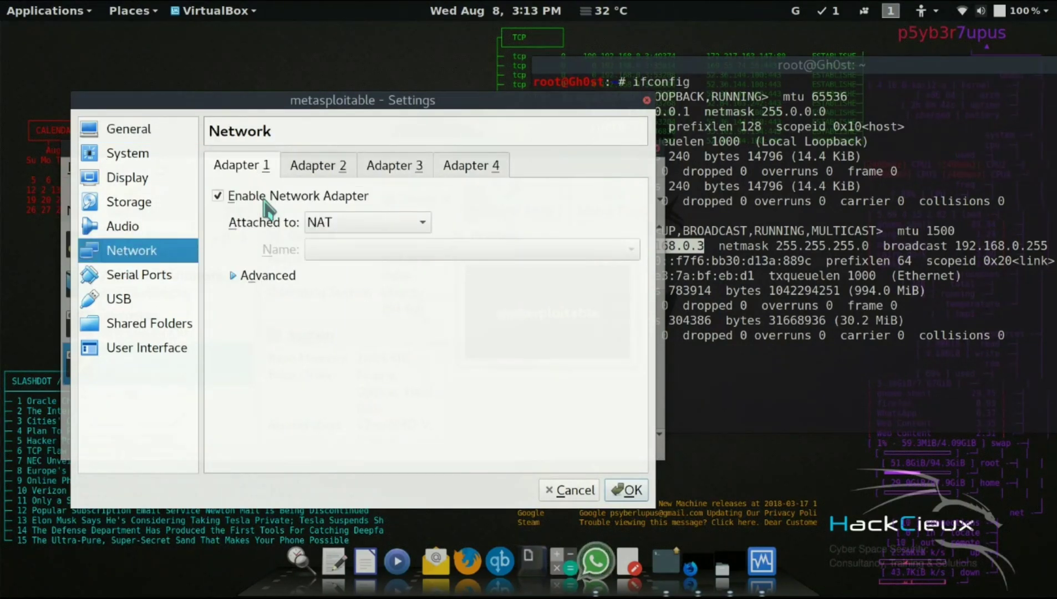
mouse_move(283, 206)
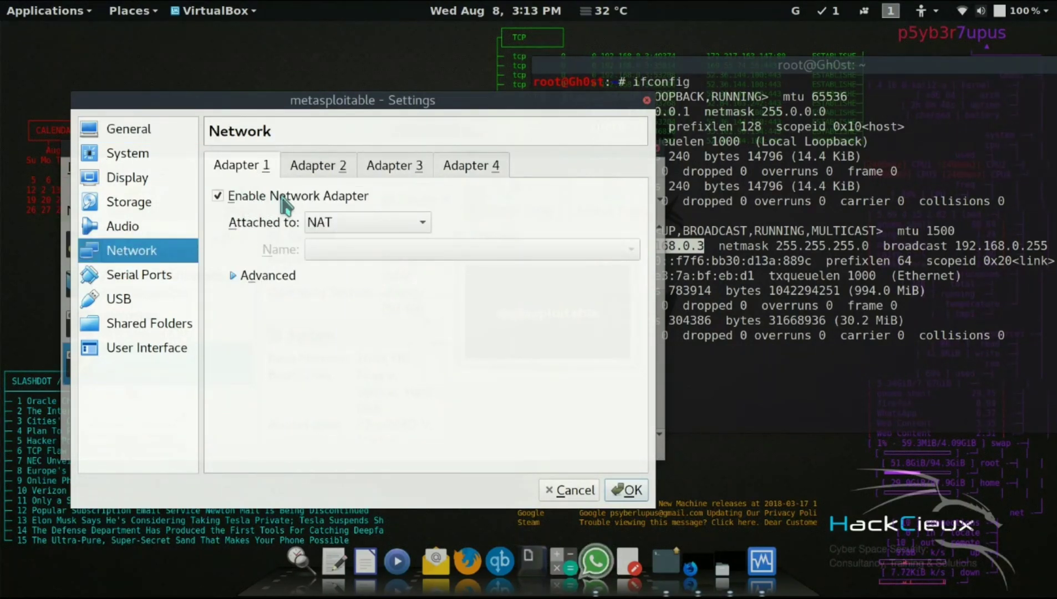
mouse_move(364, 269)
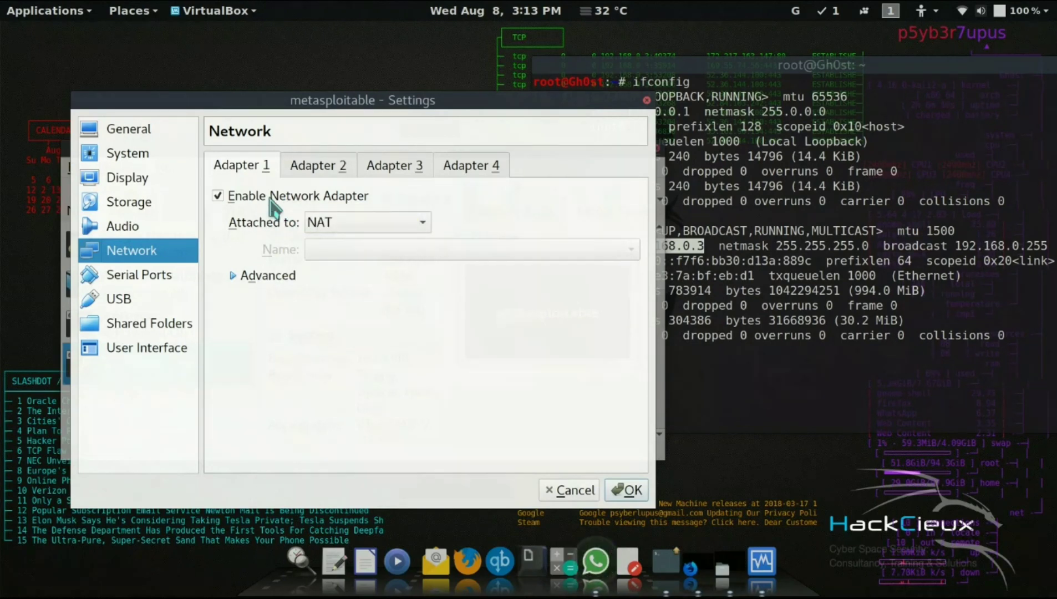
mouse_move(314, 199)
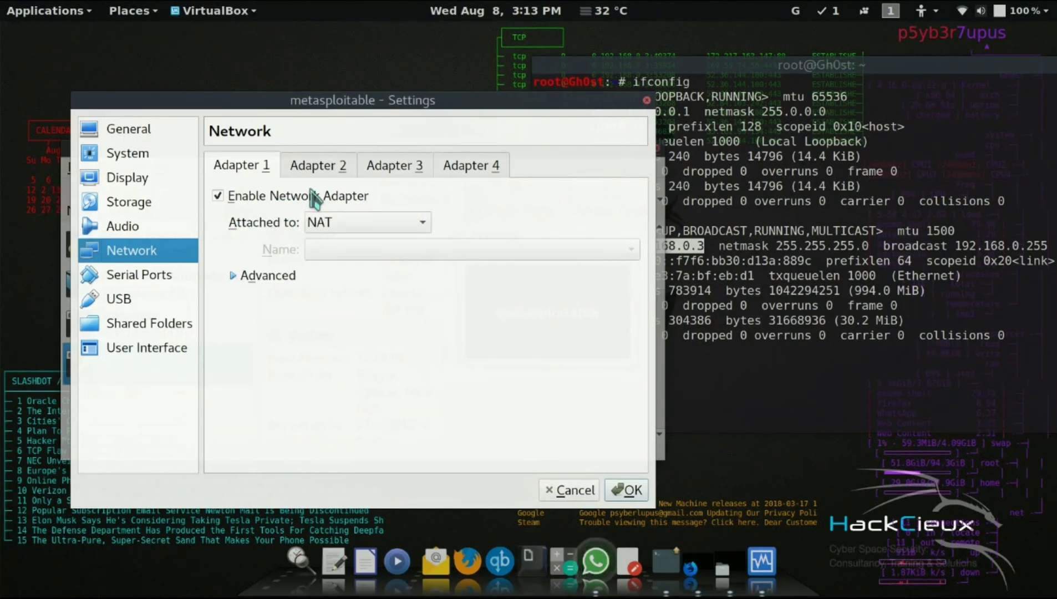
mouse_move(865, 20)
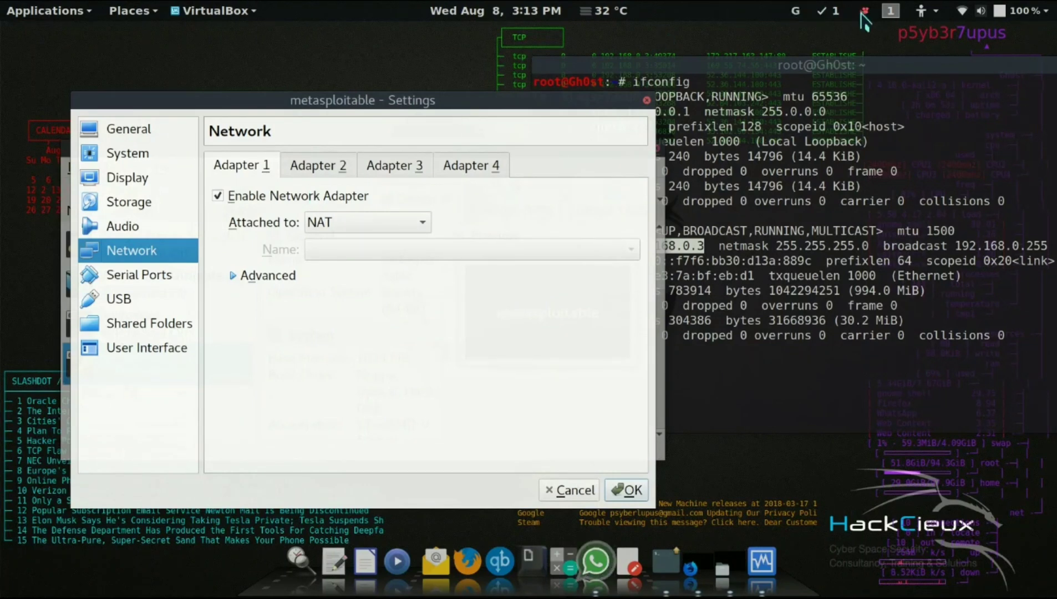
mouse_move(250, 196)
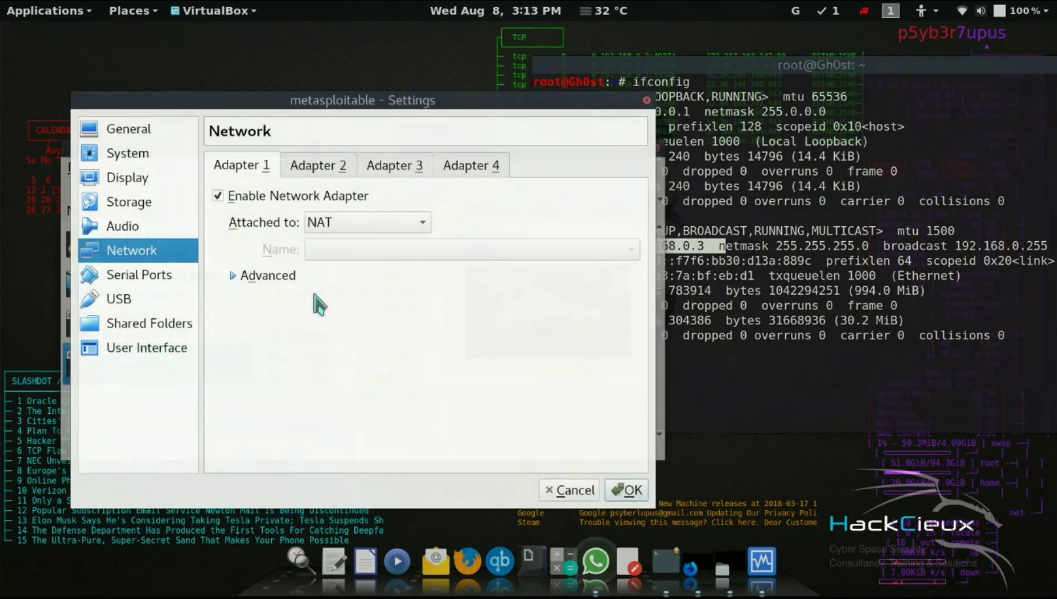
mouse_move(549, 484)
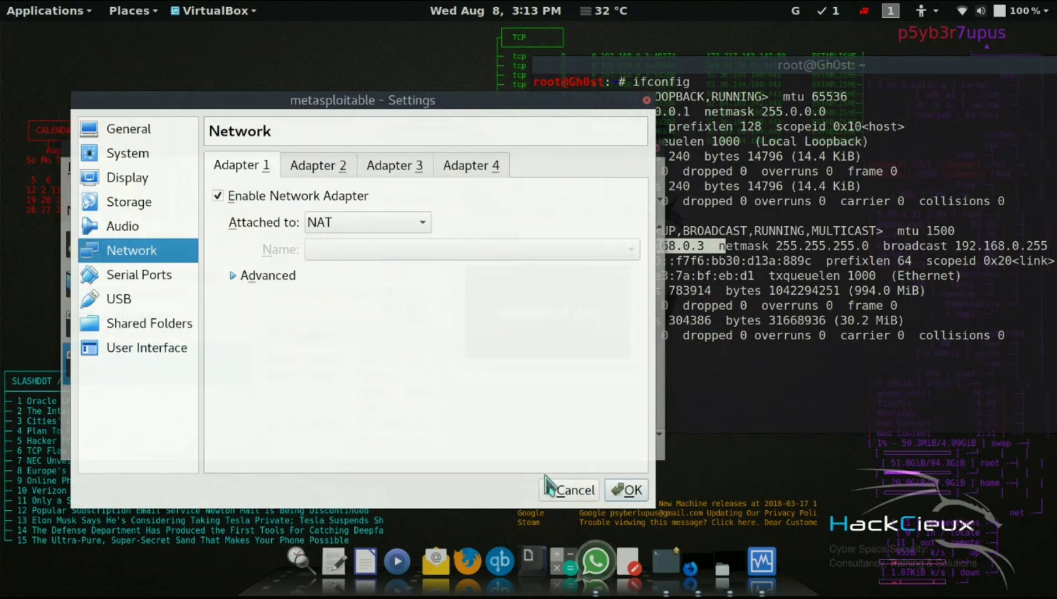
mouse_move(305, 204)
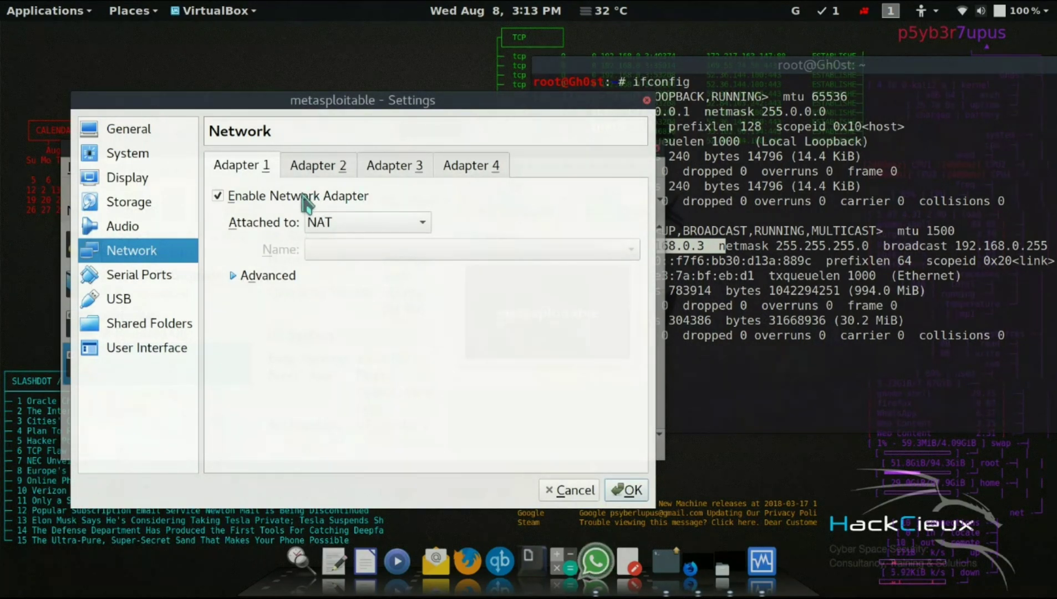
mouse_move(384, 176)
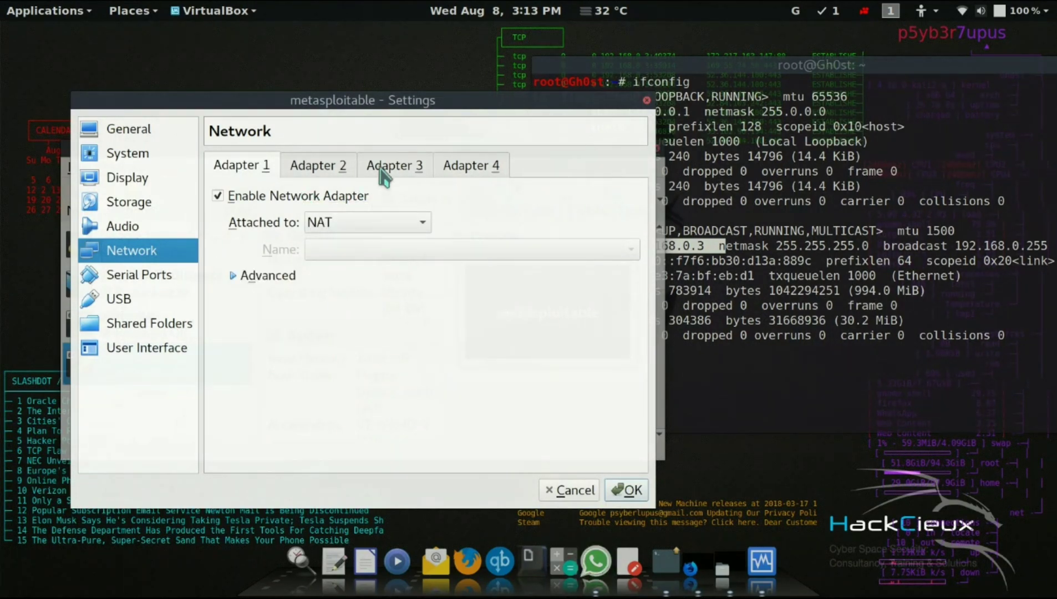
left_click(366, 222)
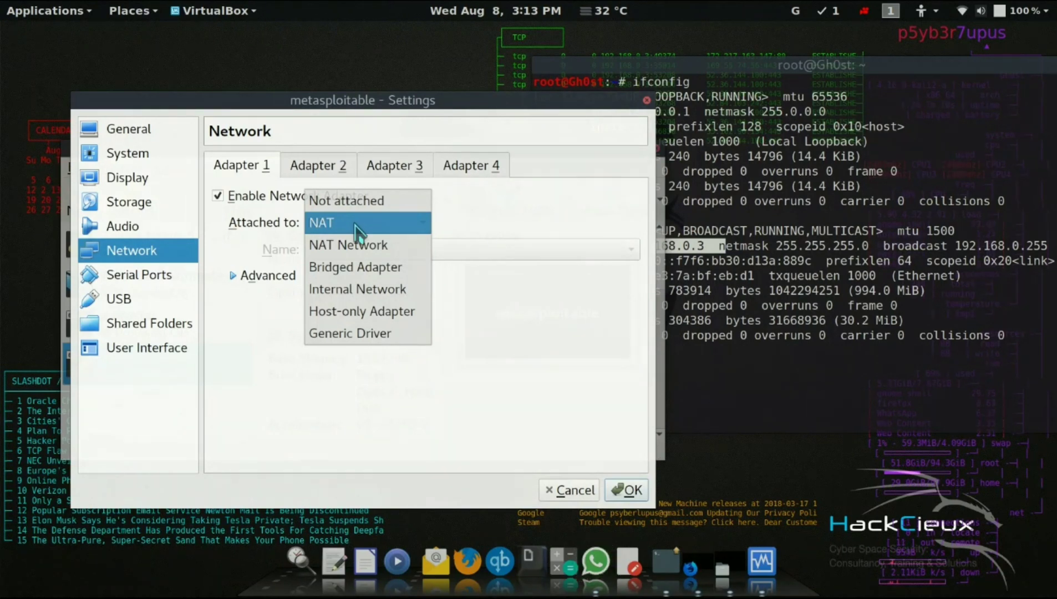
mouse_move(354, 310)
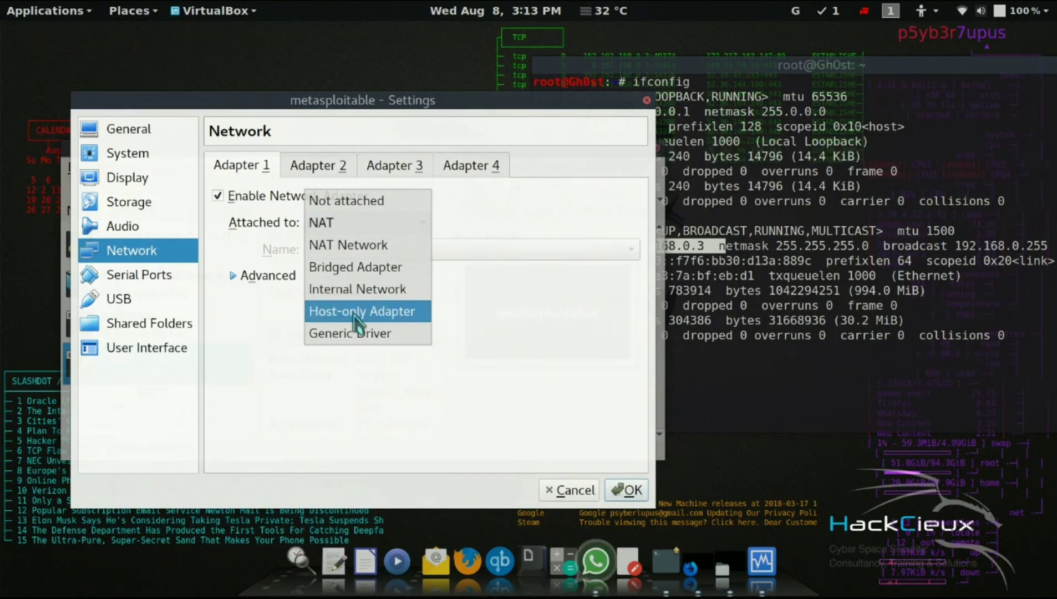
left_click(362, 311)
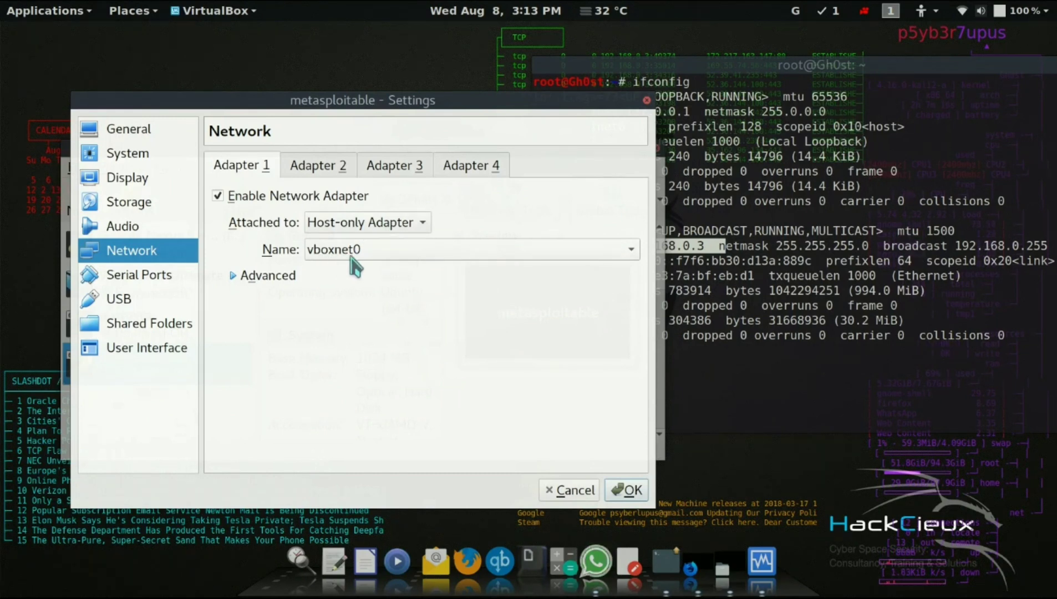
mouse_move(631, 489)
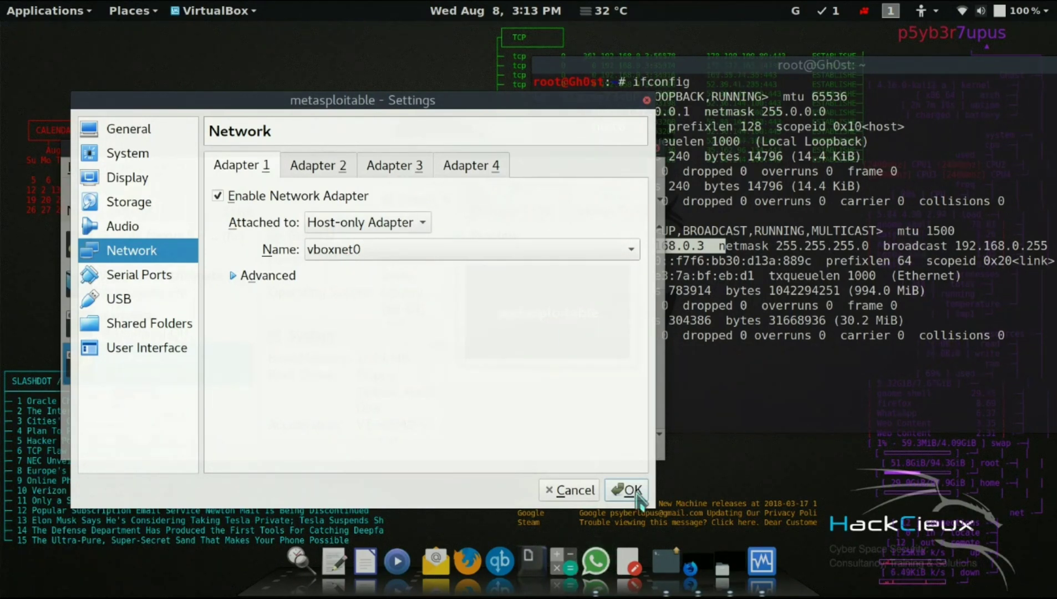
left_click(624, 489)
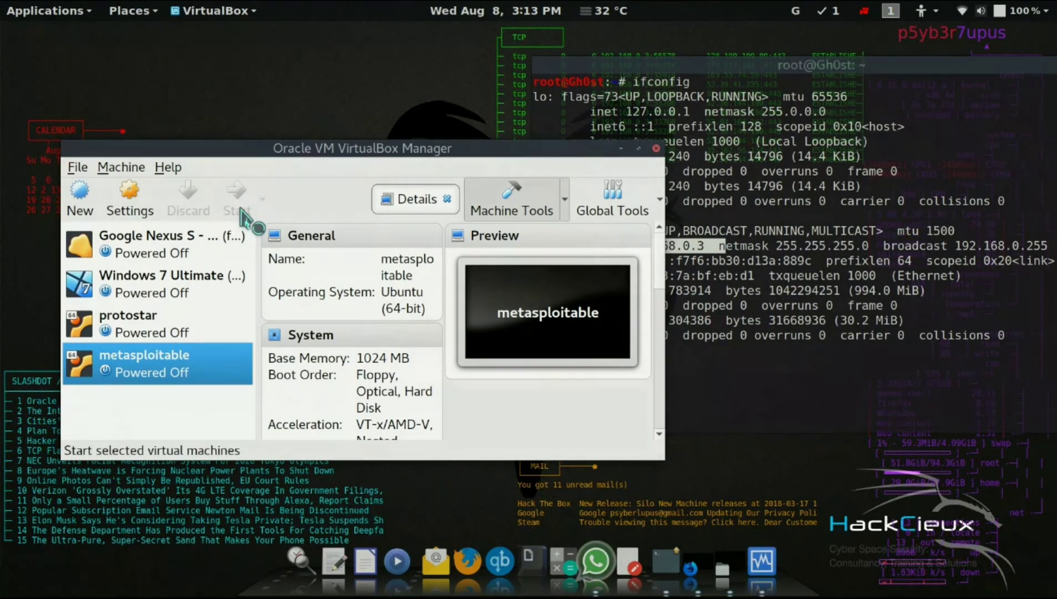
Start the metasploitable VM to its login prompt and close the VirtualBox Manager.
left_click(236, 195)
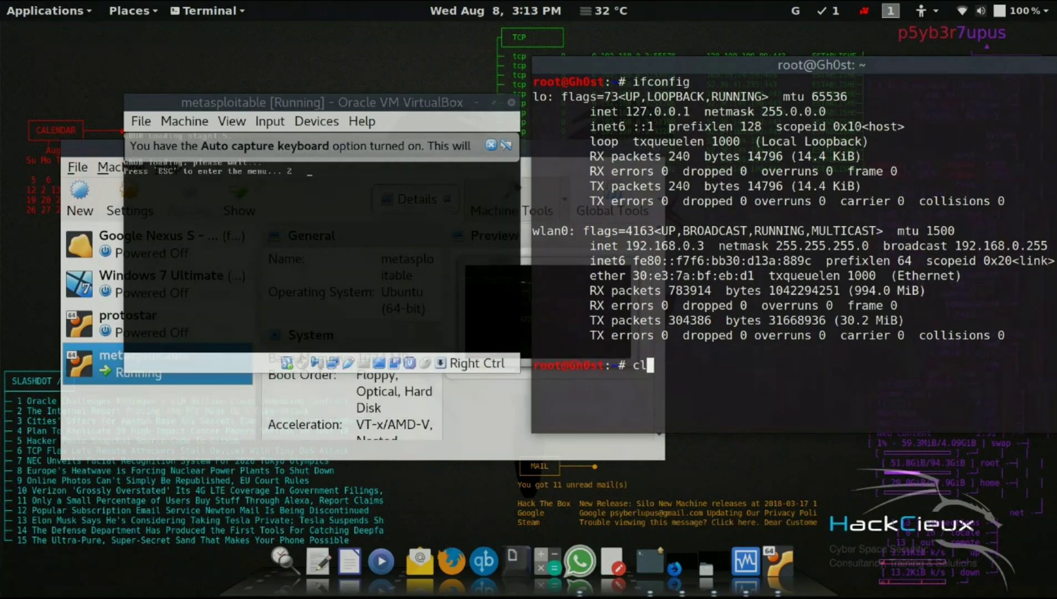
key("Return")
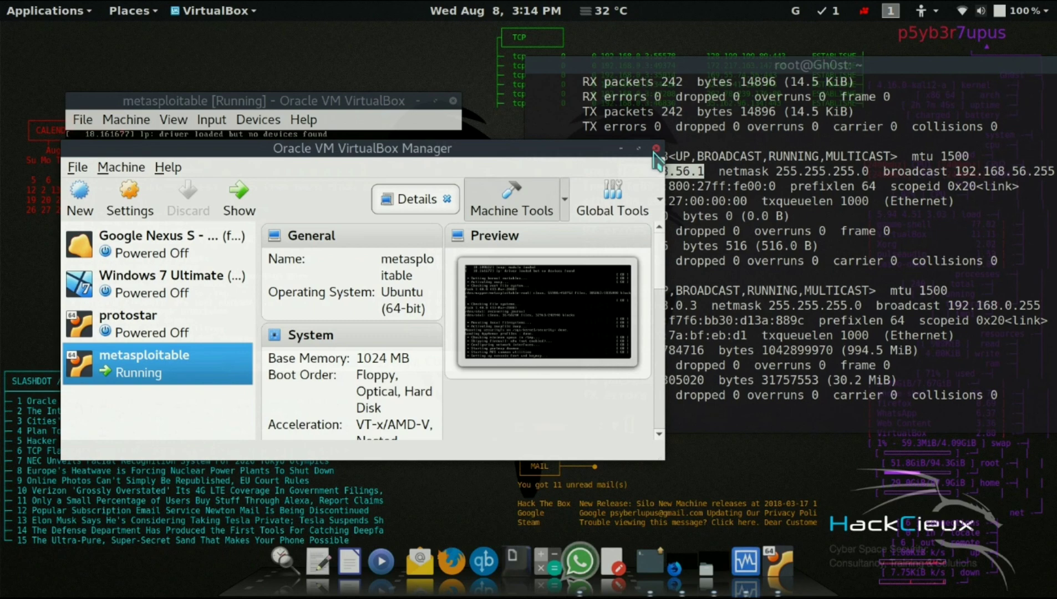
left_click(652, 148)
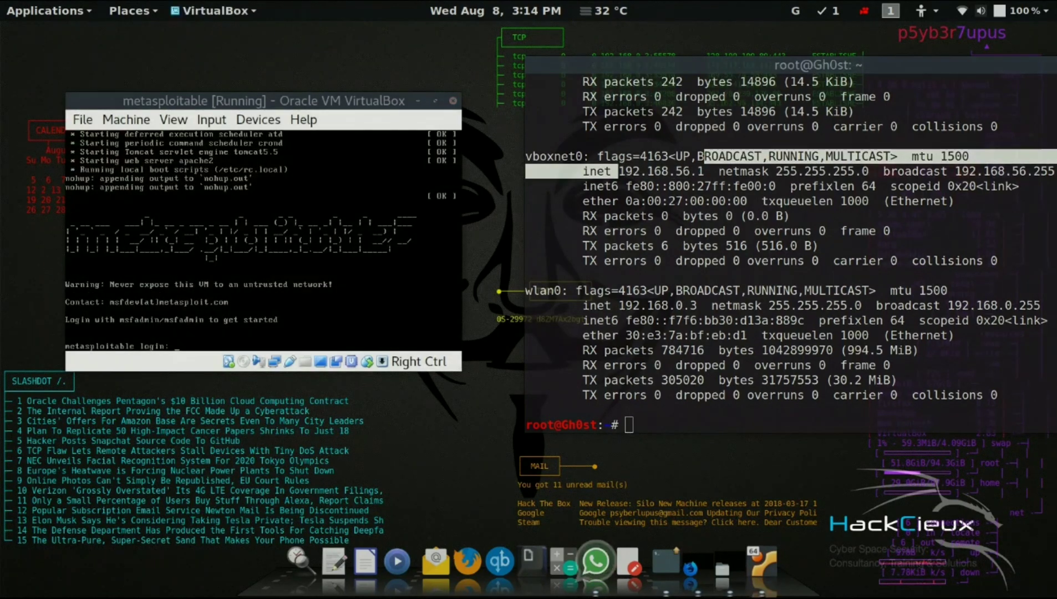
type("msf")
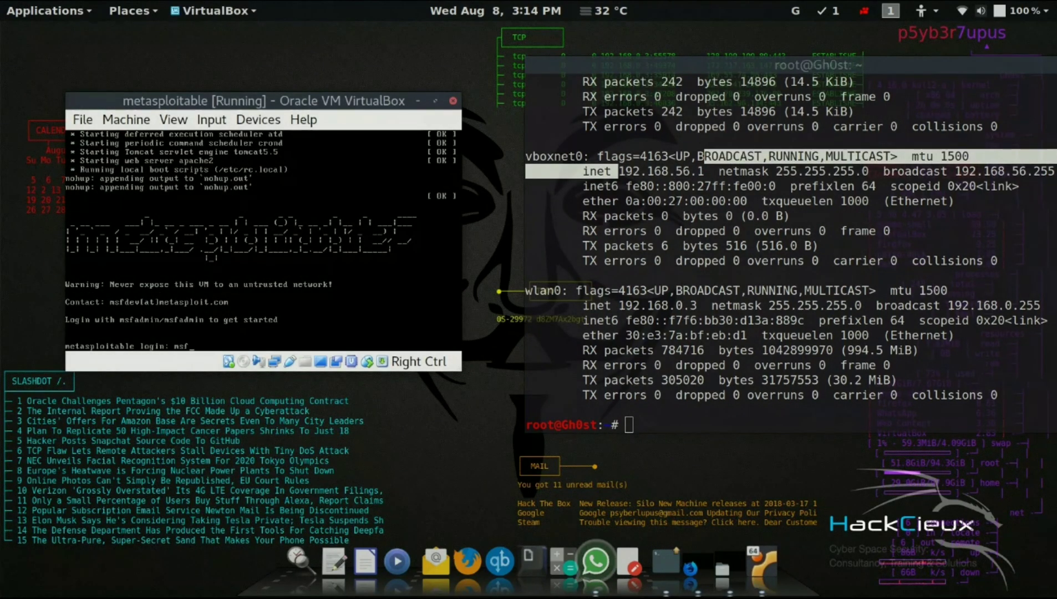
type("msfadmin")
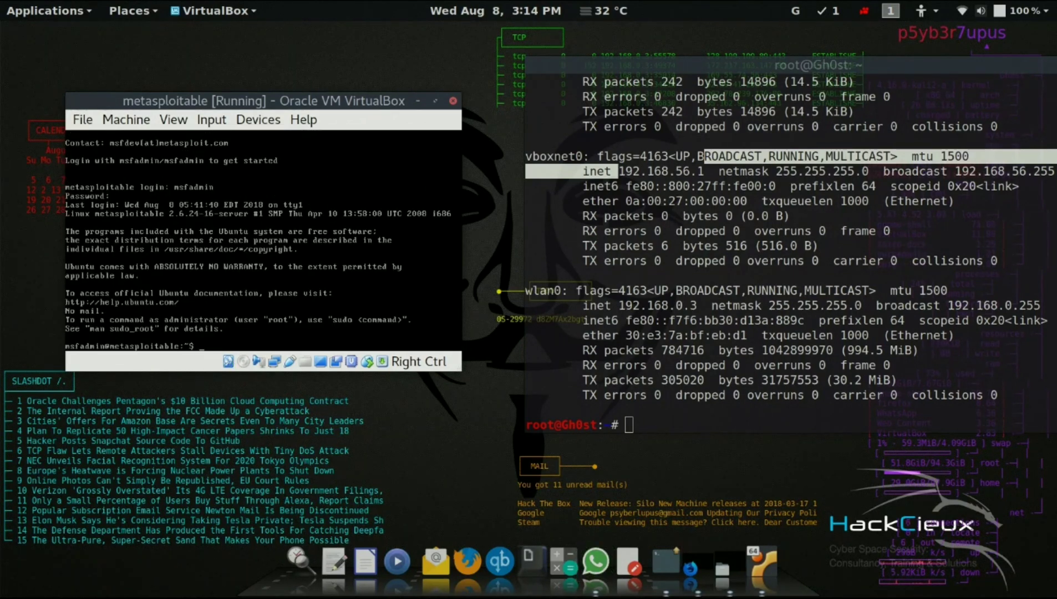
type("ifconfig")
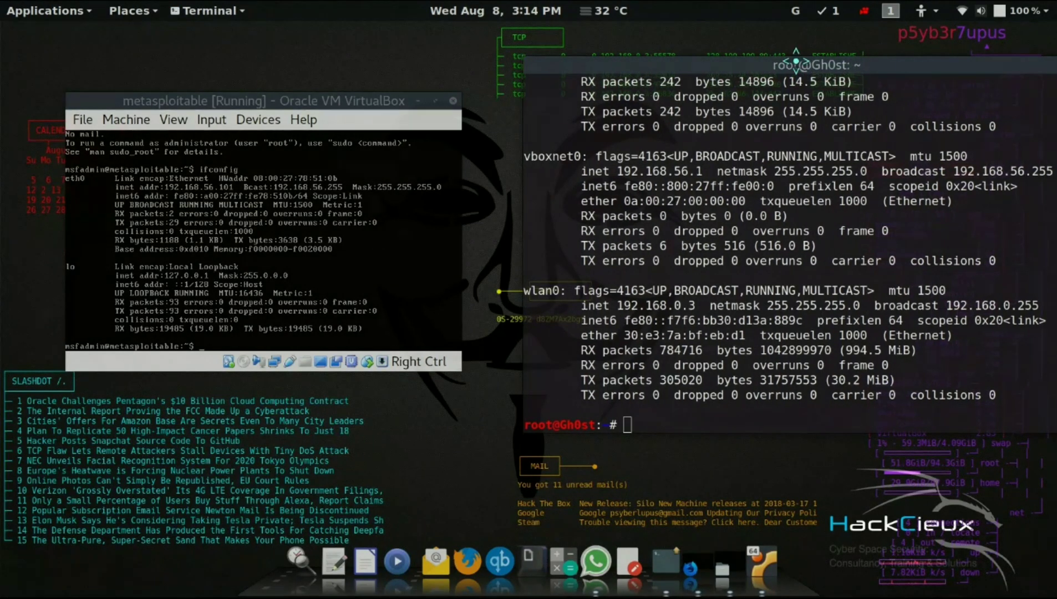
type("cl")
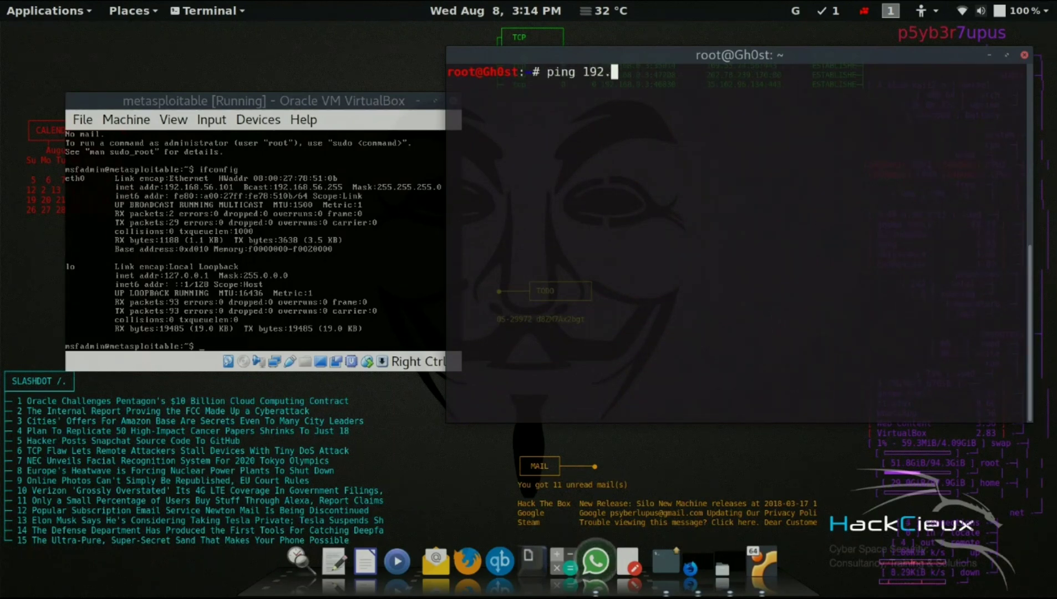
Ping 192.168.56.101 to confirm it replies, then clear the terminal.
type("168.")
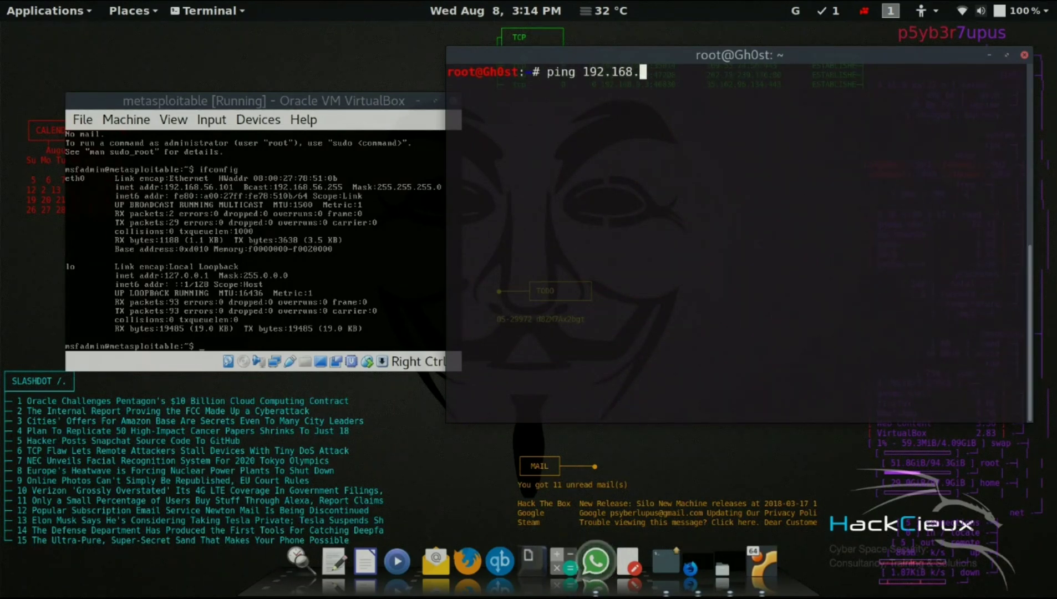
type("56.101")
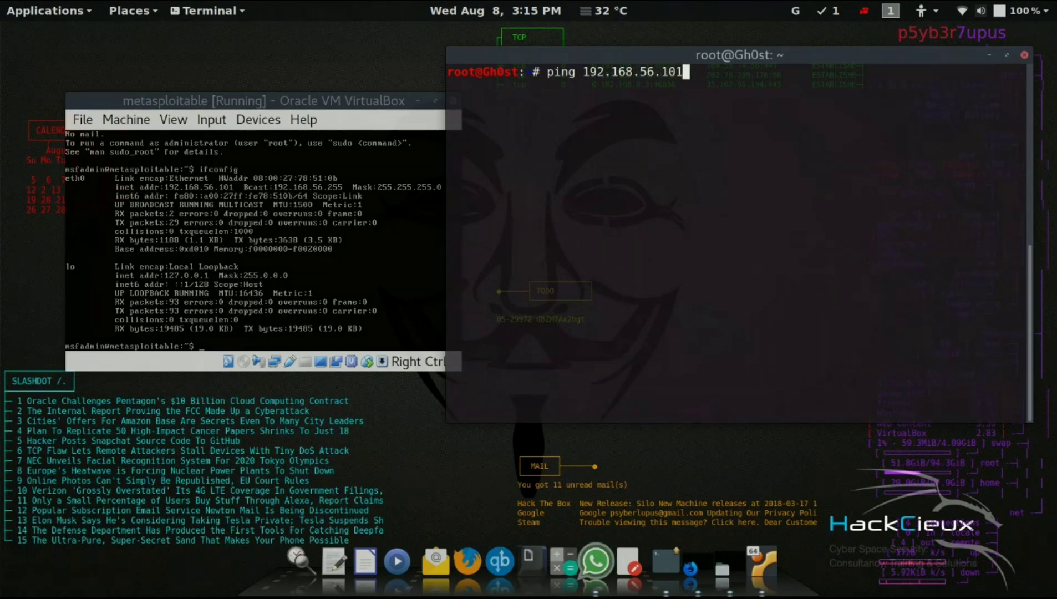
key("Return")
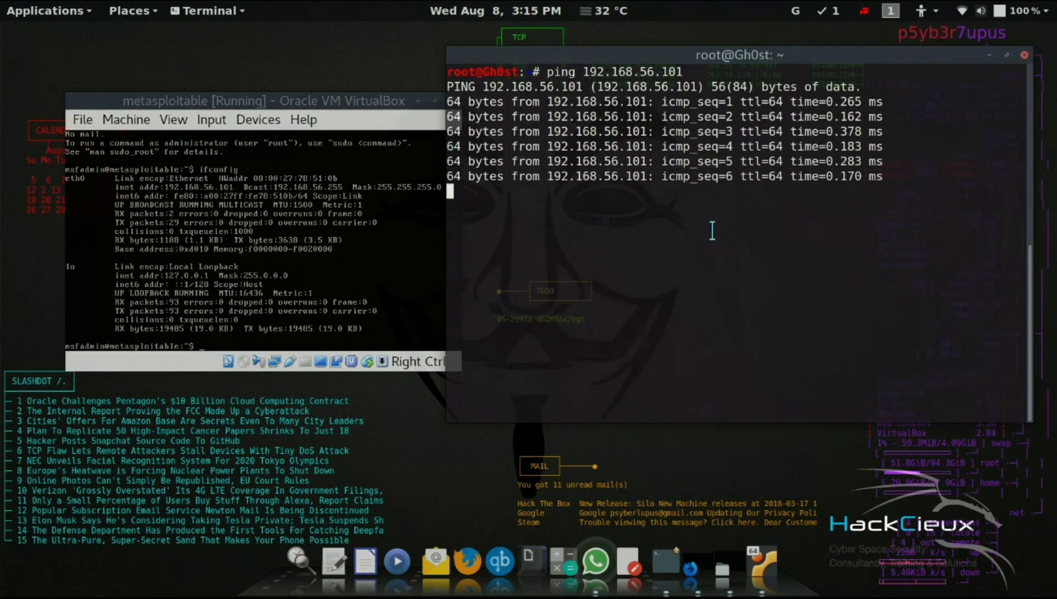
type("vlear")
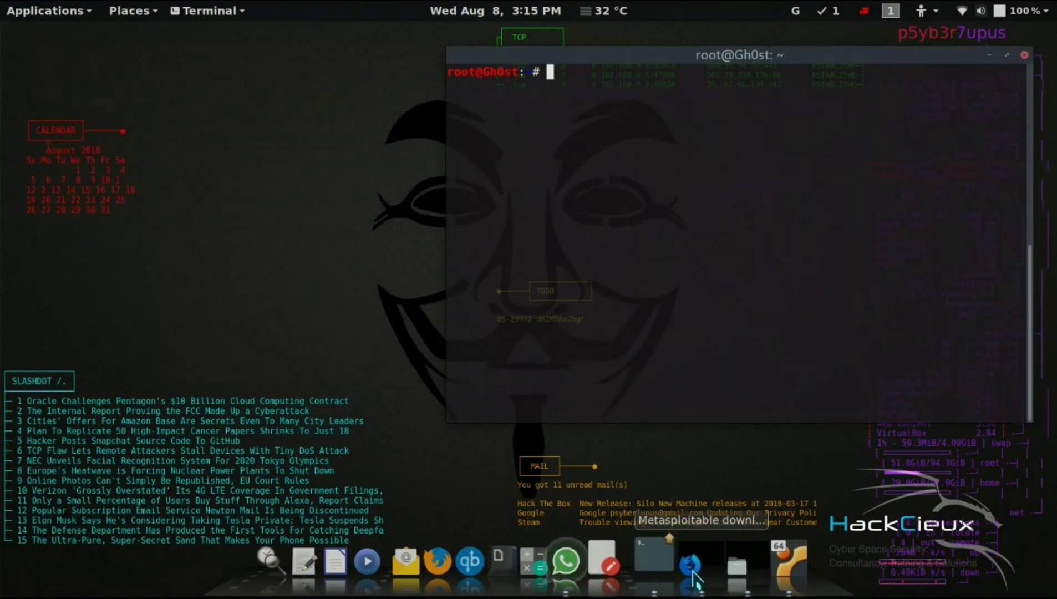
Scroll the Metasploitable 2 Exploitability Guide down to its Getting Started section.
left_click(688, 566)
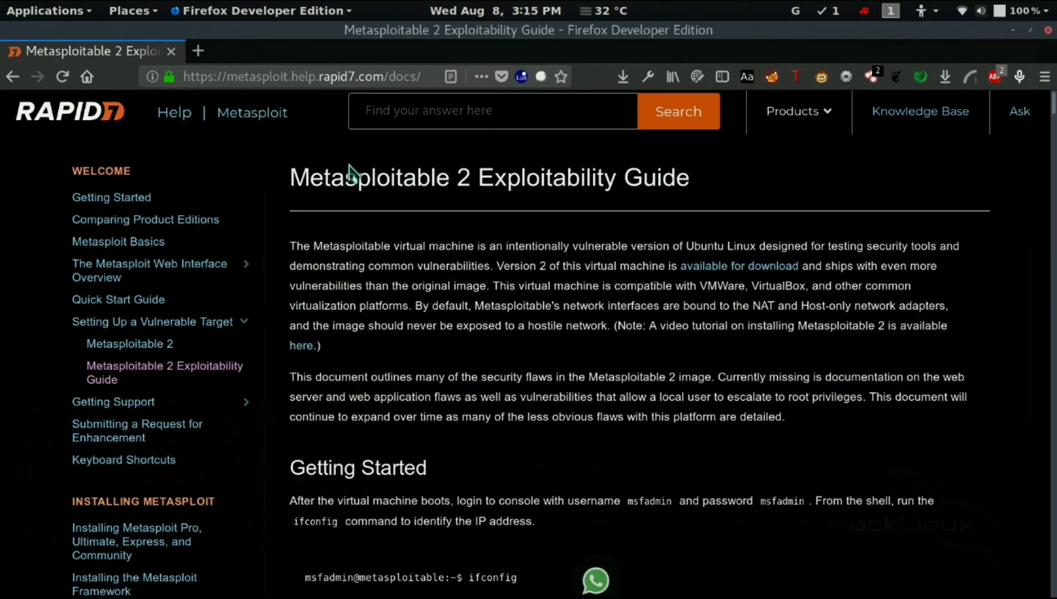
scroll("down", 3)
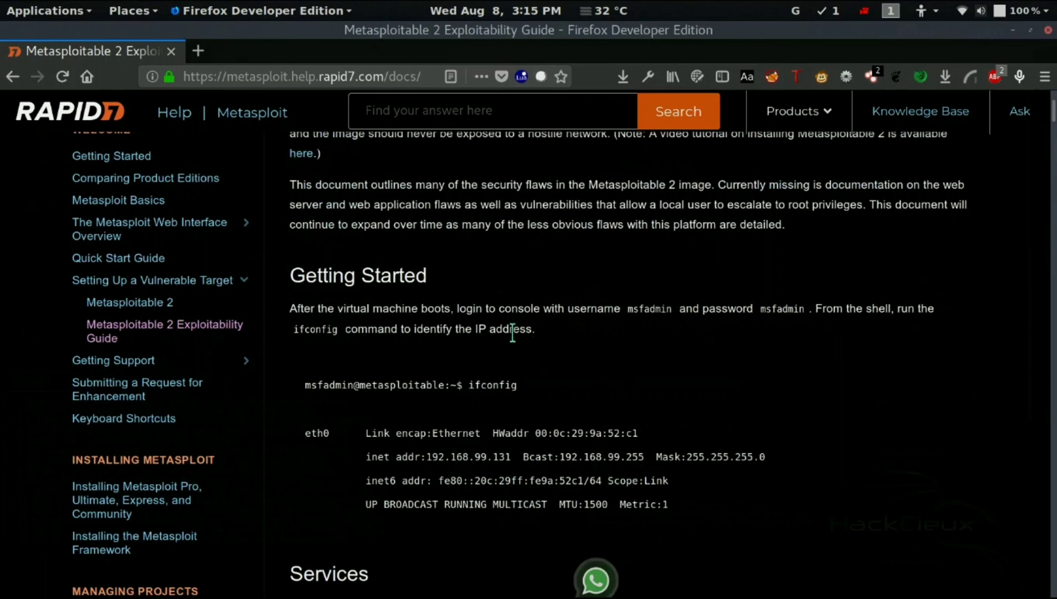
scroll("down", 3)
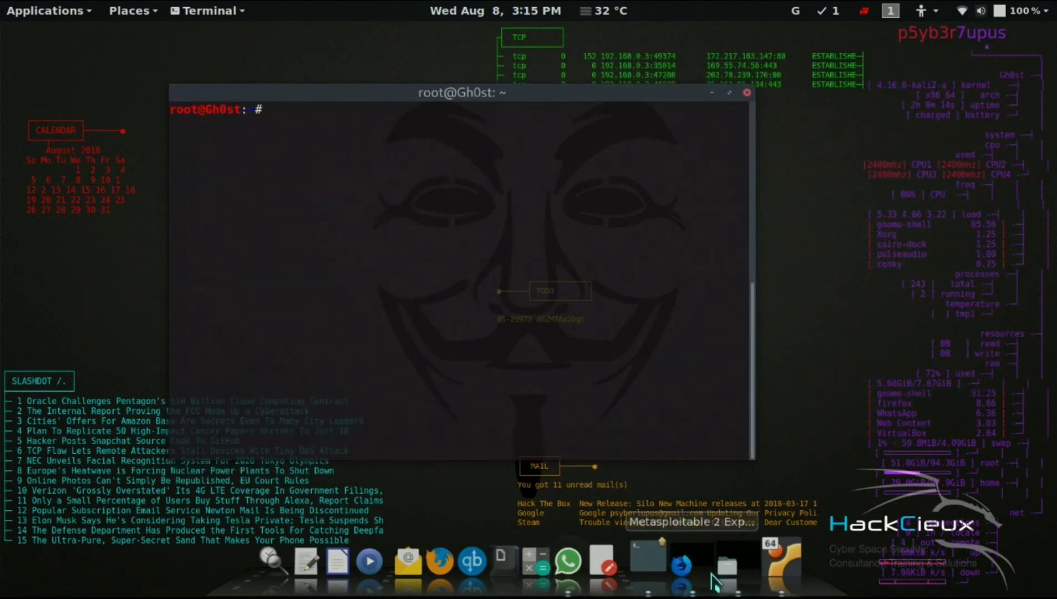
Run nmap -vv -A -T 4 against 192.168.56.101 from the terminal.
left_click(682, 563)
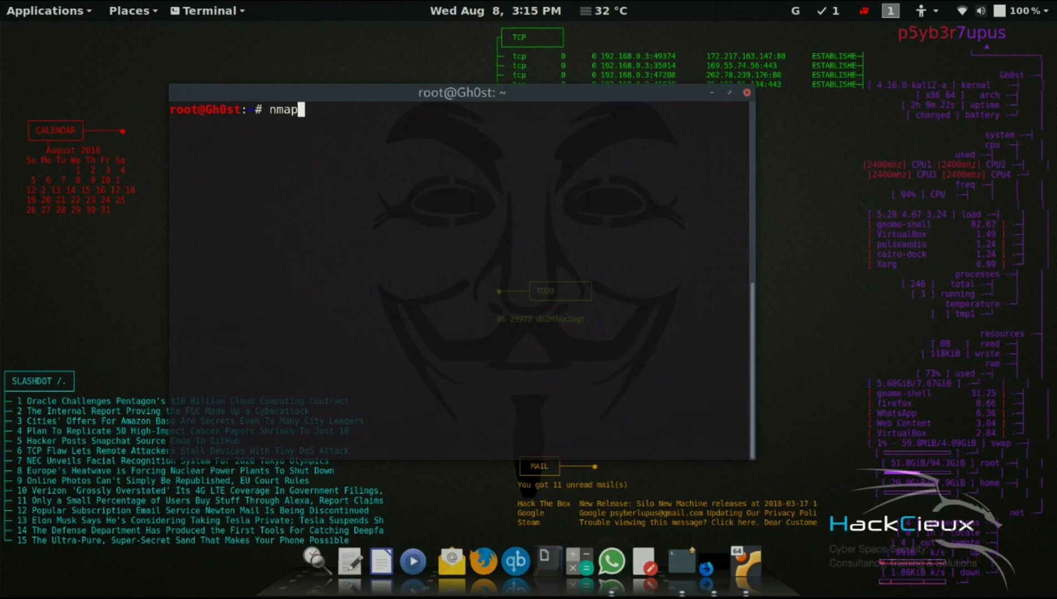
type("-vv -A -T 4")
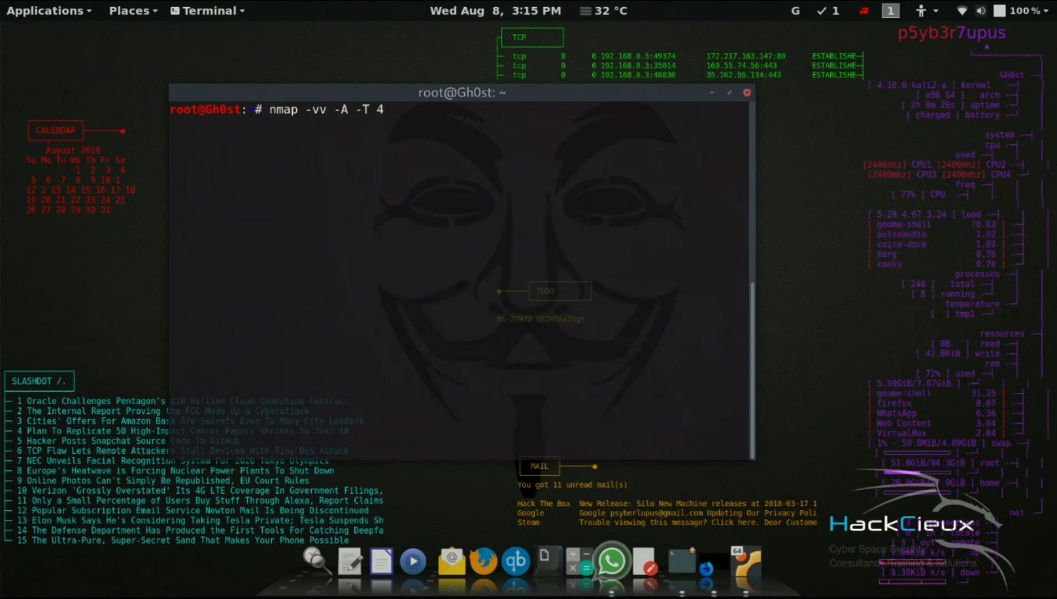
type("192.168")
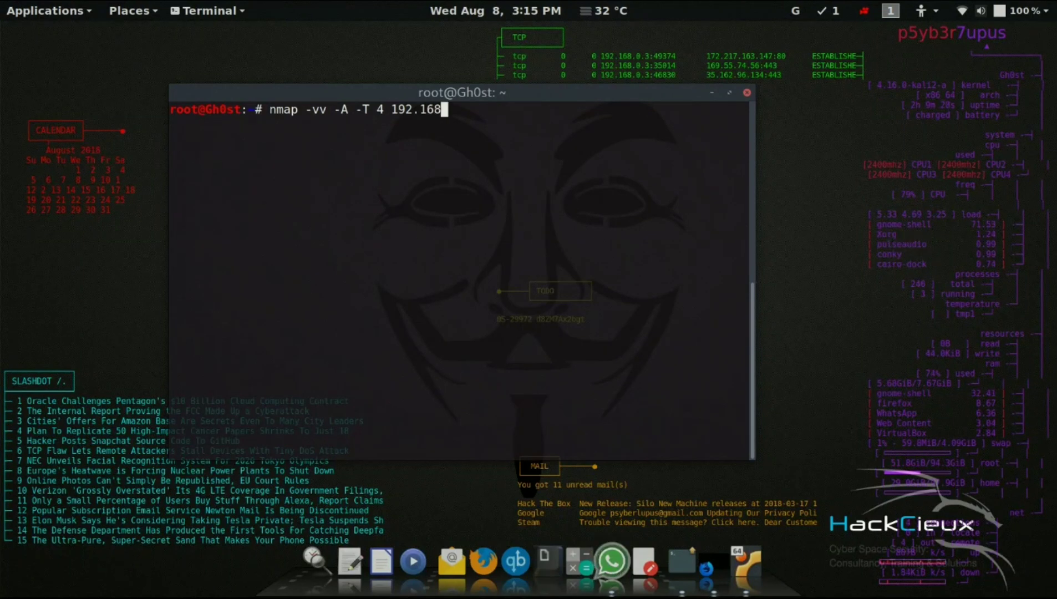
type(".56.101")
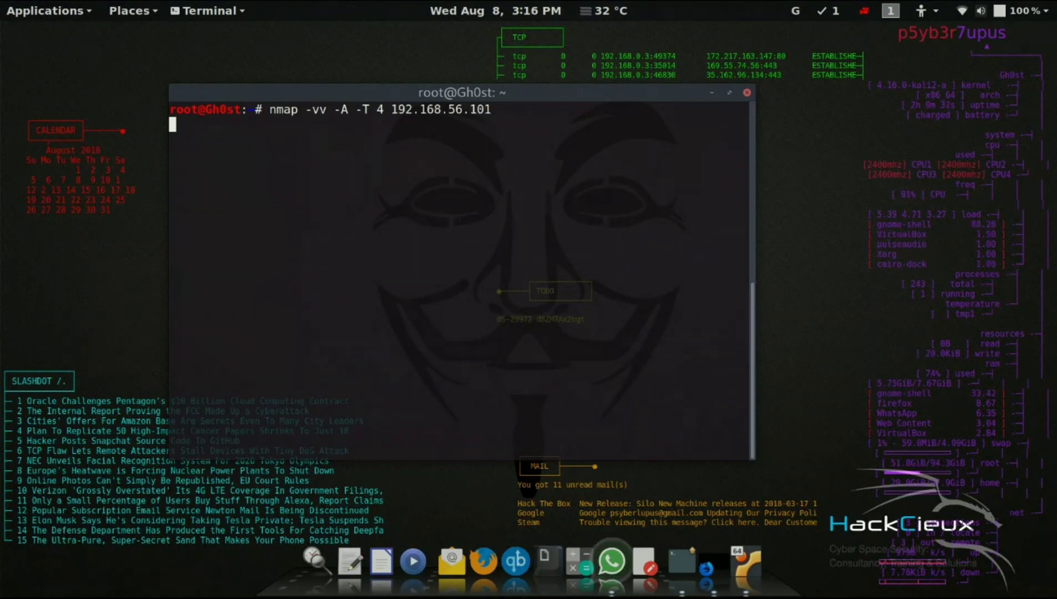
key("Return")
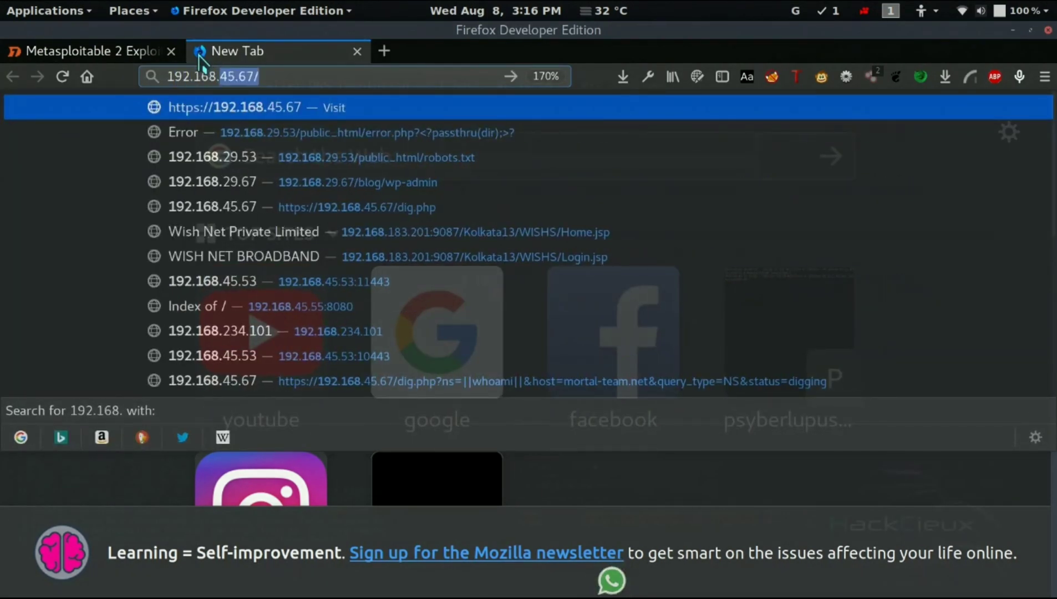
Load the Metasploitable2 web page at 192.168.56.101 in Firefox.
type("192.168.56.101")
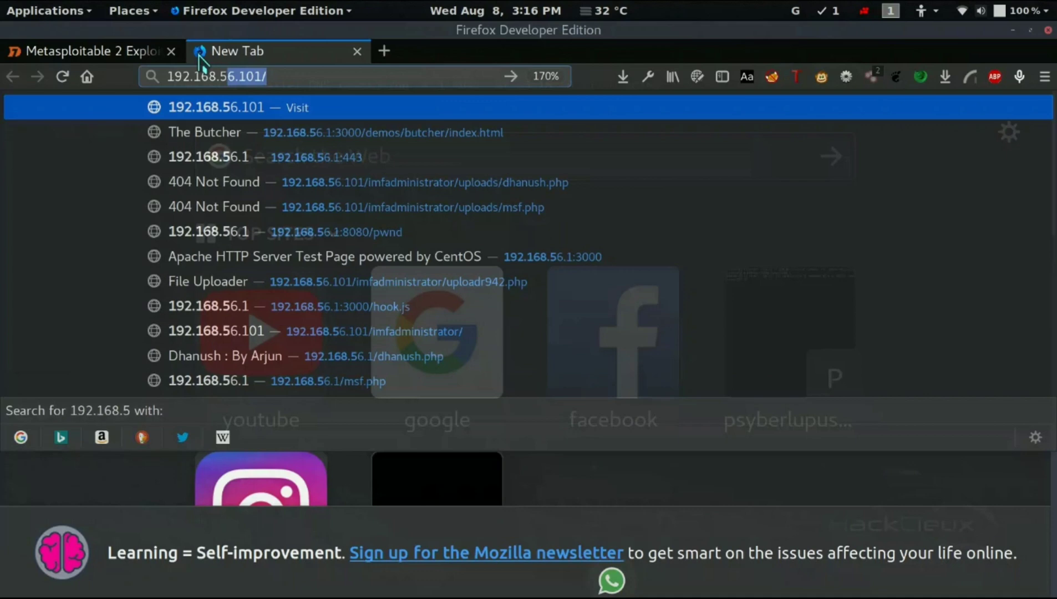
key("BackSpace")
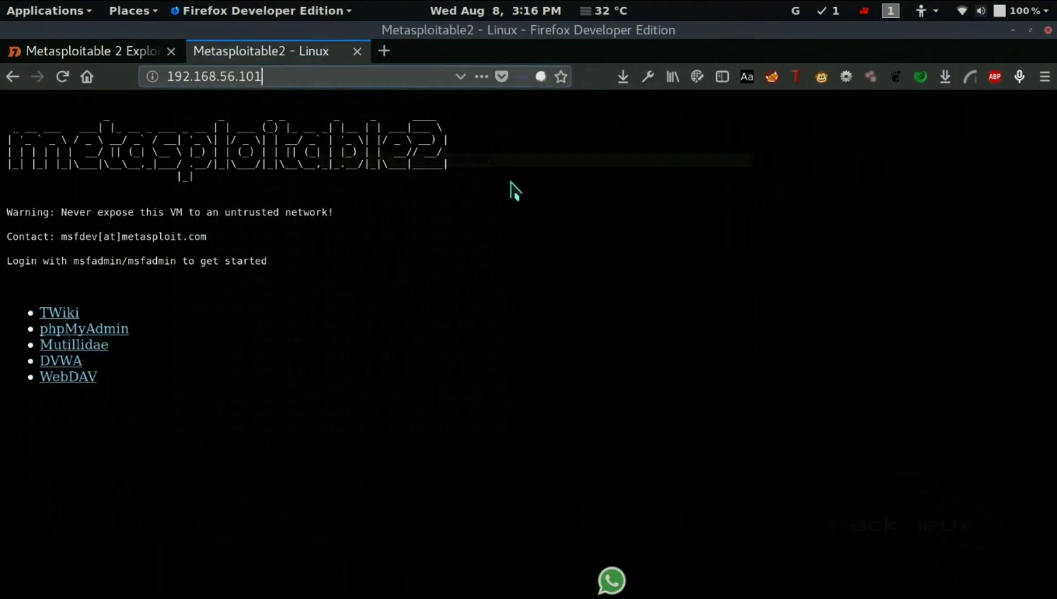
left_click(269, 76)
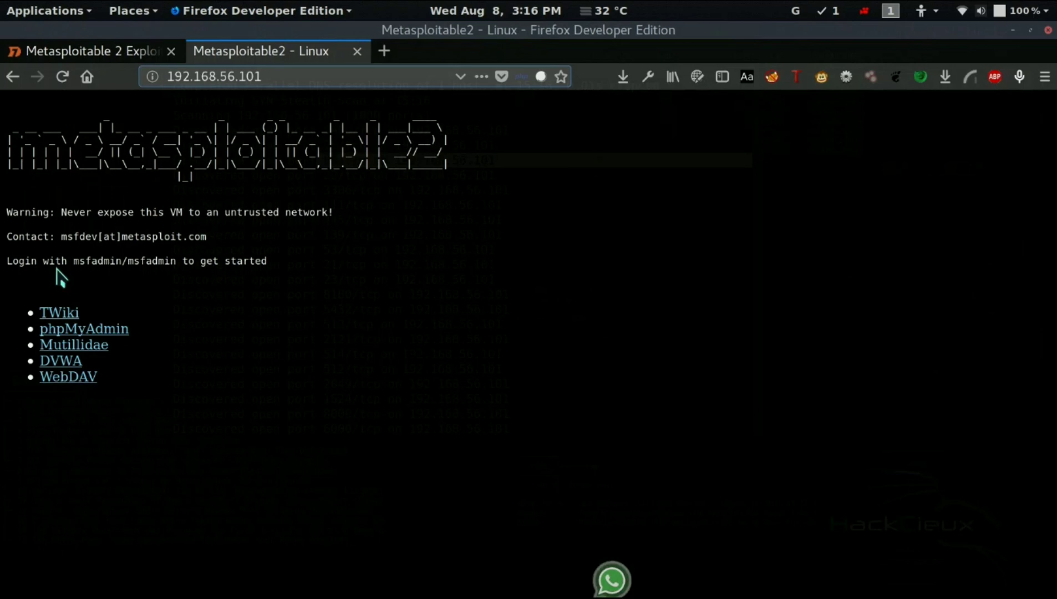
mouse_move(246, 236)
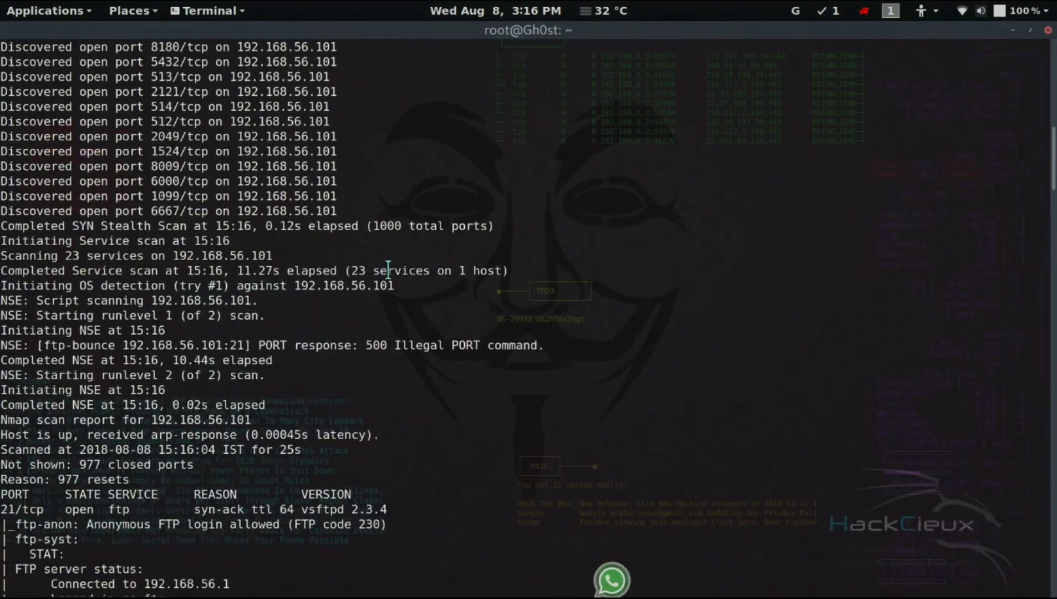
Scroll through the nmap results listing Apache, Samba and MySQL services.
scroll("down", 3)
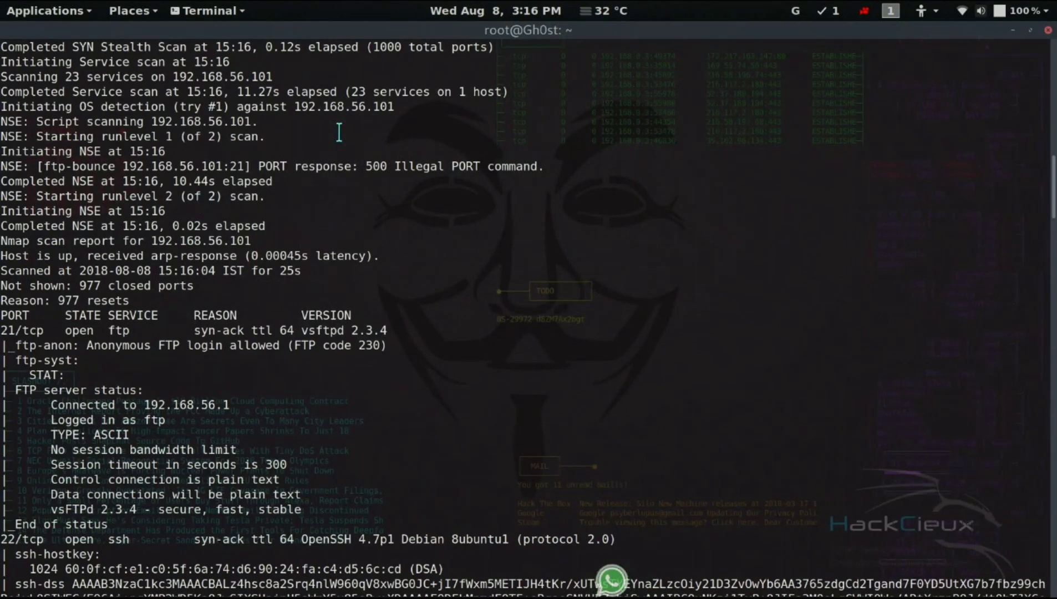
scroll("down", 3)
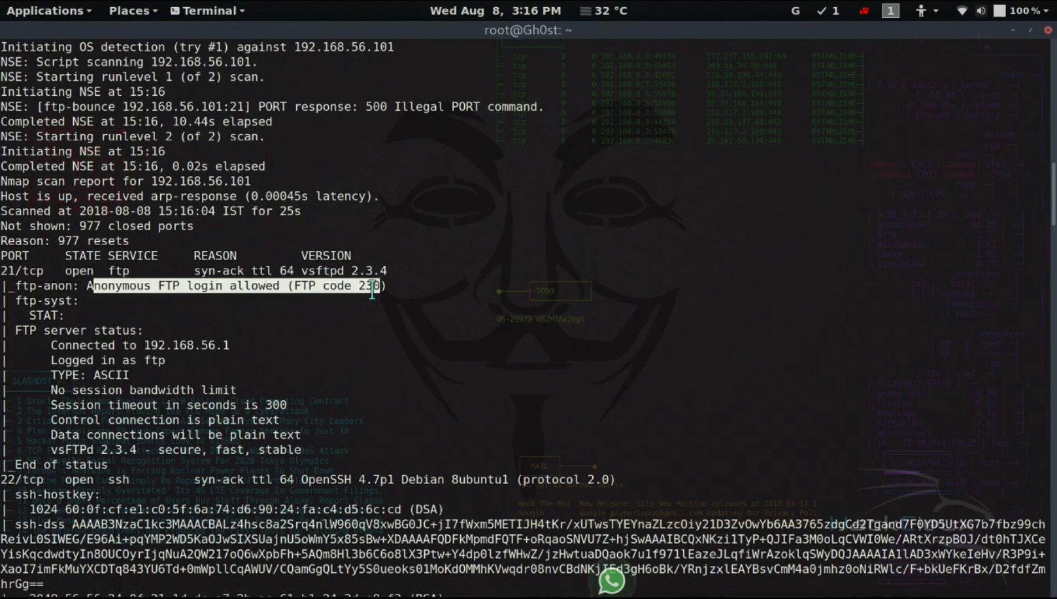
scroll("down", 3)
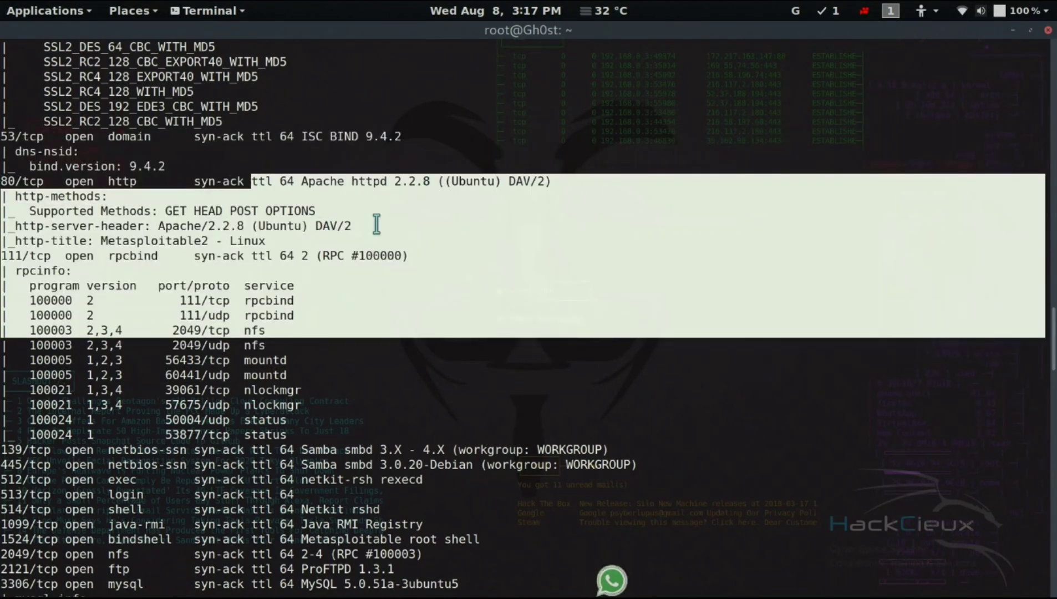
scroll("down", 3)
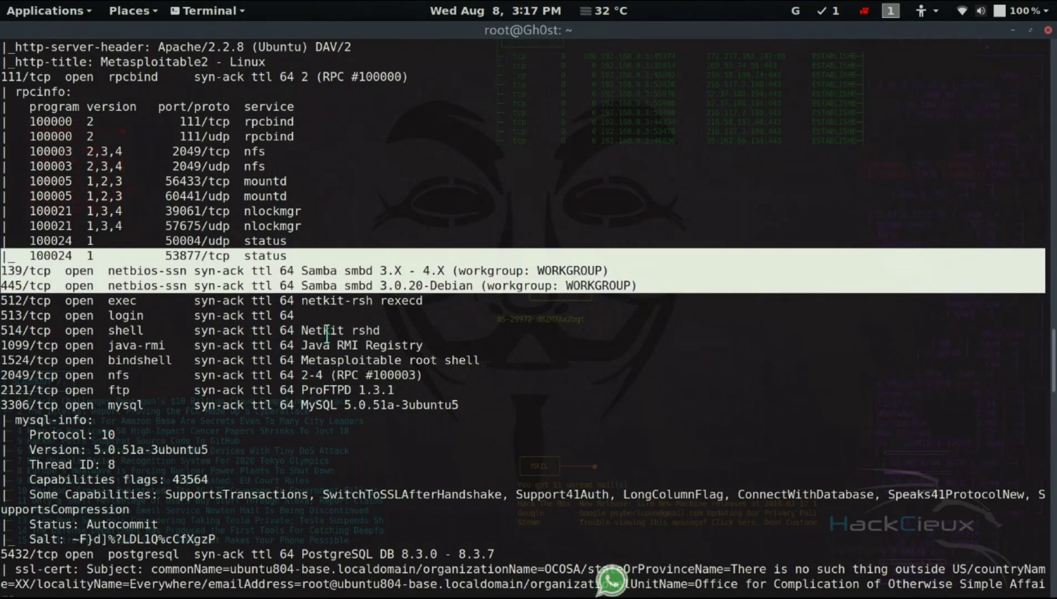
scroll("down", 3)
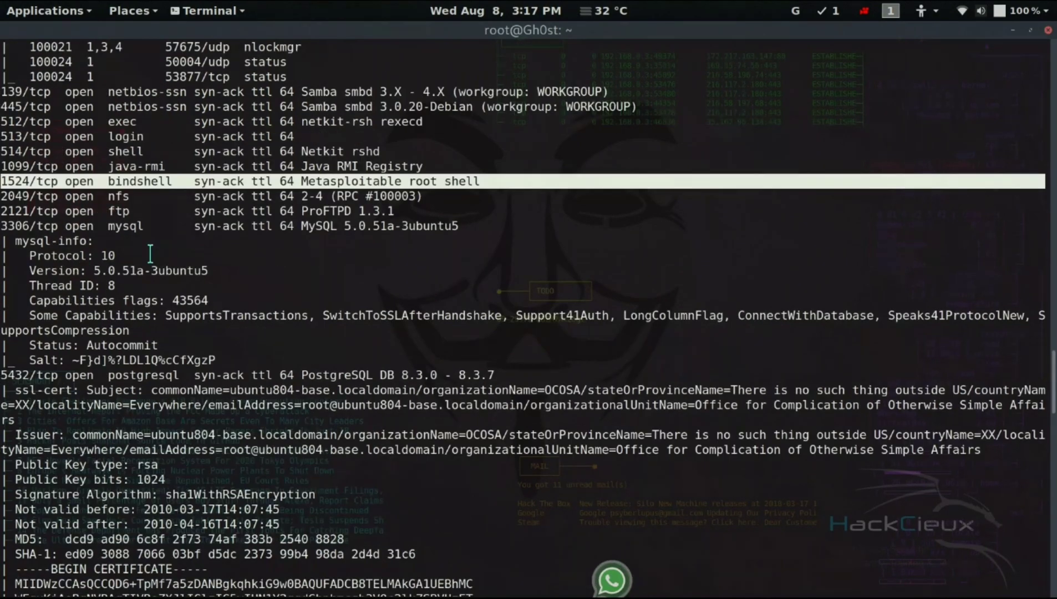
scroll("down", 3)
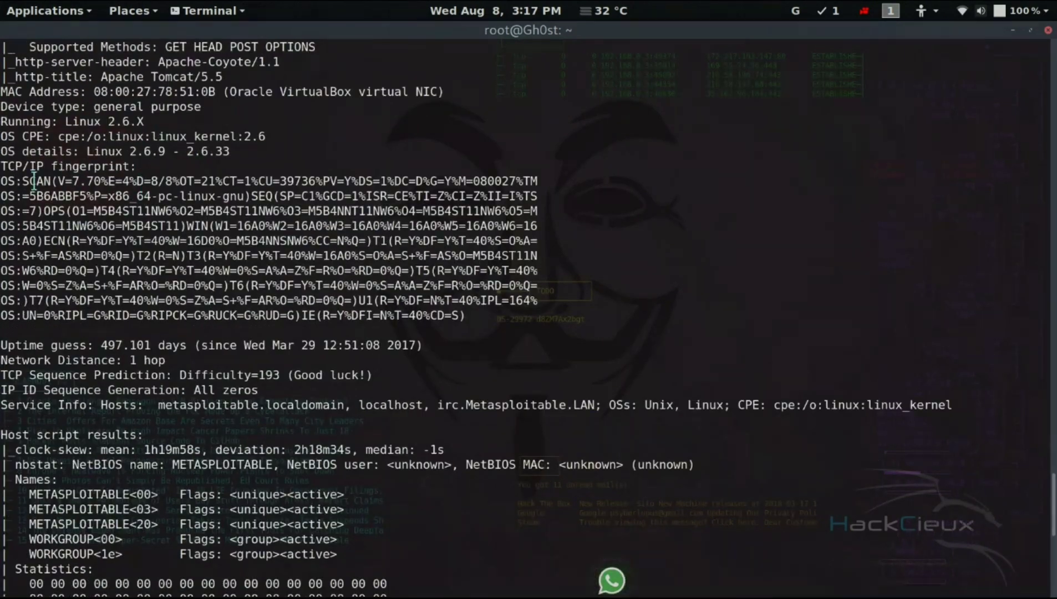
scroll("down", 3)
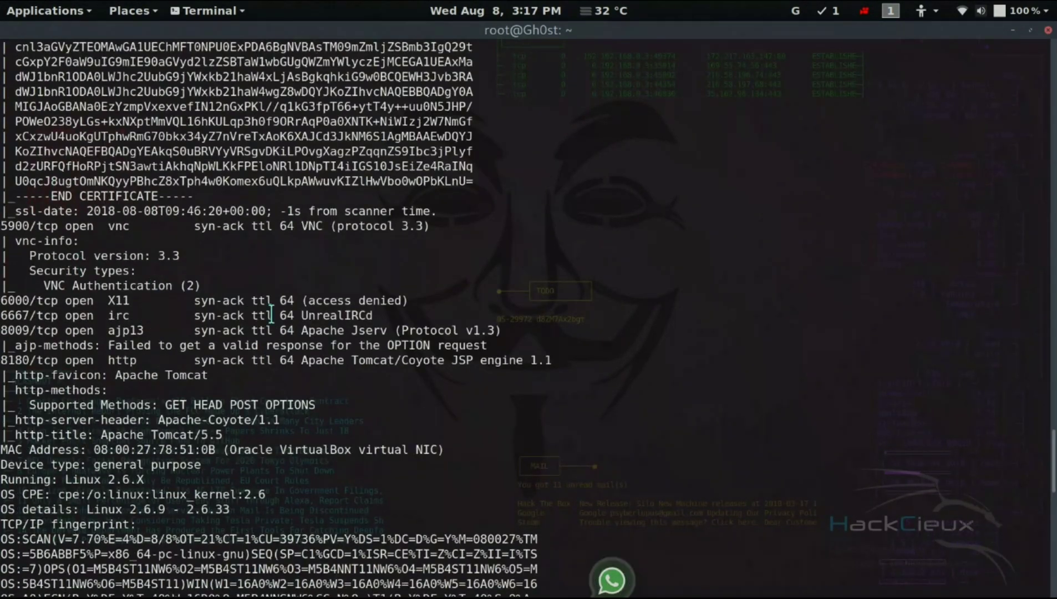
Highlight the Apache Jserv and Tomcat lines and continue through the remaining scan output.
left_click_drag(273, 329, 290, 405)
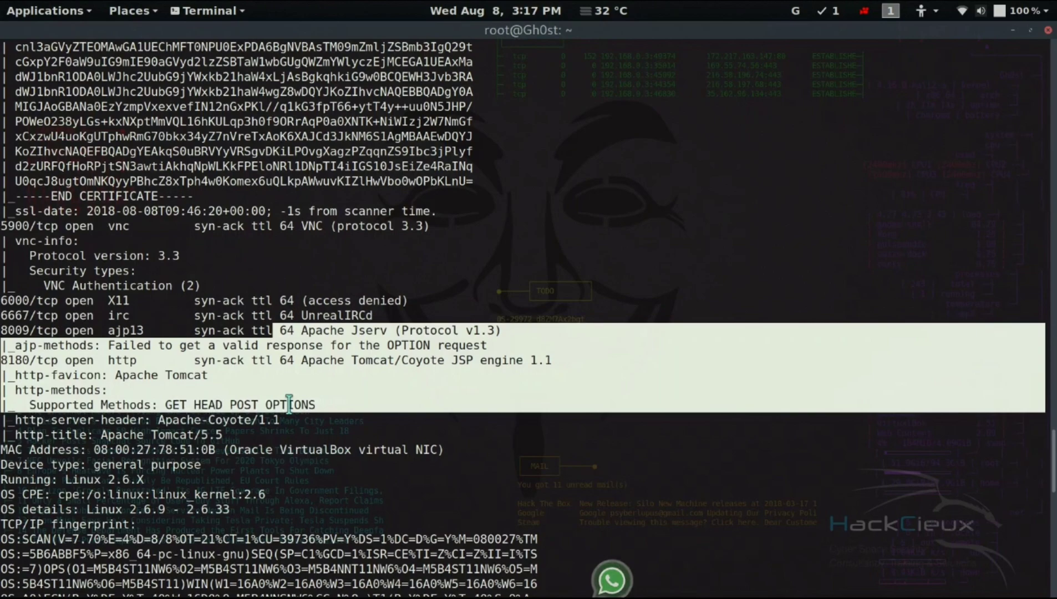
scroll("down", 3)
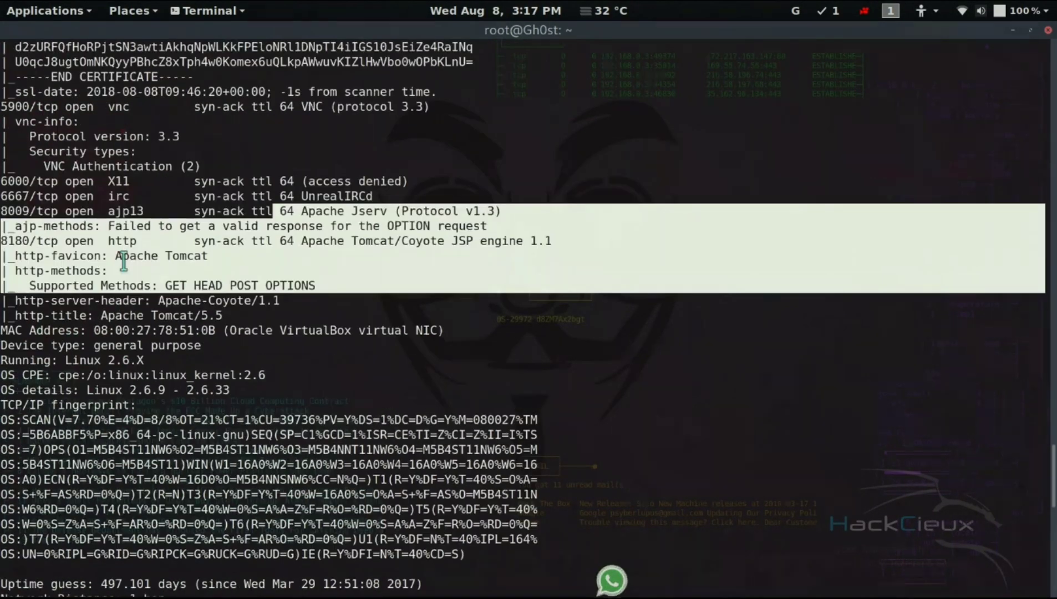
scroll("down", 3)
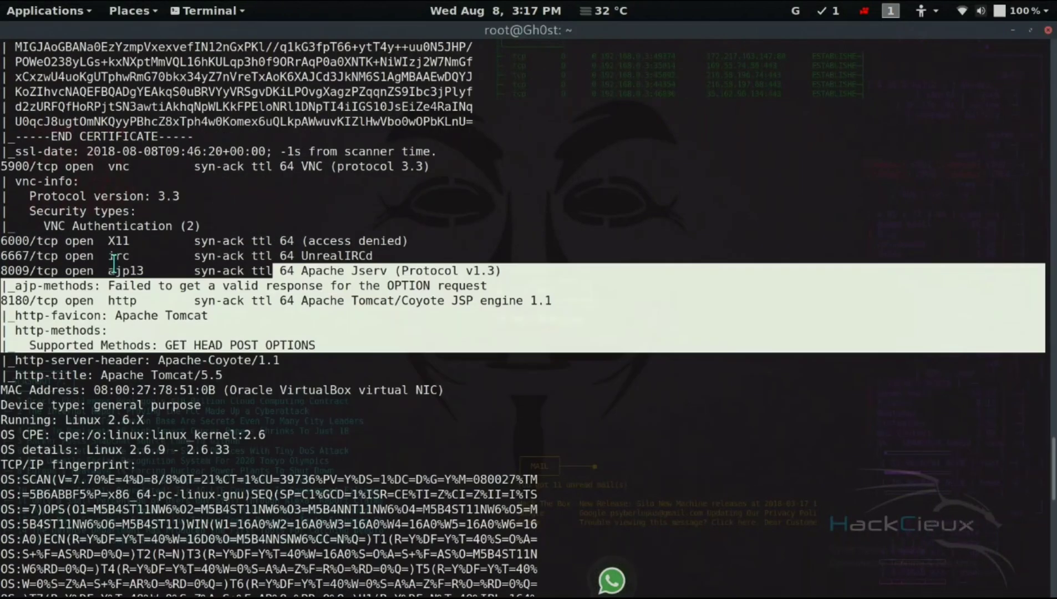
scroll("down", 3)
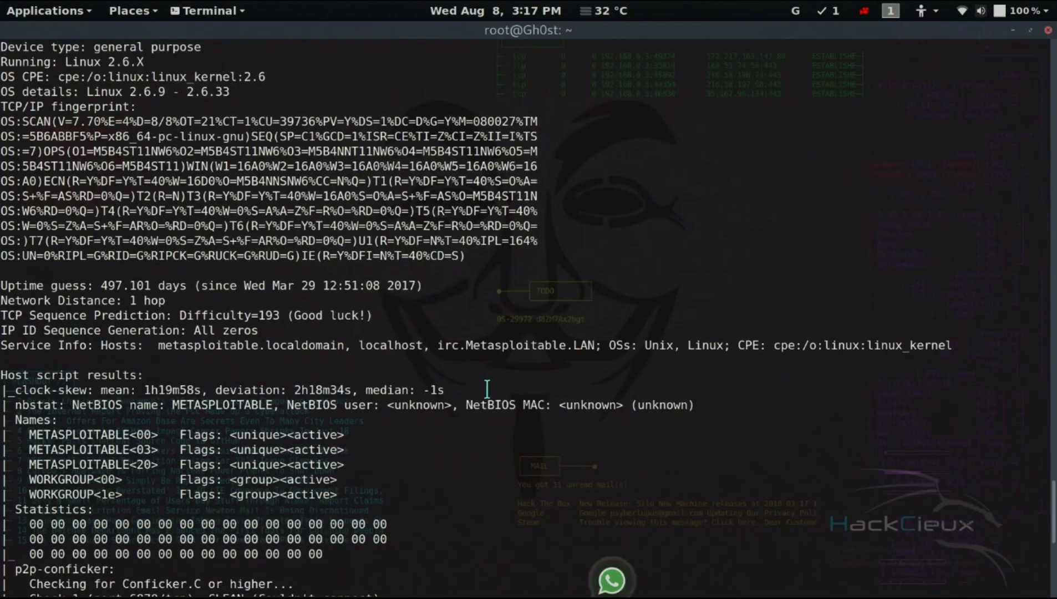
scroll("down", 3)
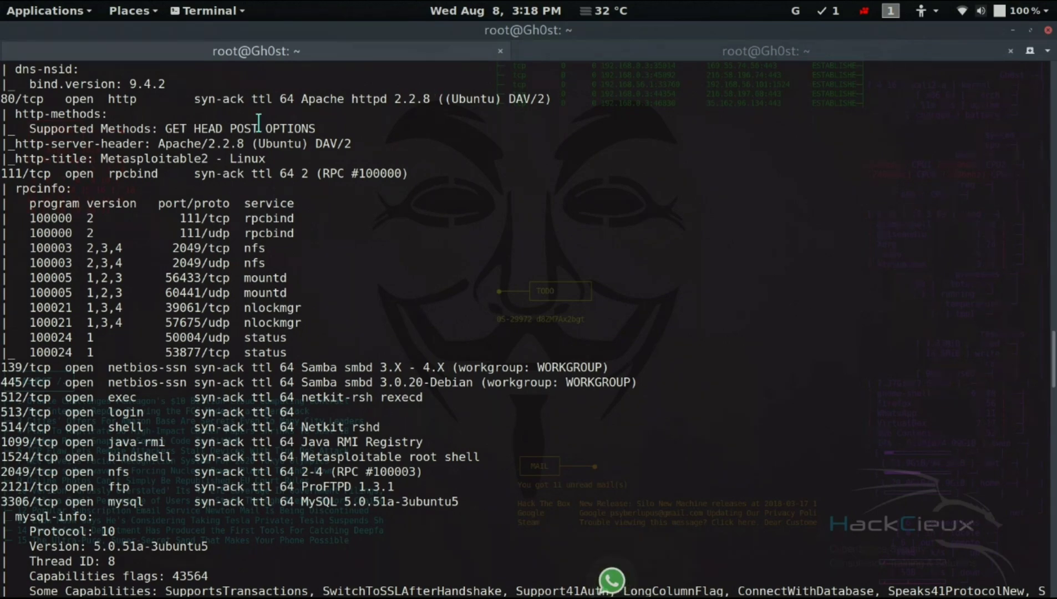
Reach the port 1524 bindshell entry, connect with nc and list the root filesystem with ls.
scroll("down", 3)
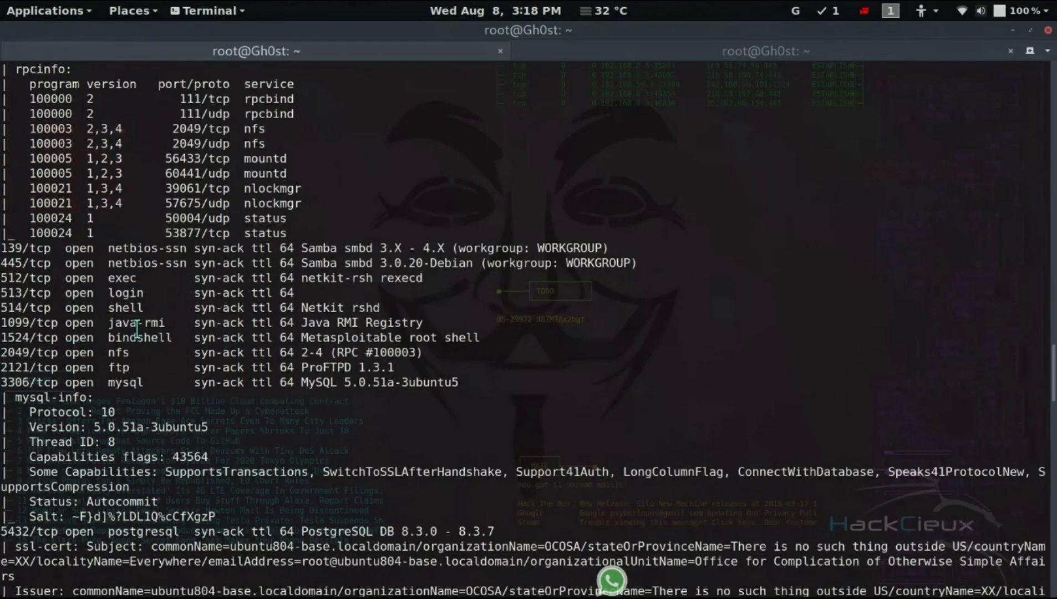
scroll("down", 3)
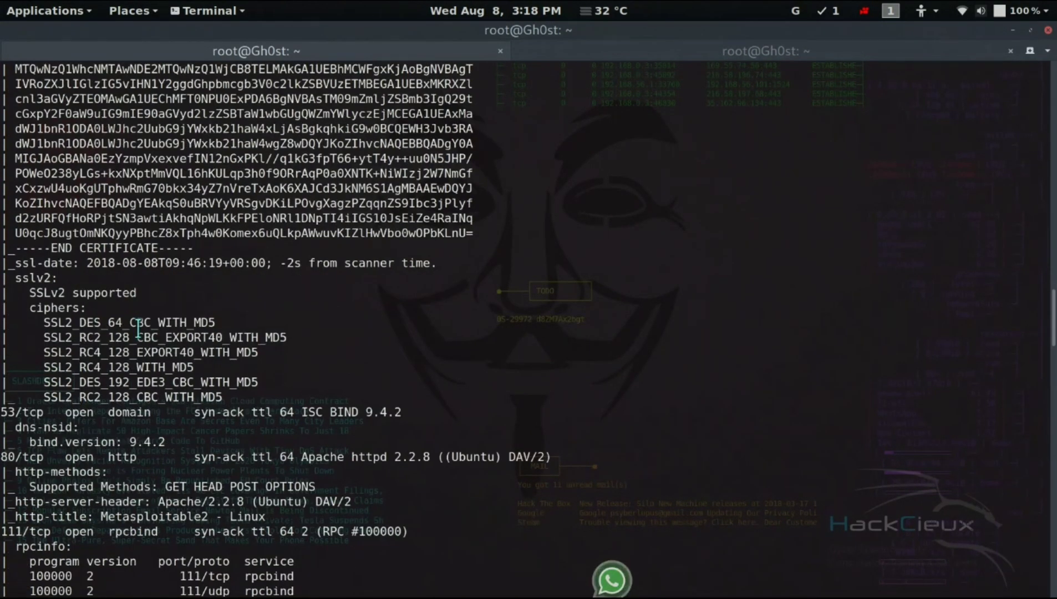
scroll("down", 3)
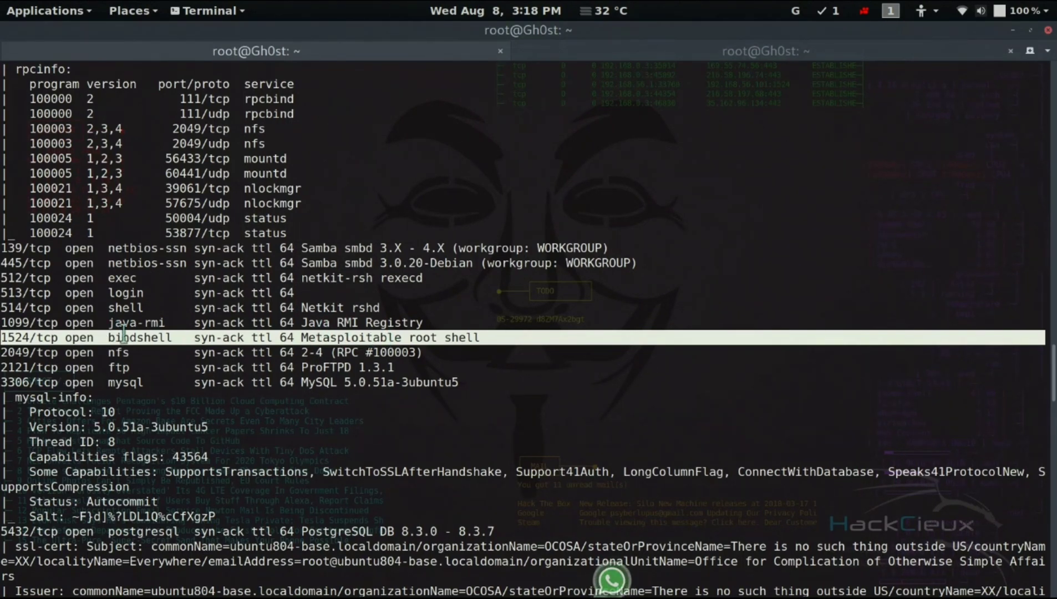
type("lsroot@metasploitable:/#")
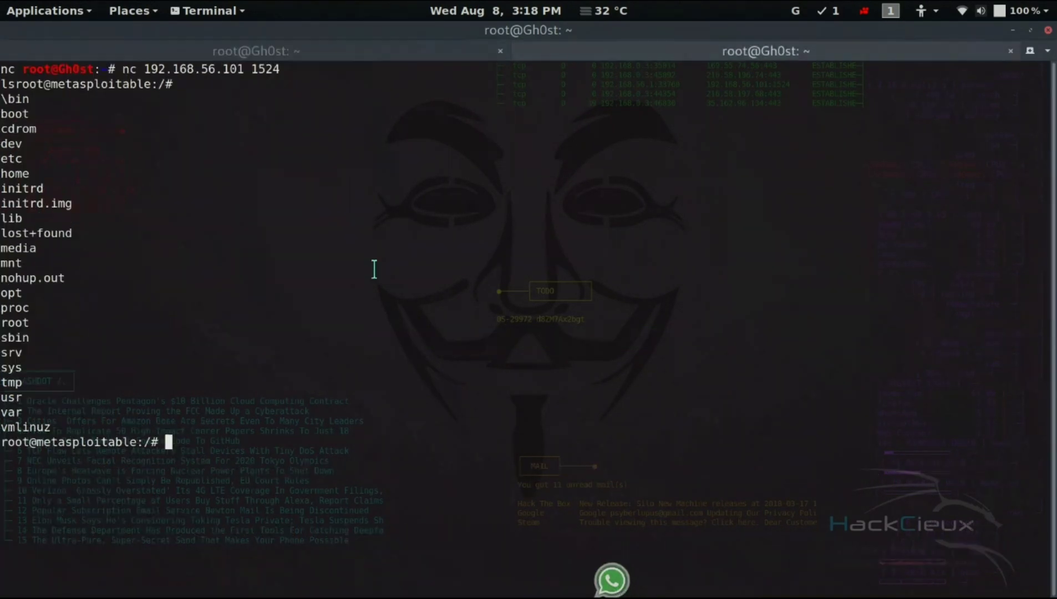
Run whoami in the remote root shell, then clear the screen.
double_click(130, 69)
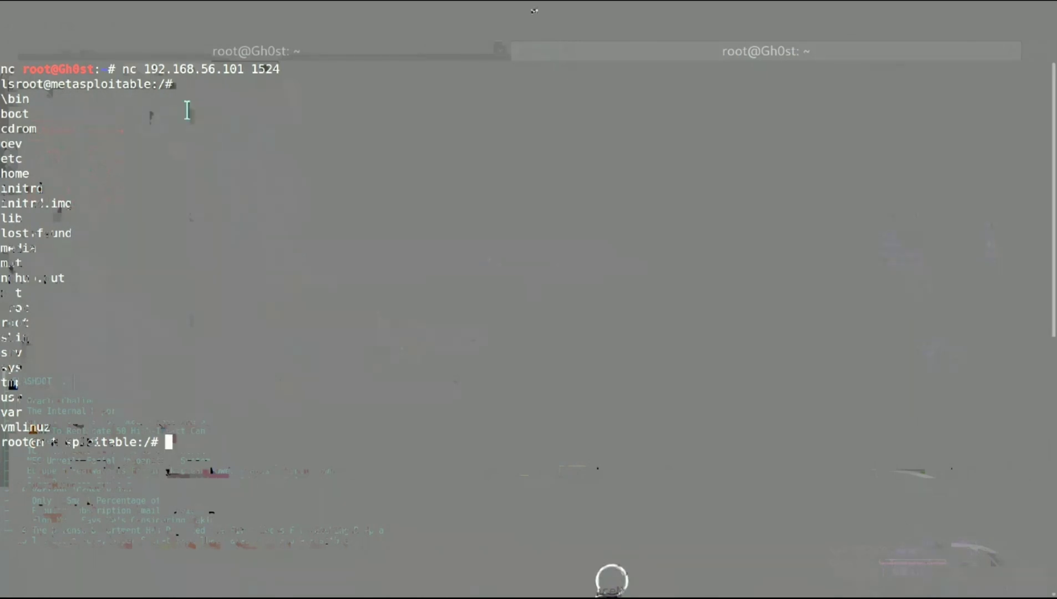
mouse_move(114, 68)
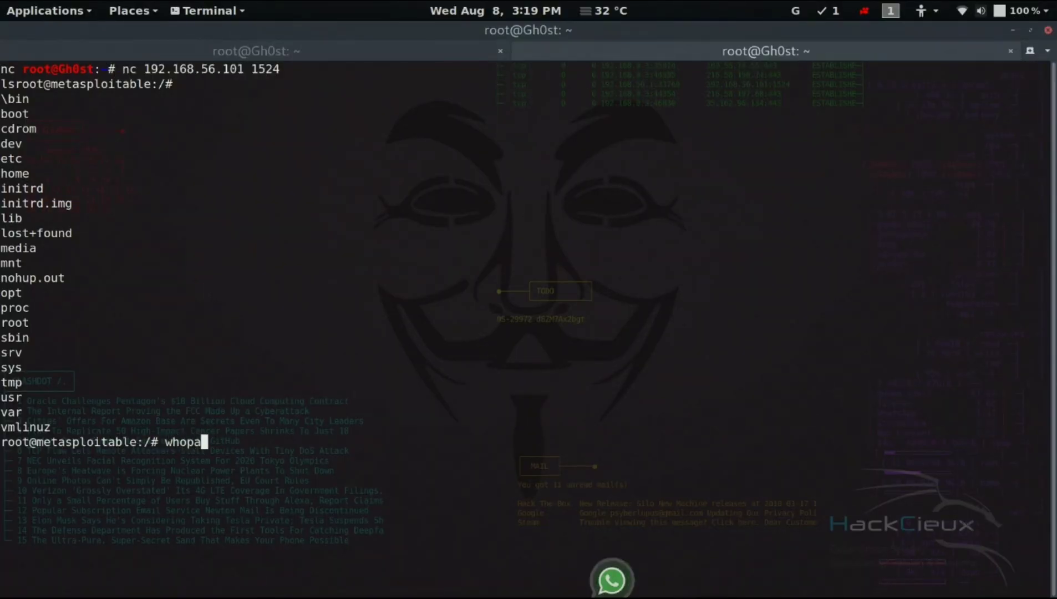
key("BackSpace")
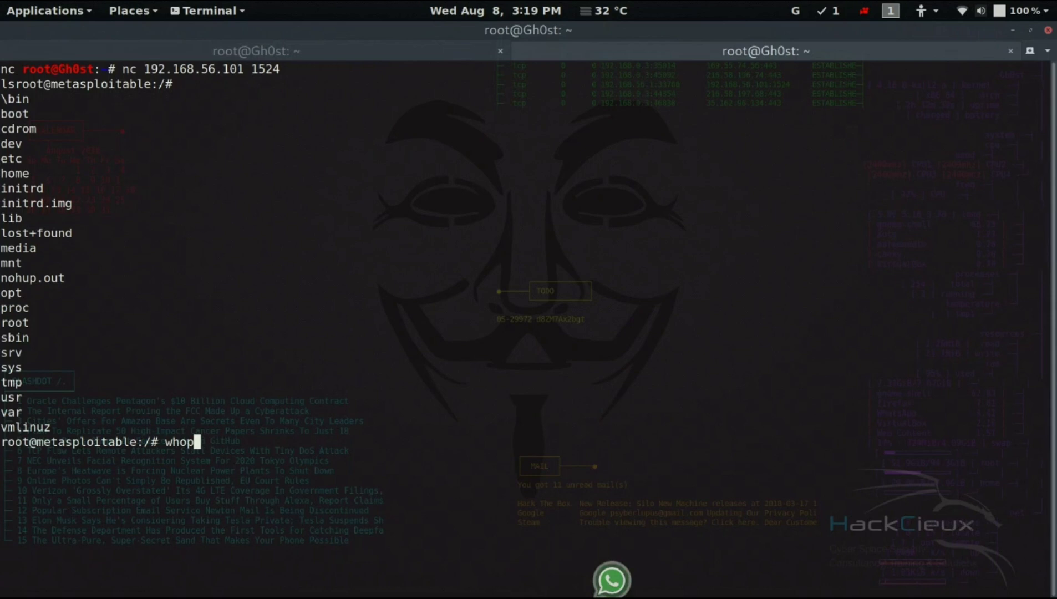
type("ami")
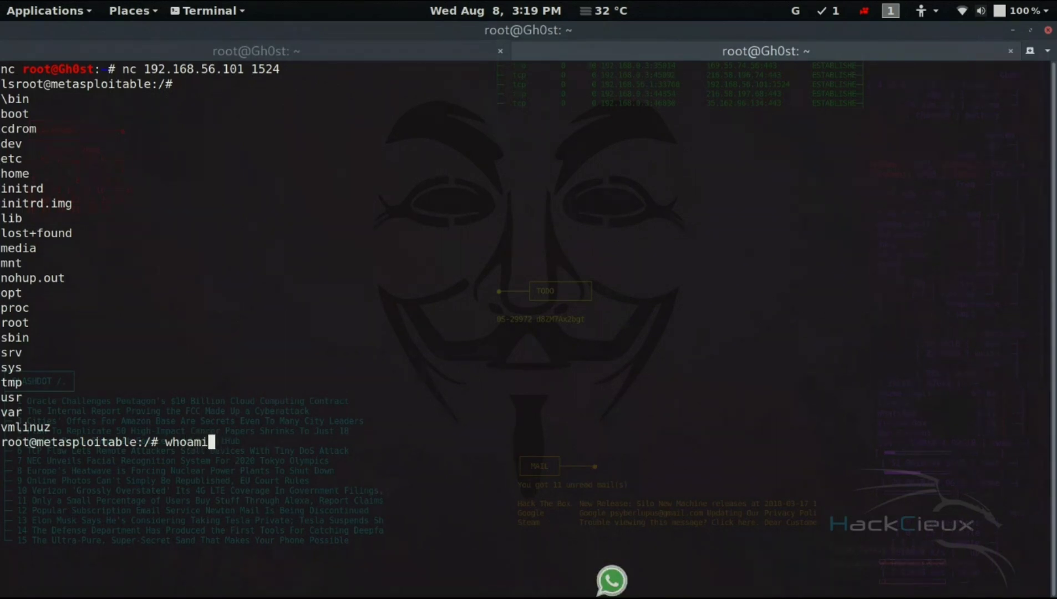
type("cle")
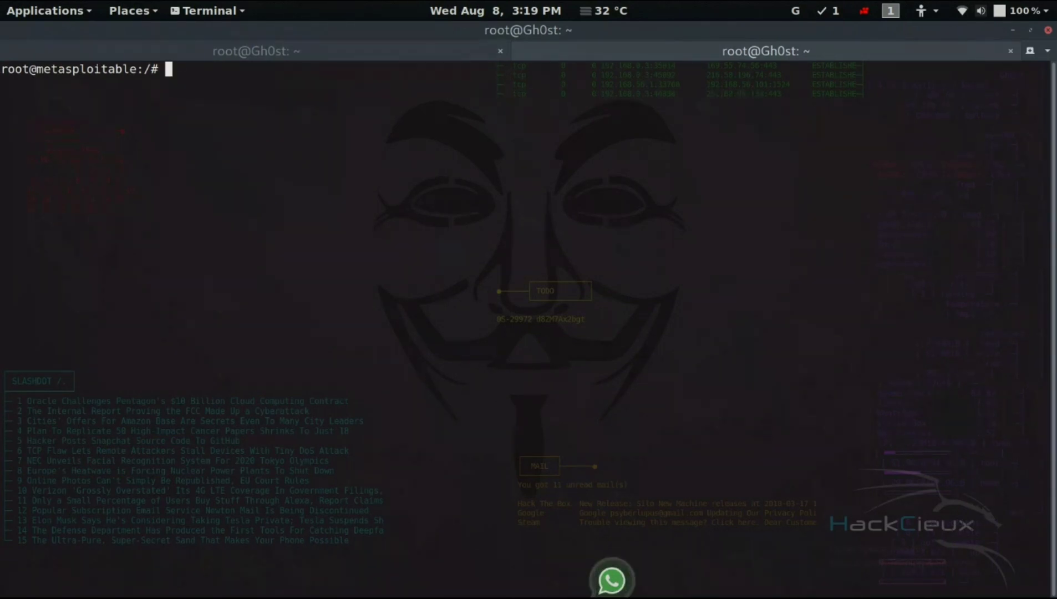
Print the password hashes with cat /etc/shadow, then clear the screen.
type("cat")
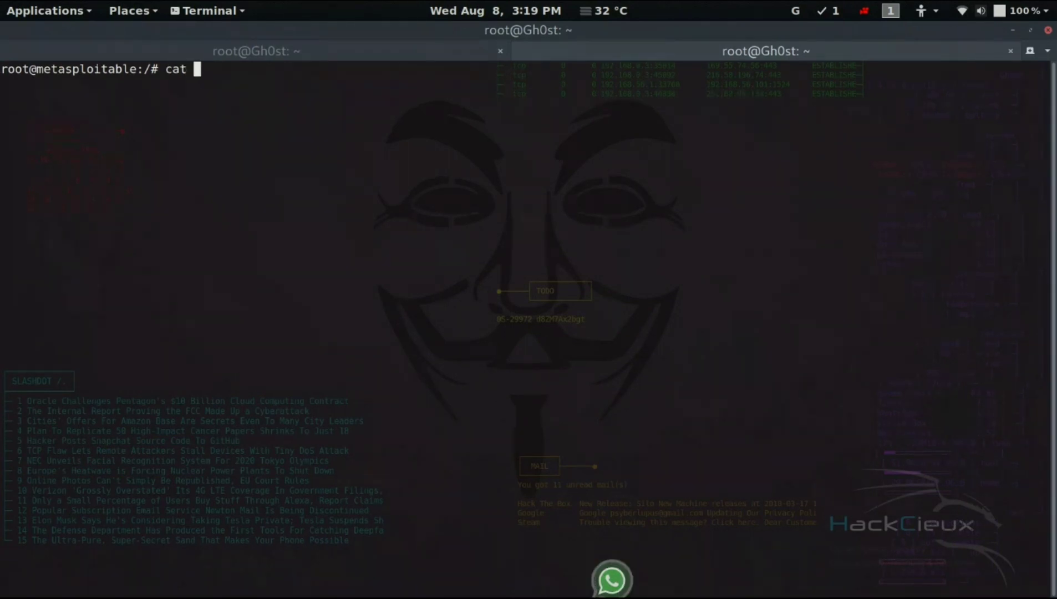
type("/etc/sha")
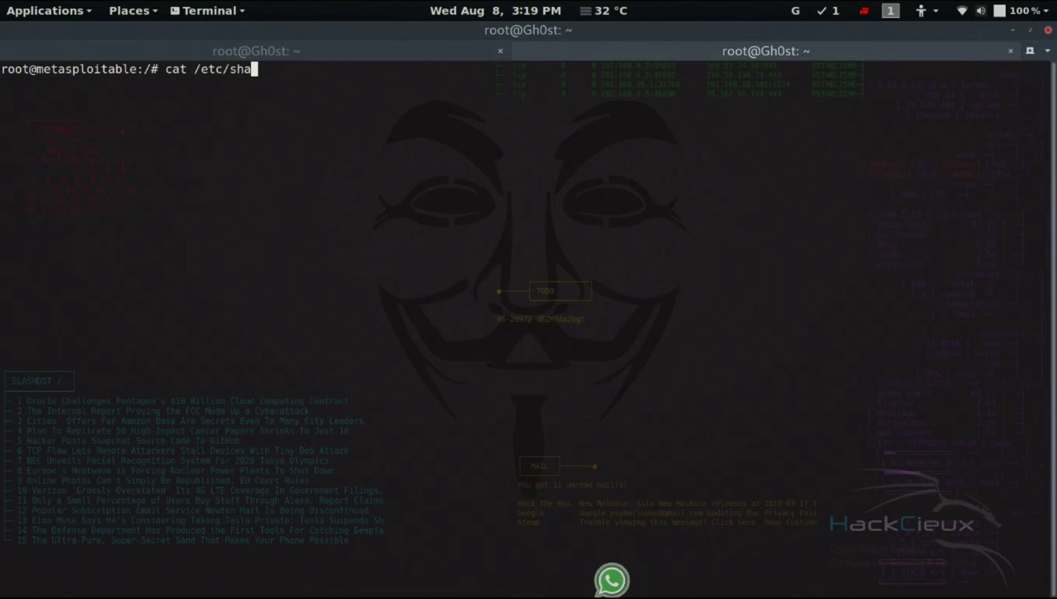
type("dow")
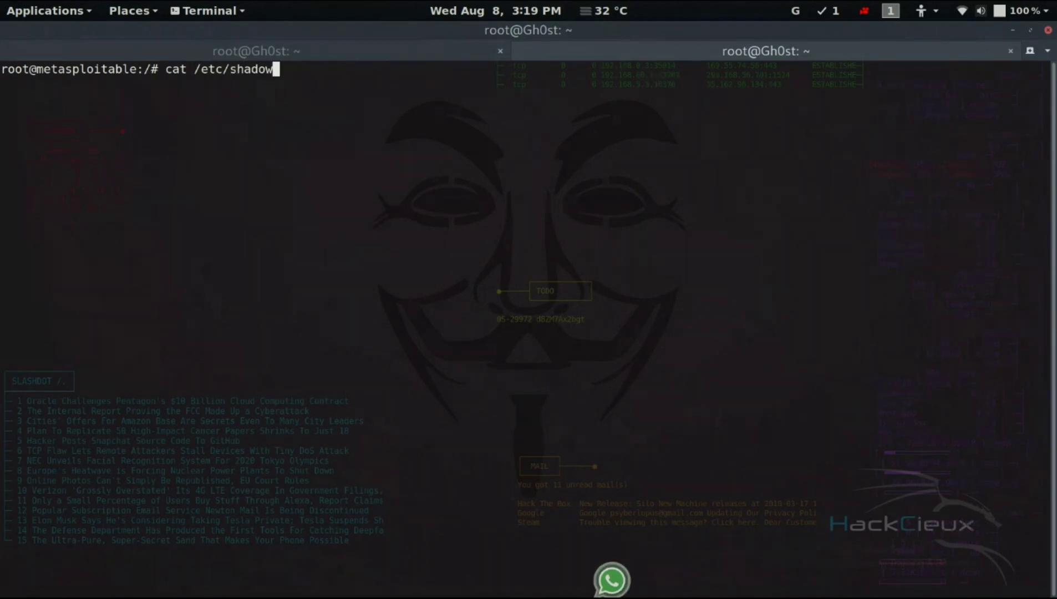
key("Return")
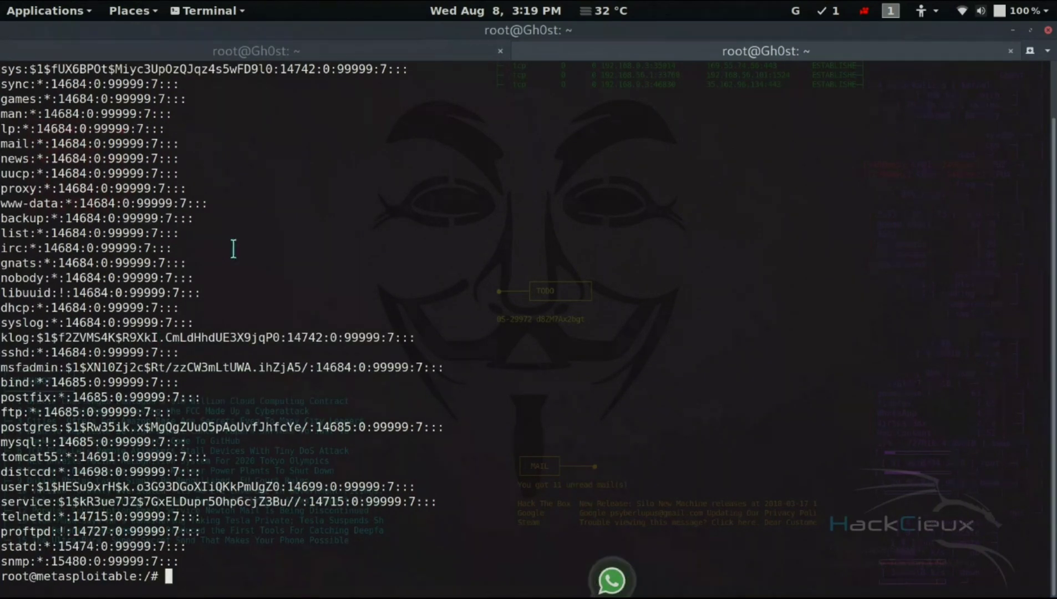
type("clea4r")
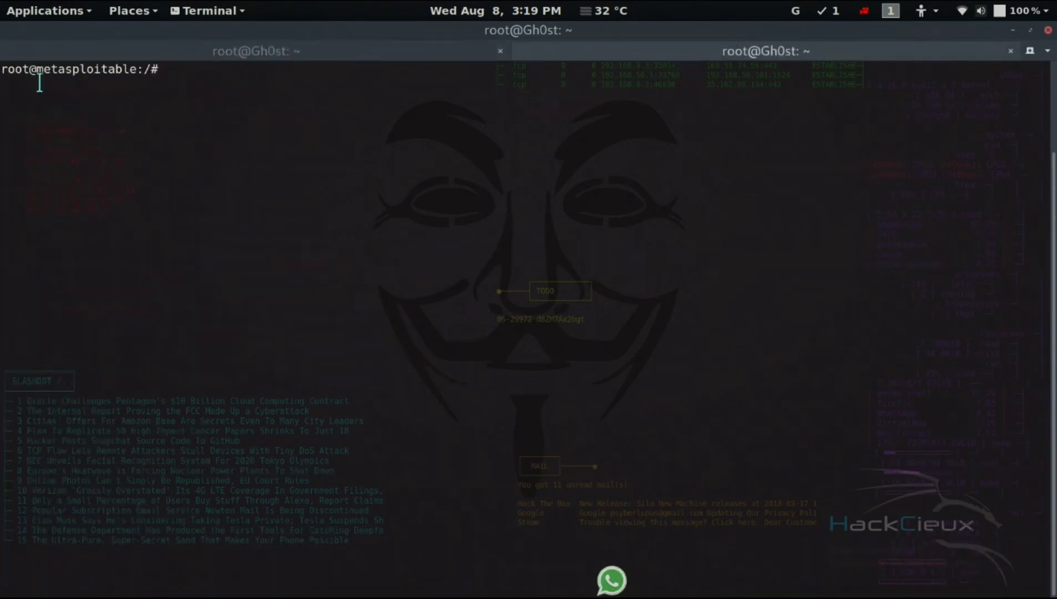
After a failed quit, exit the remote shell back to root@Gh0st and clear.
type("q")
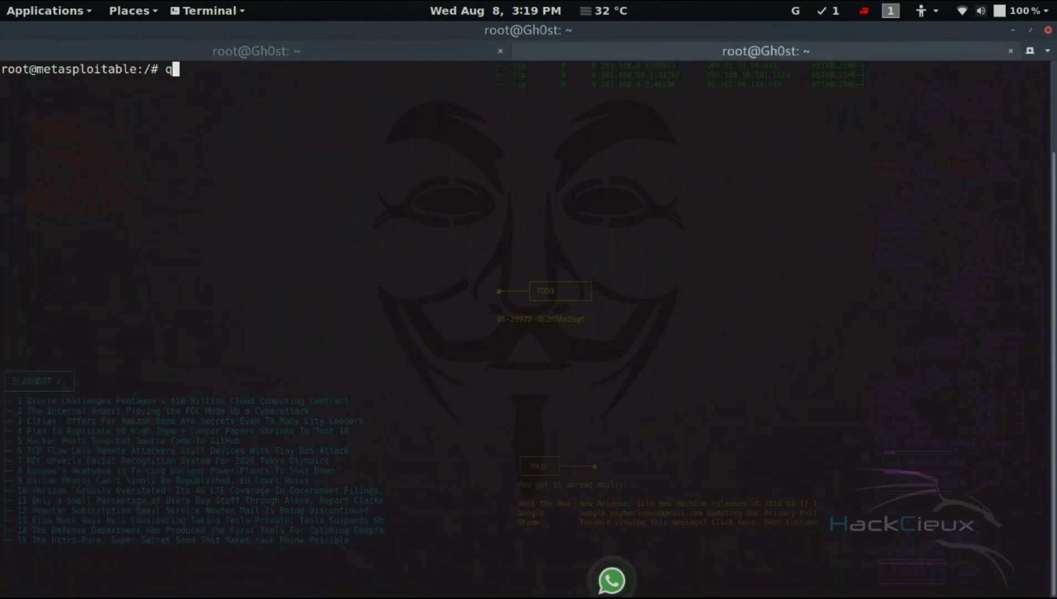
type("uit")
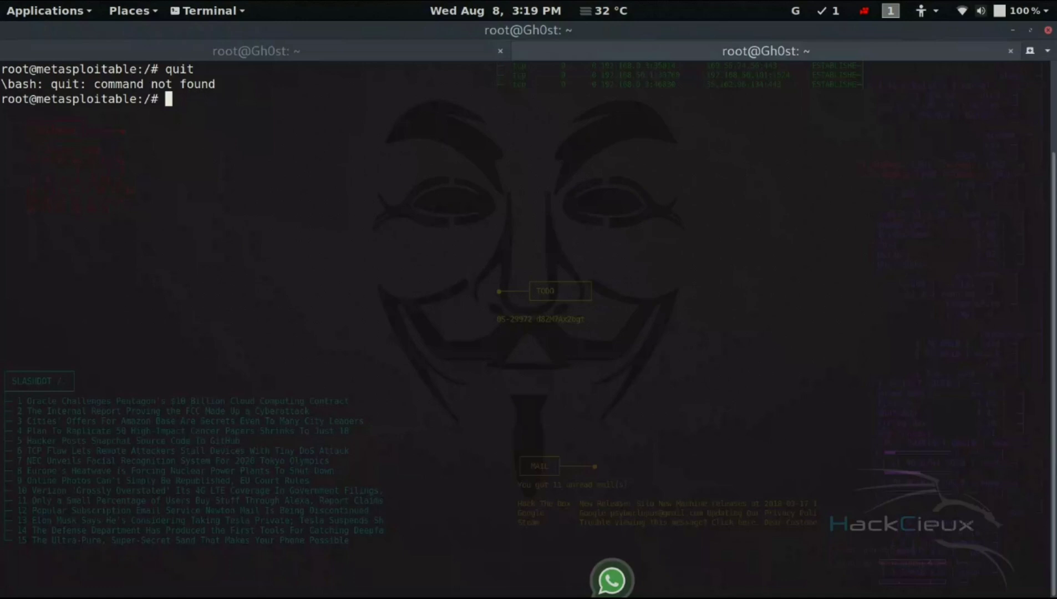
type("exit")
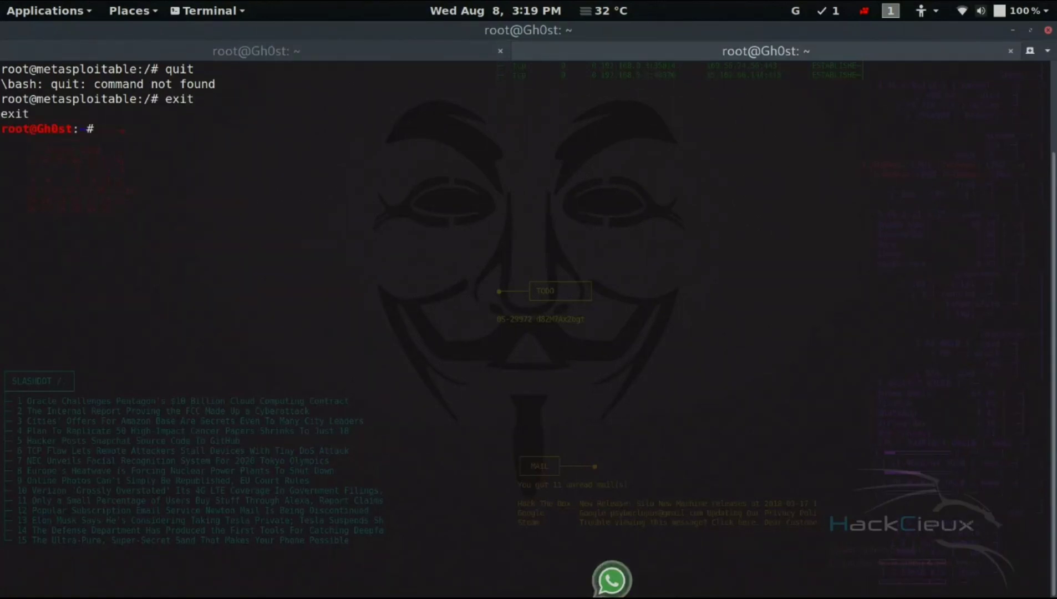
type("clear")
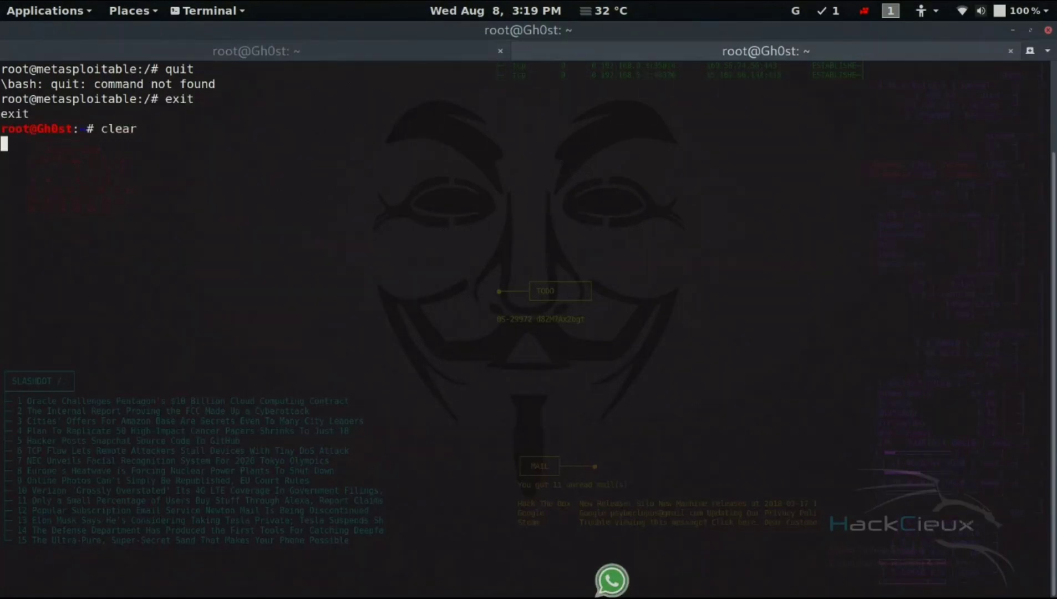